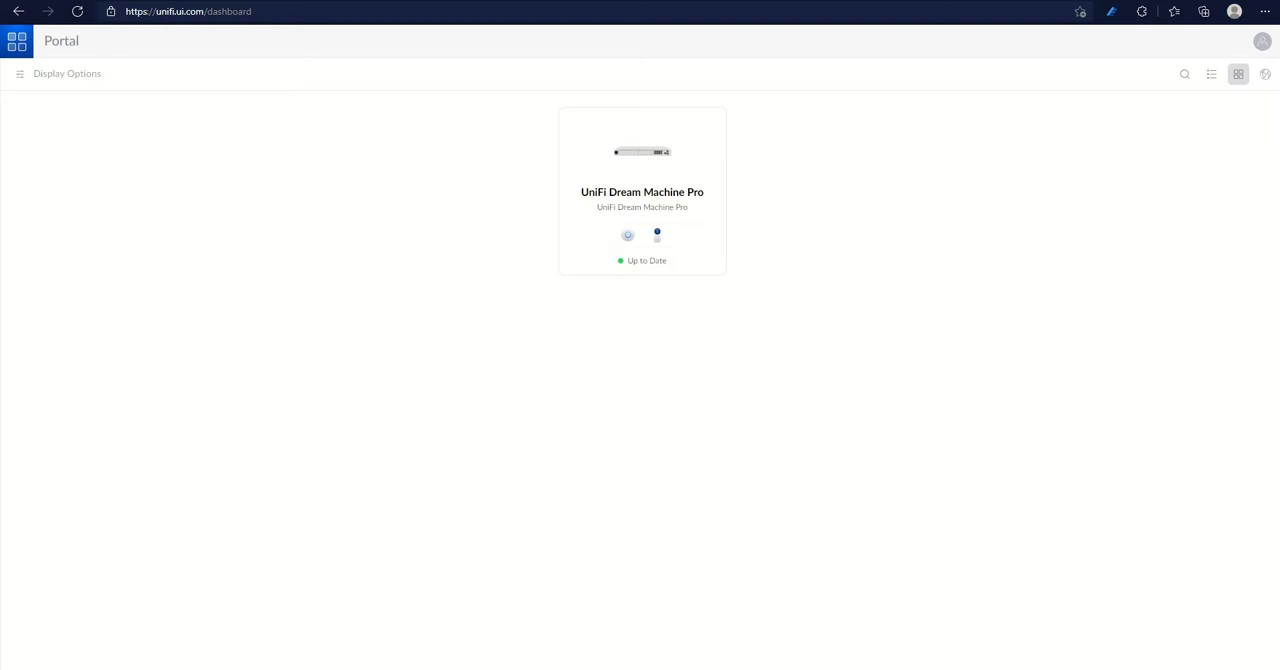
mouse_move(752, 176)
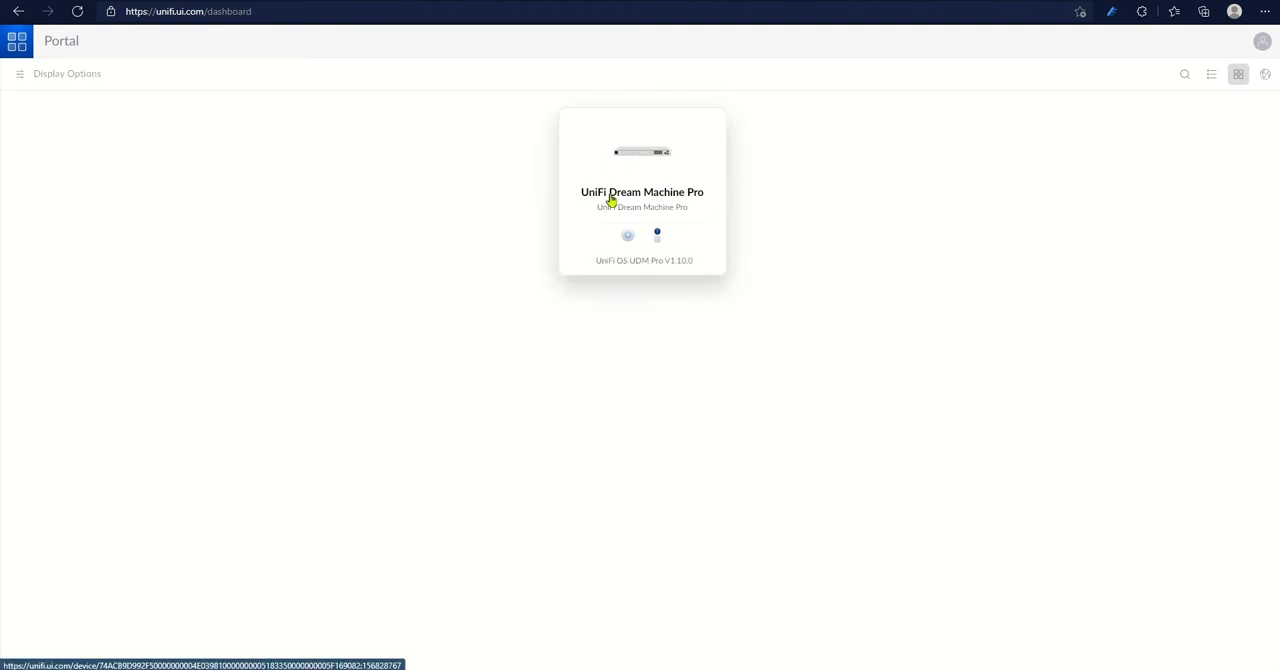
Check the Dream Machine Pro's update status, then enter its console home from the portal.
left_click(642, 192)
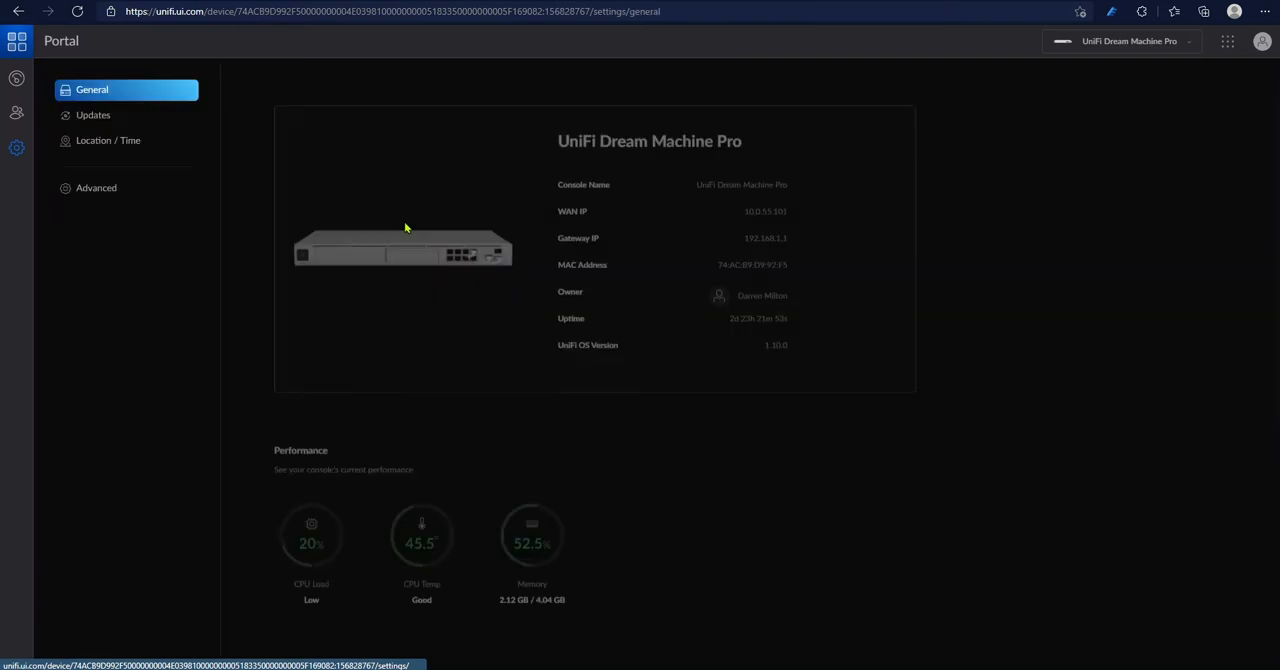
left_click(92, 114)
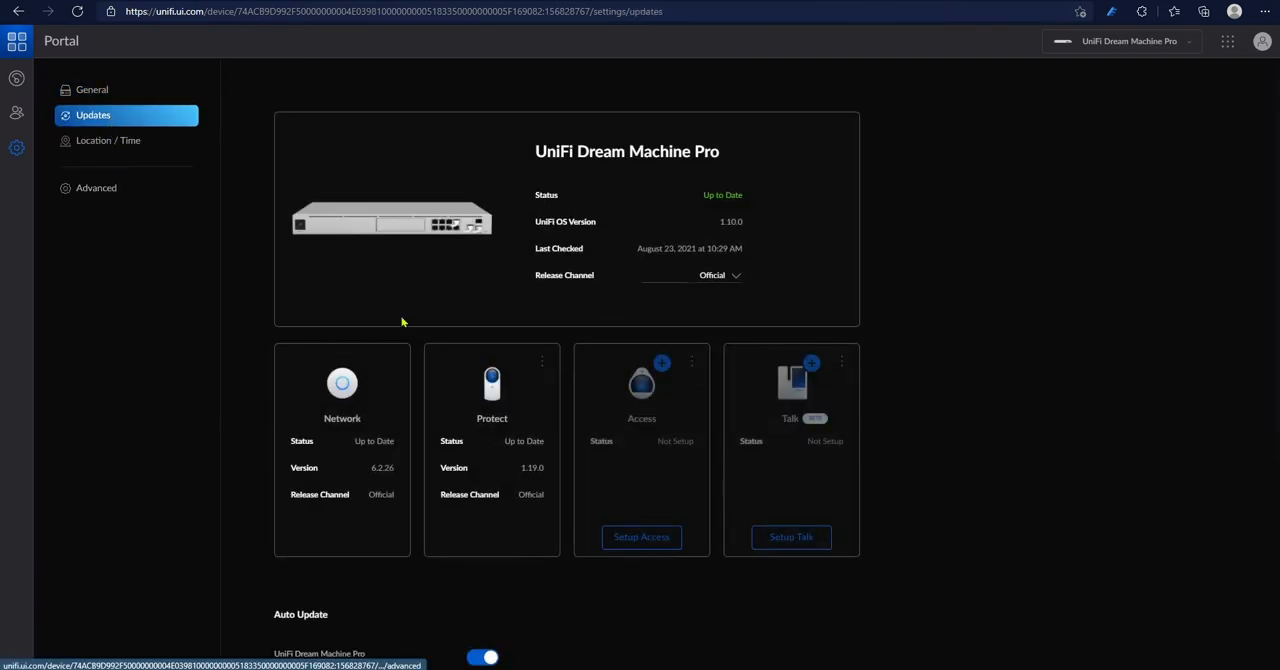
mouse_move(492, 380)
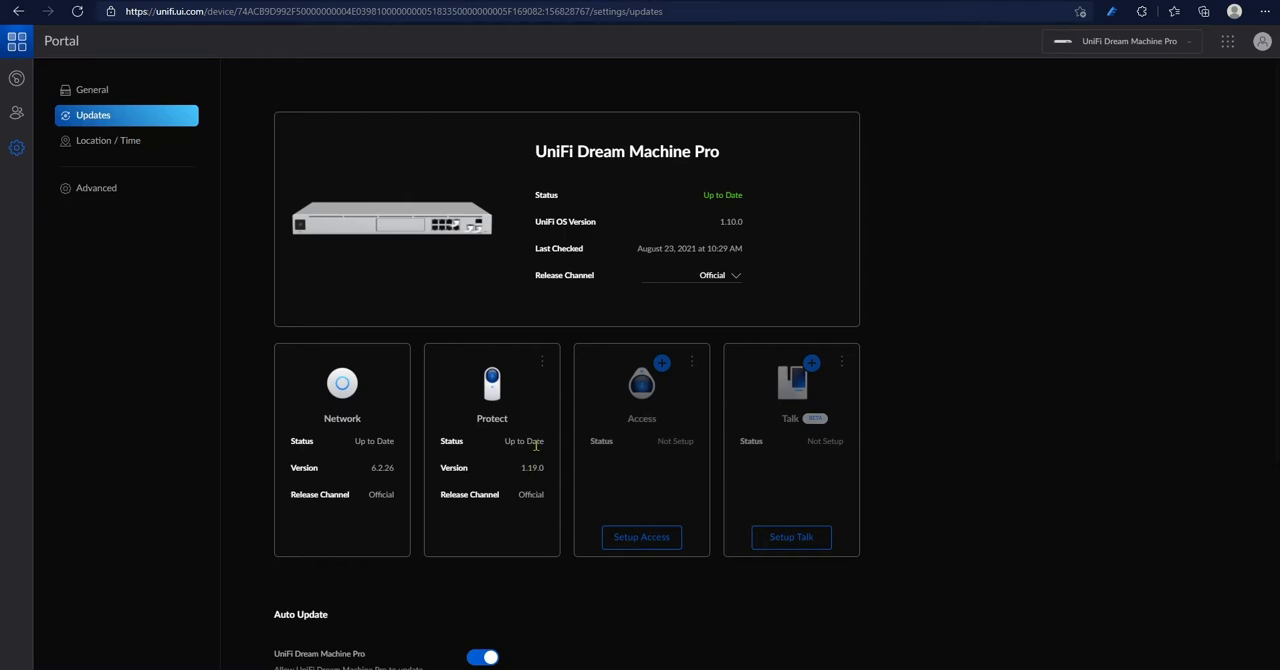
mouse_move(538, 444)
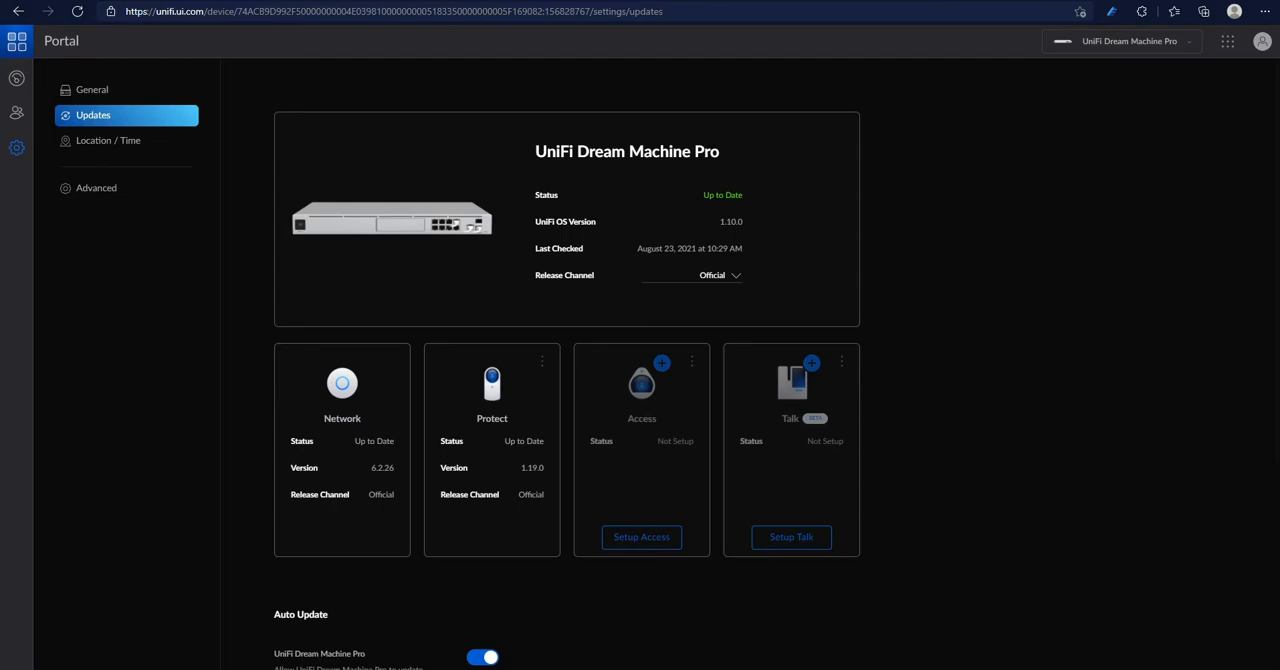
mouse_move(484, 254)
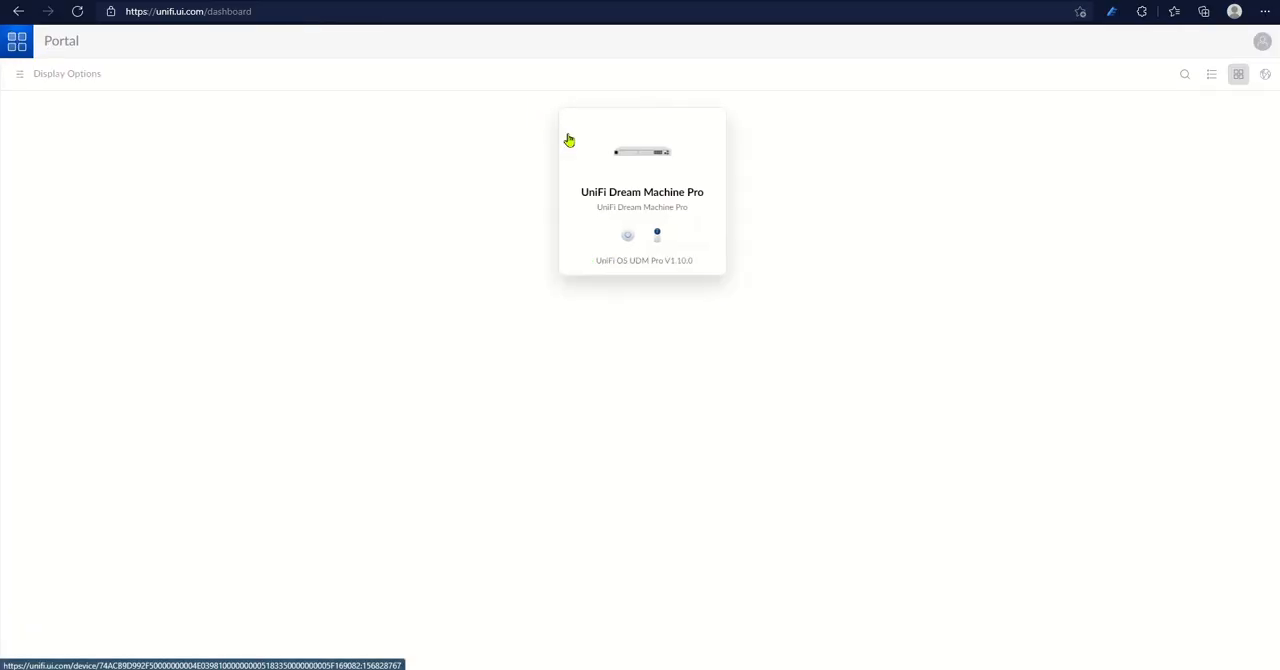
left_click(642, 190)
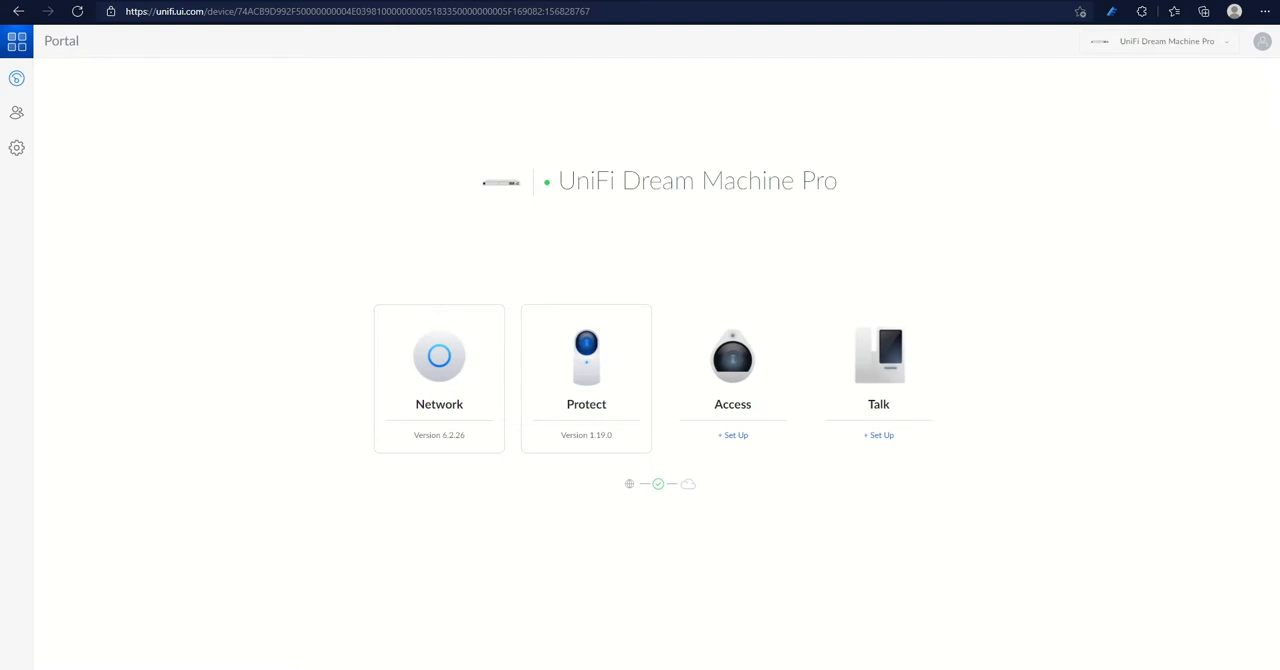
mouse_move(834, 348)
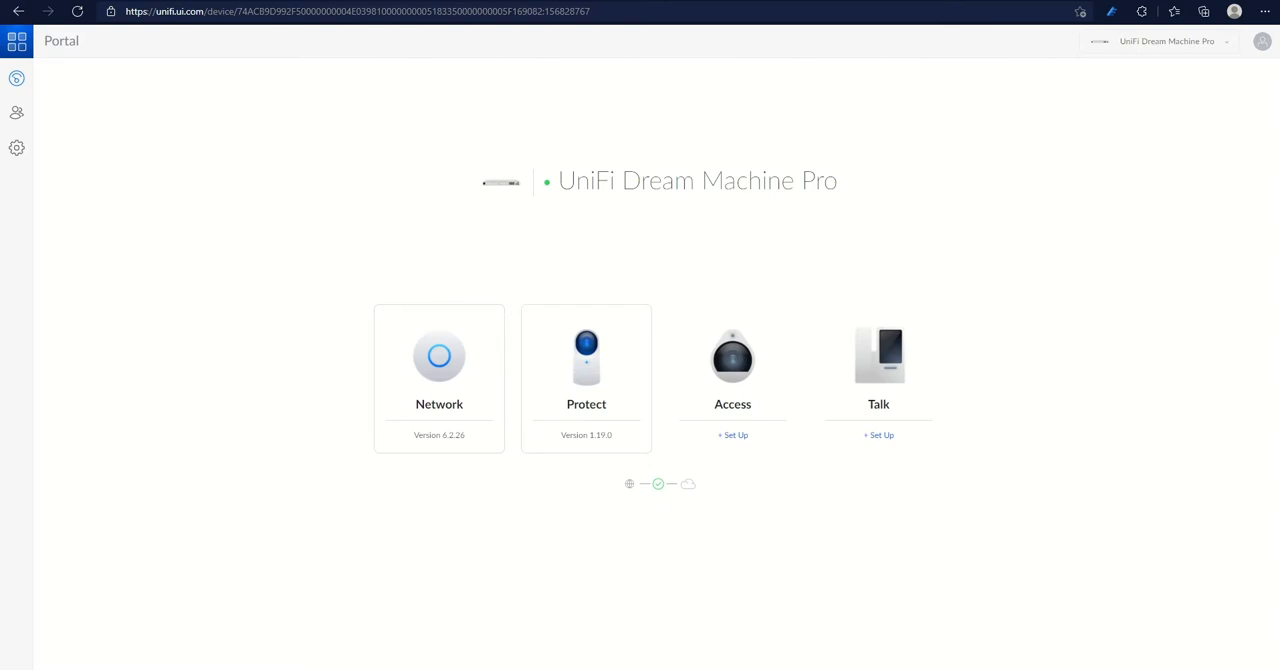
mouse_move(1076, 558)
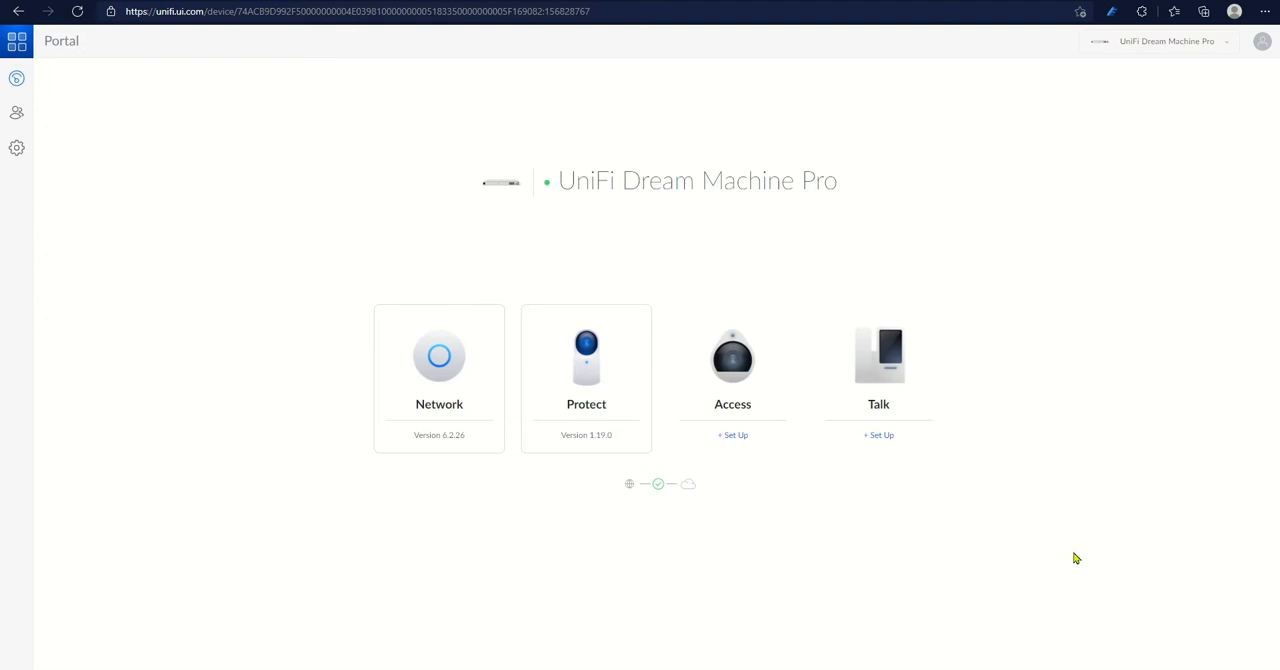
mouse_move(1024, 512)
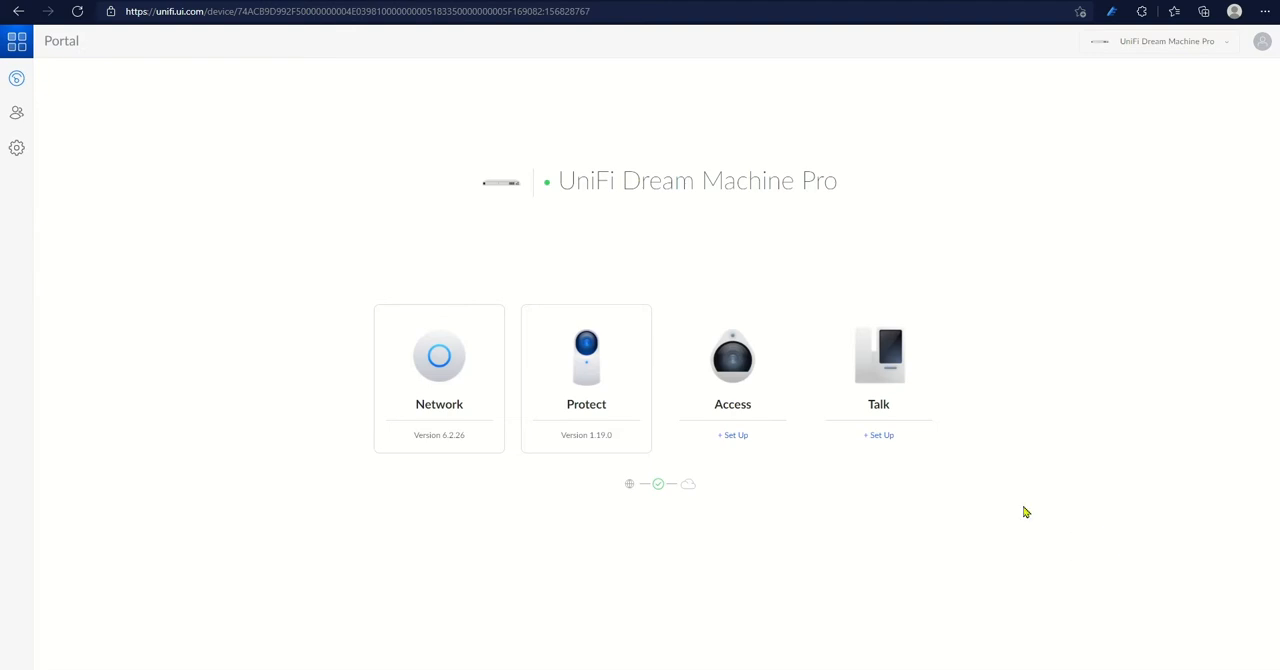
mouse_move(960, 498)
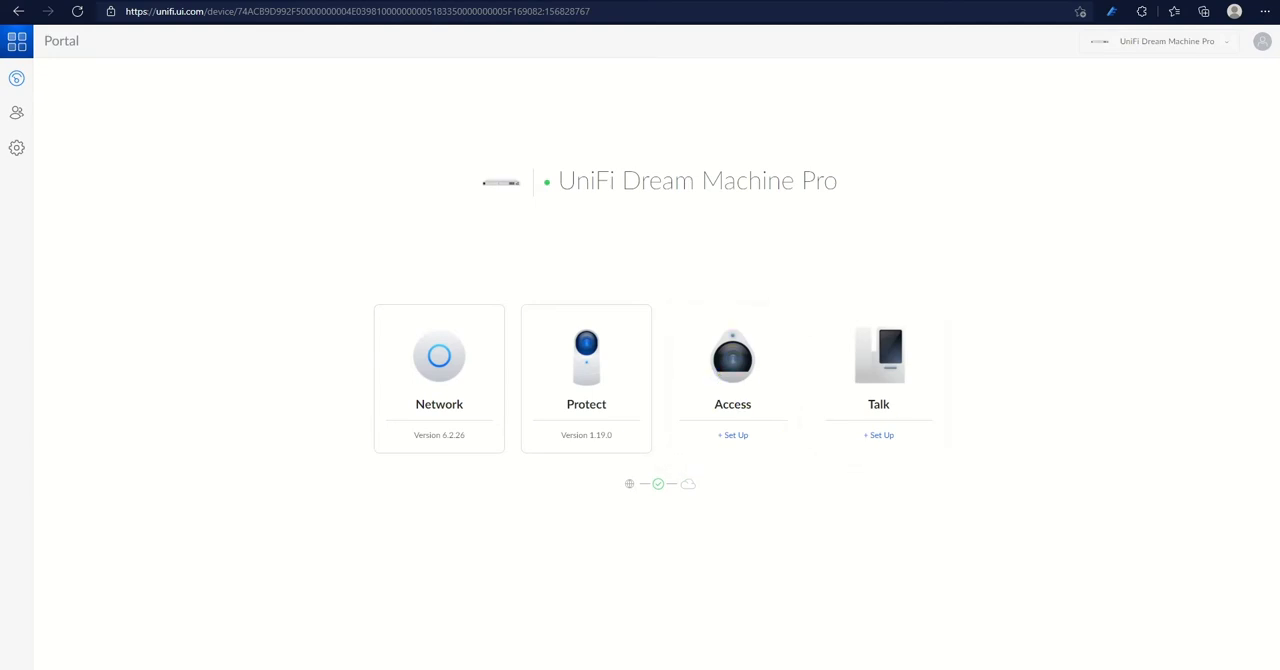
mouse_move(1040, 292)
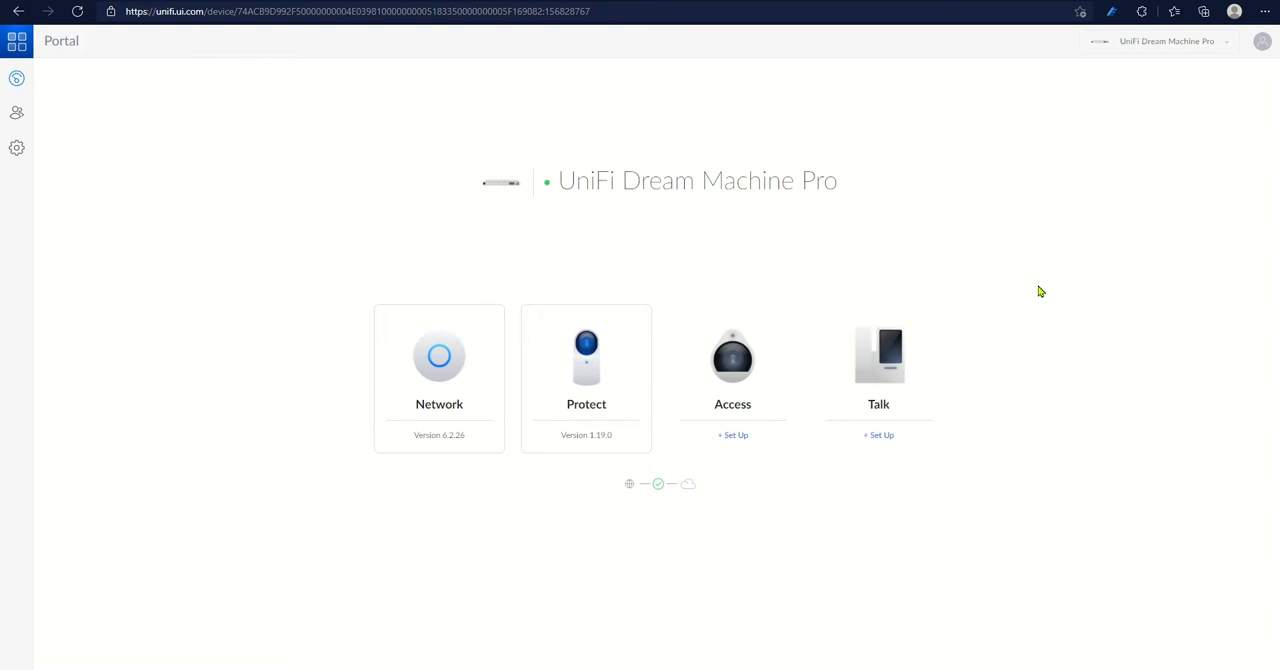
mouse_move(1048, 284)
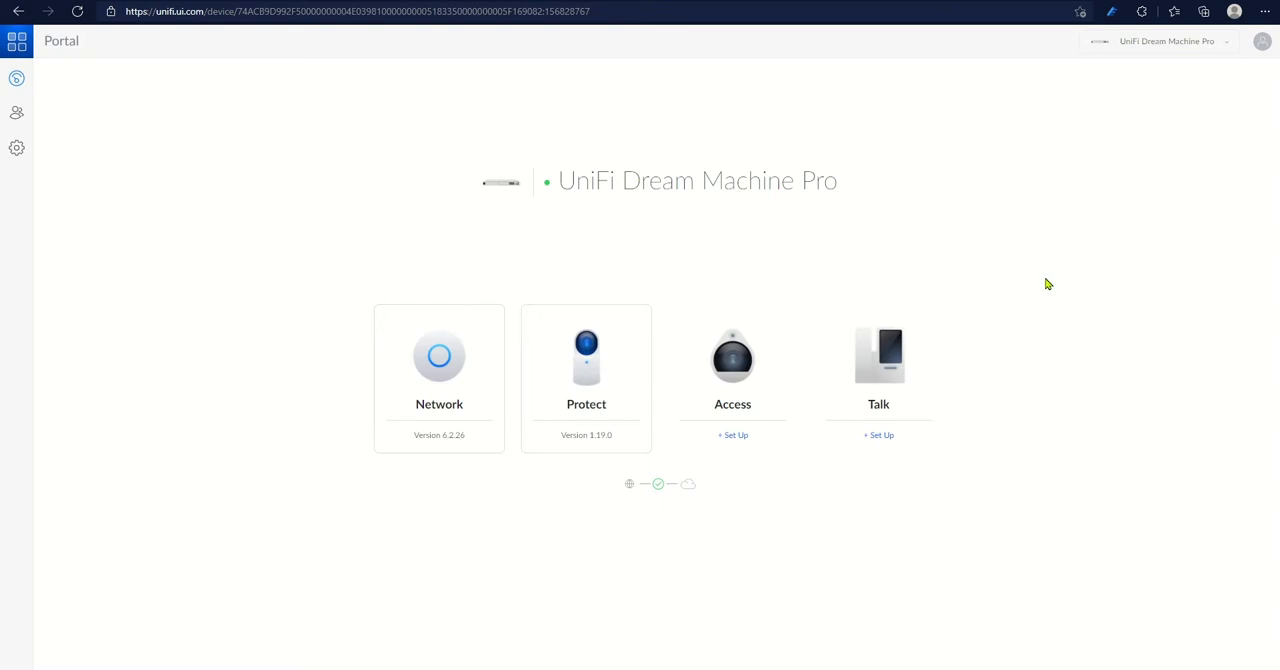
mouse_move(586, 356)
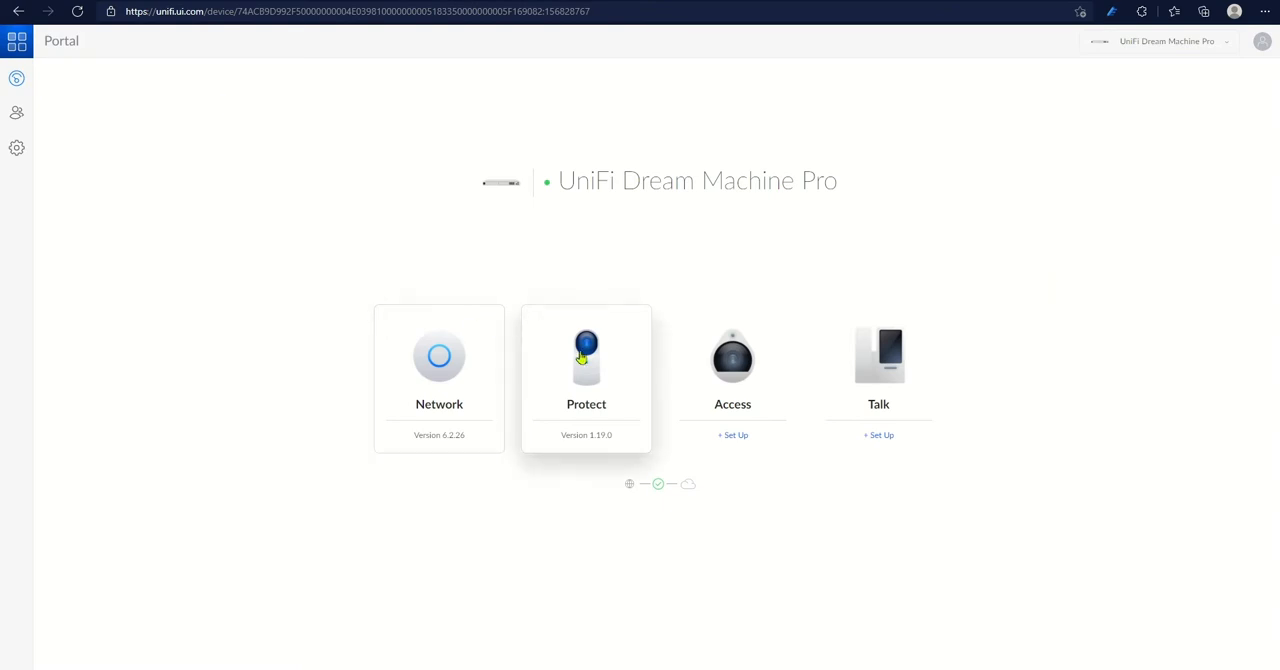
Launch the Protect application on the Dream Machine Pro.
left_click(586, 364)
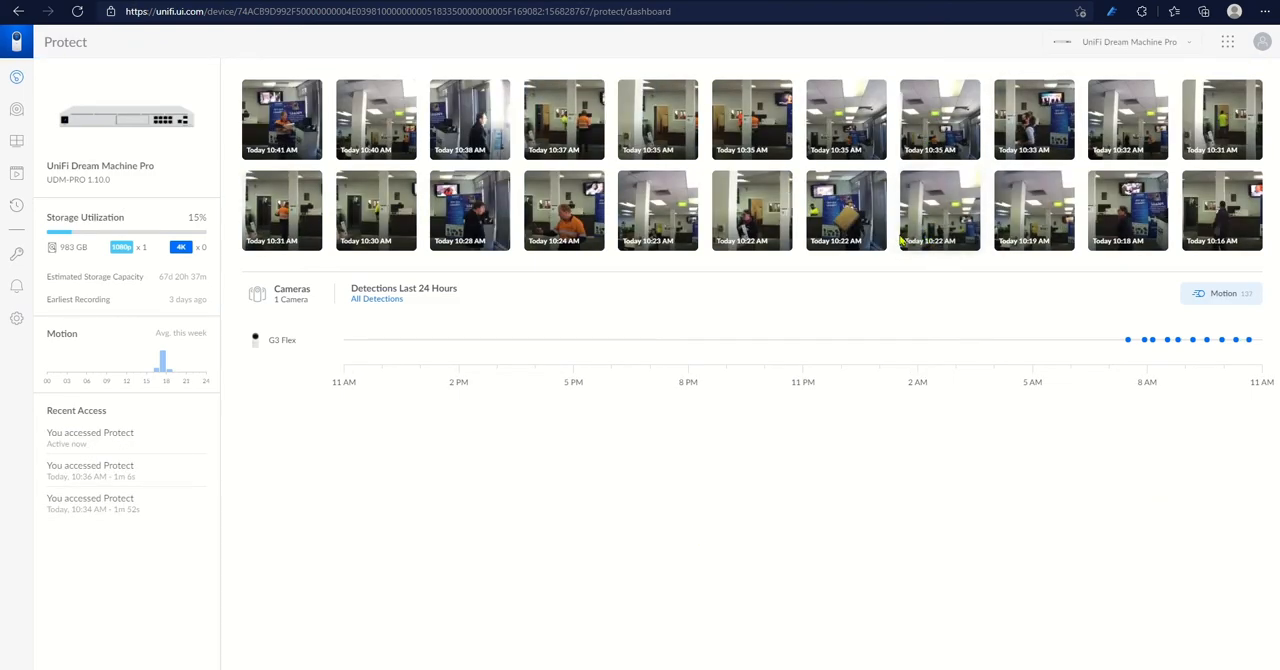
mouse_move(506, 344)
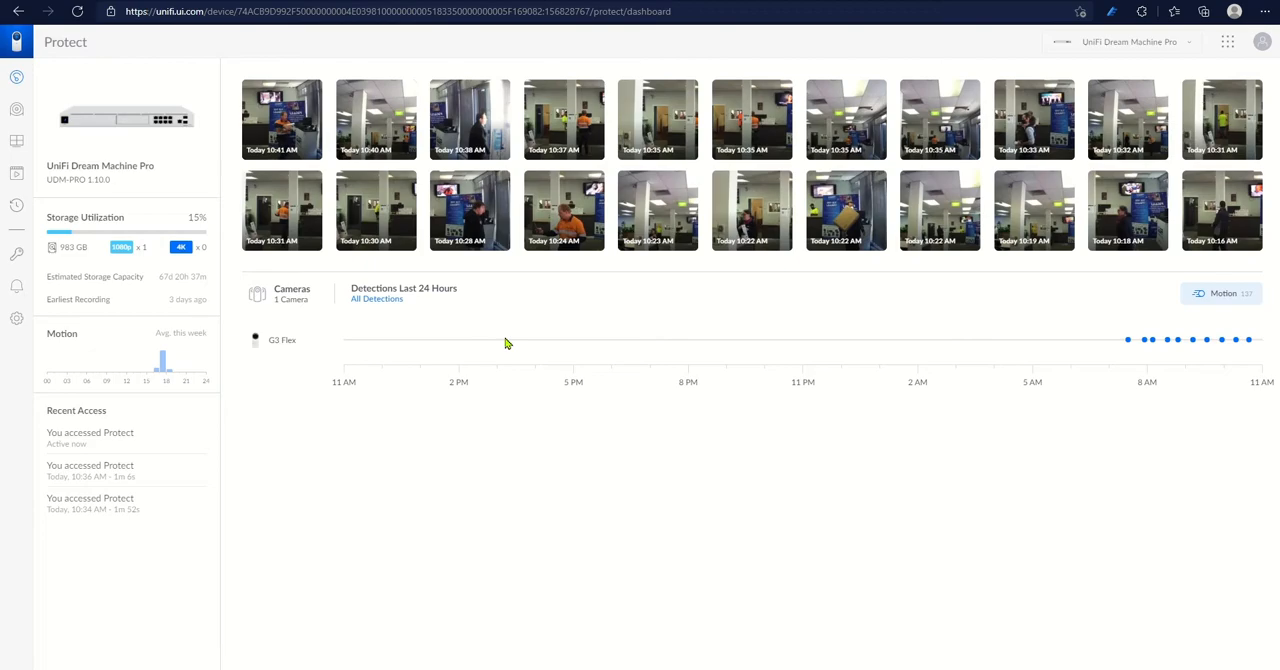
mouse_move(448, 348)
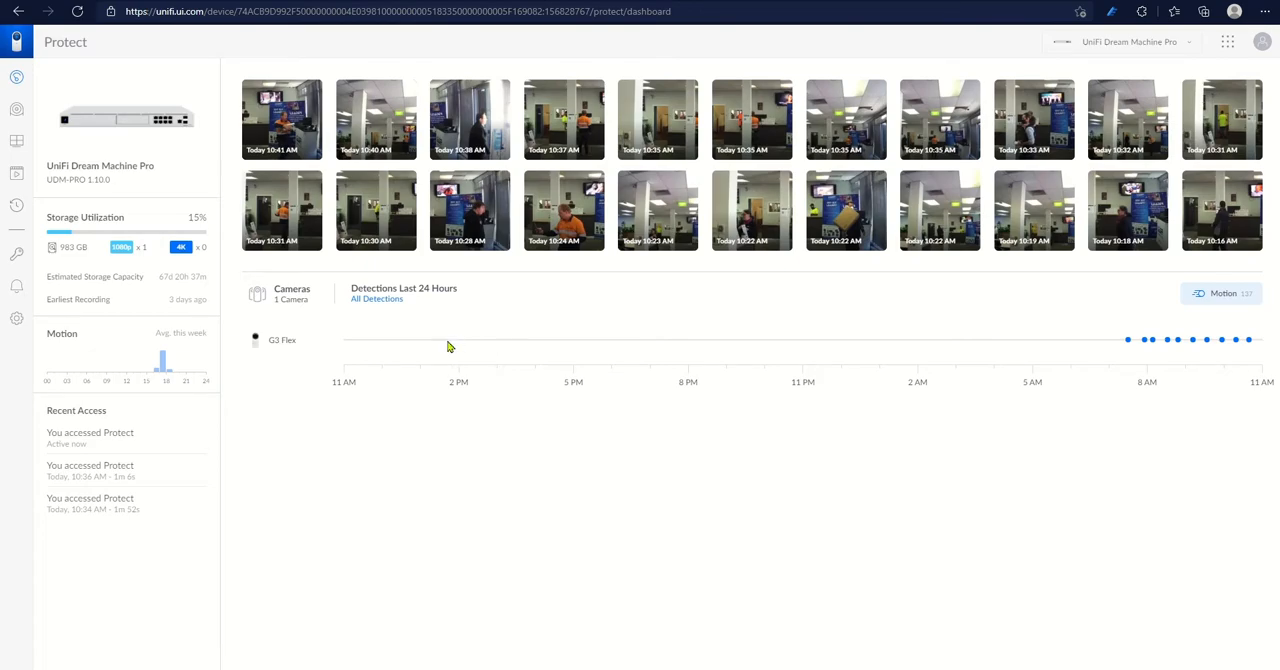
mouse_move(468, 304)
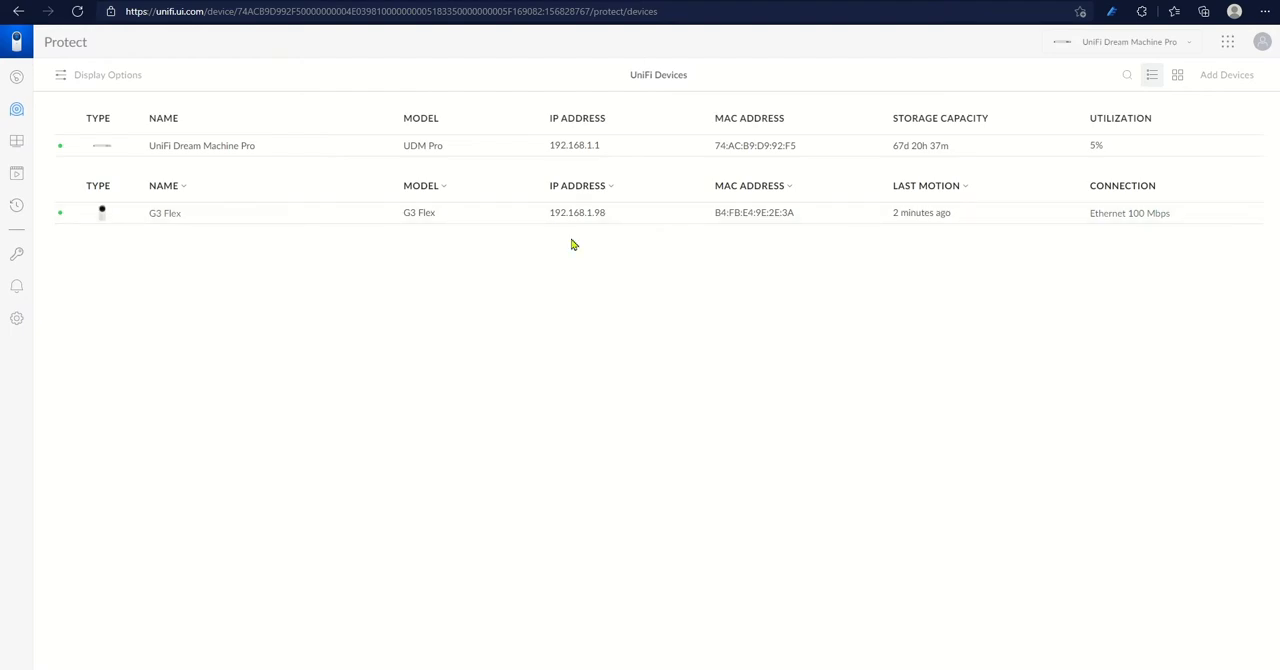
mouse_move(1226, 76)
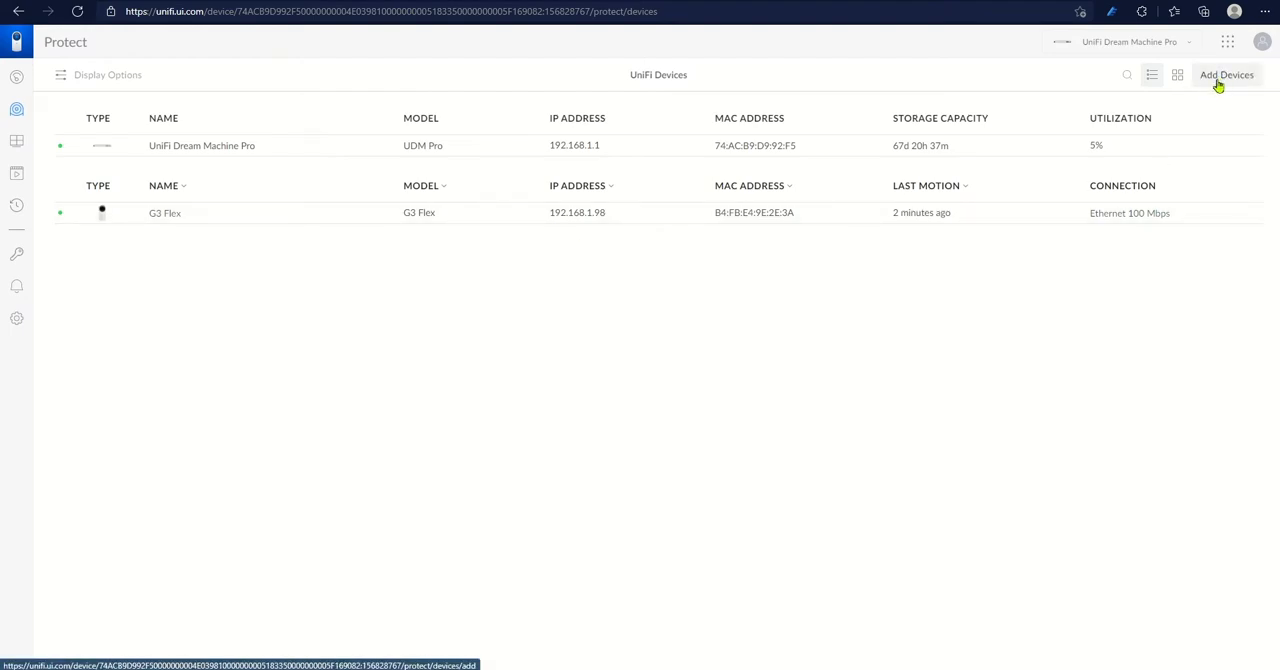
Adopt the discovered G4 Dome camera, keeping its default name G4 Dome.
left_click(1226, 76)
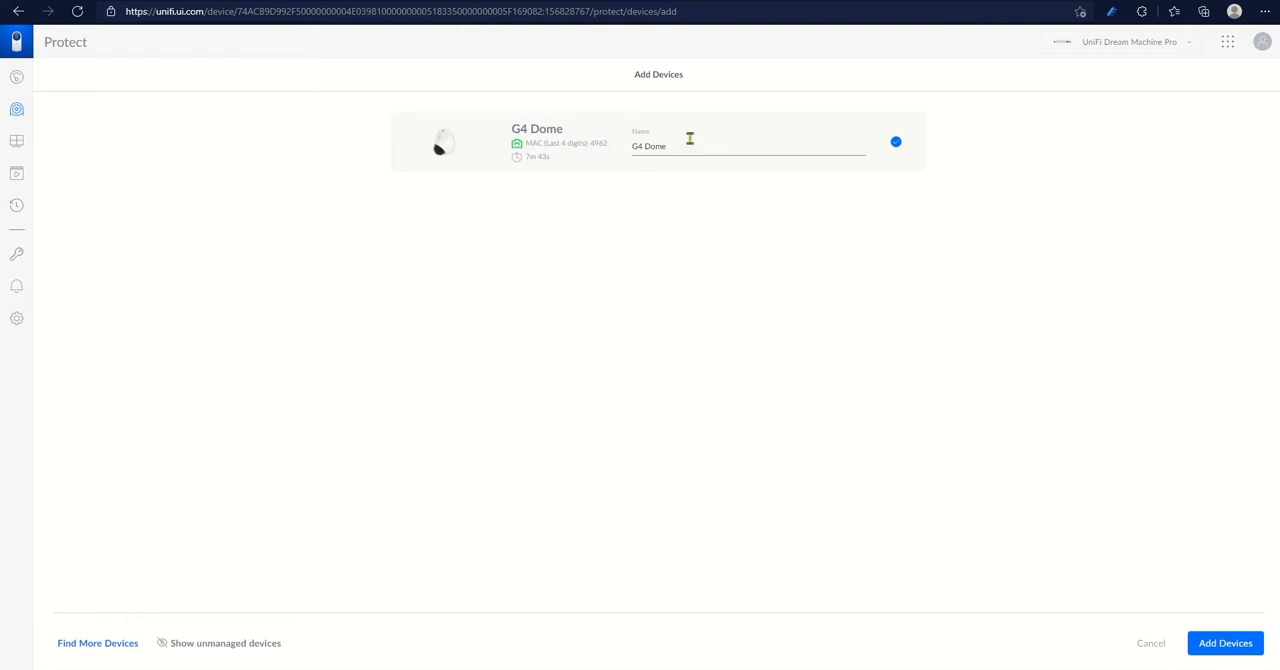
left_click(1224, 644)
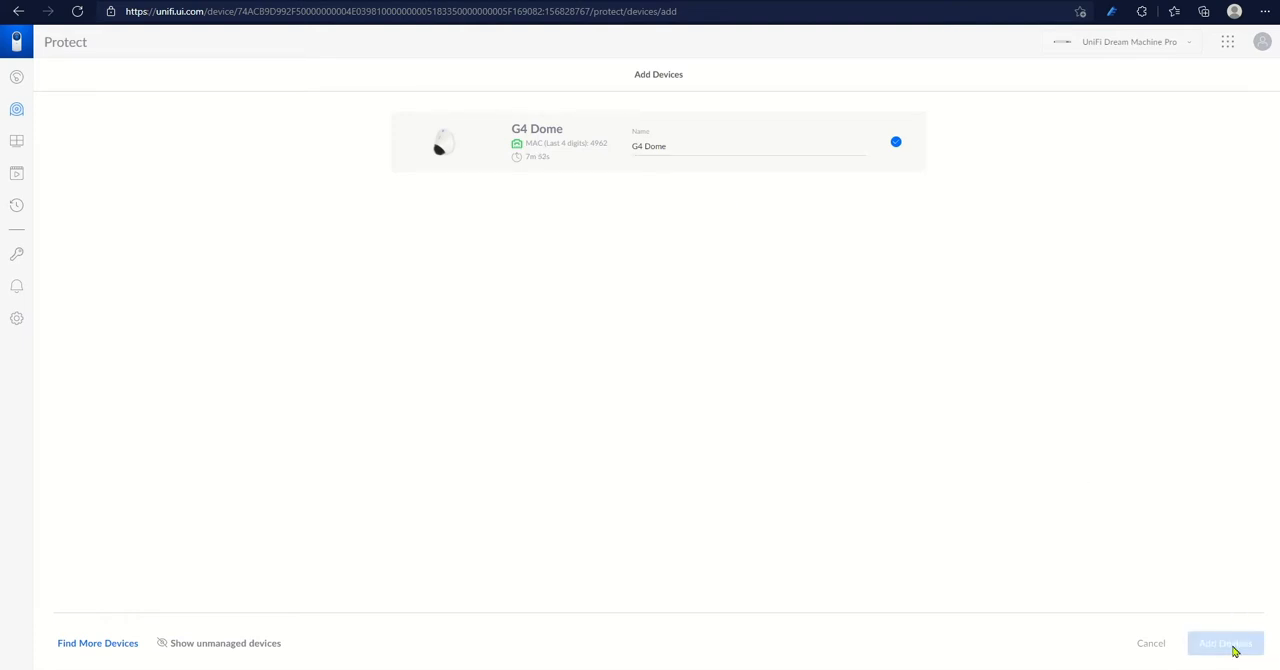
left_click(1224, 644)
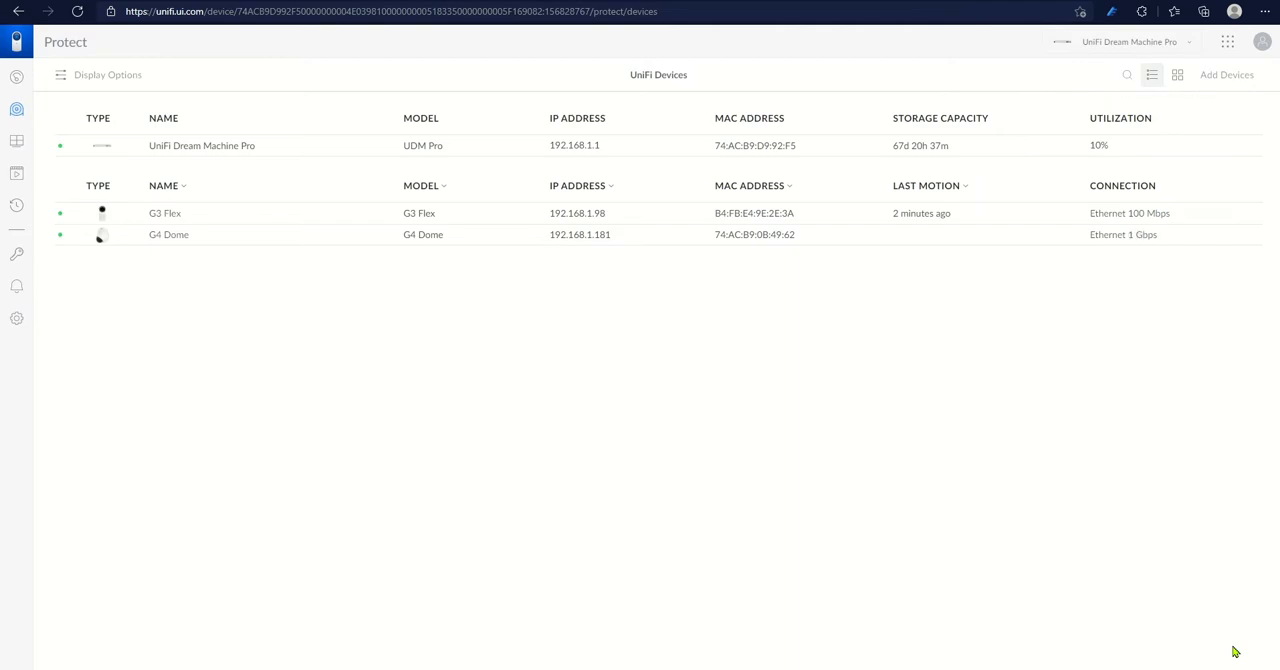
mouse_move(1232, 626)
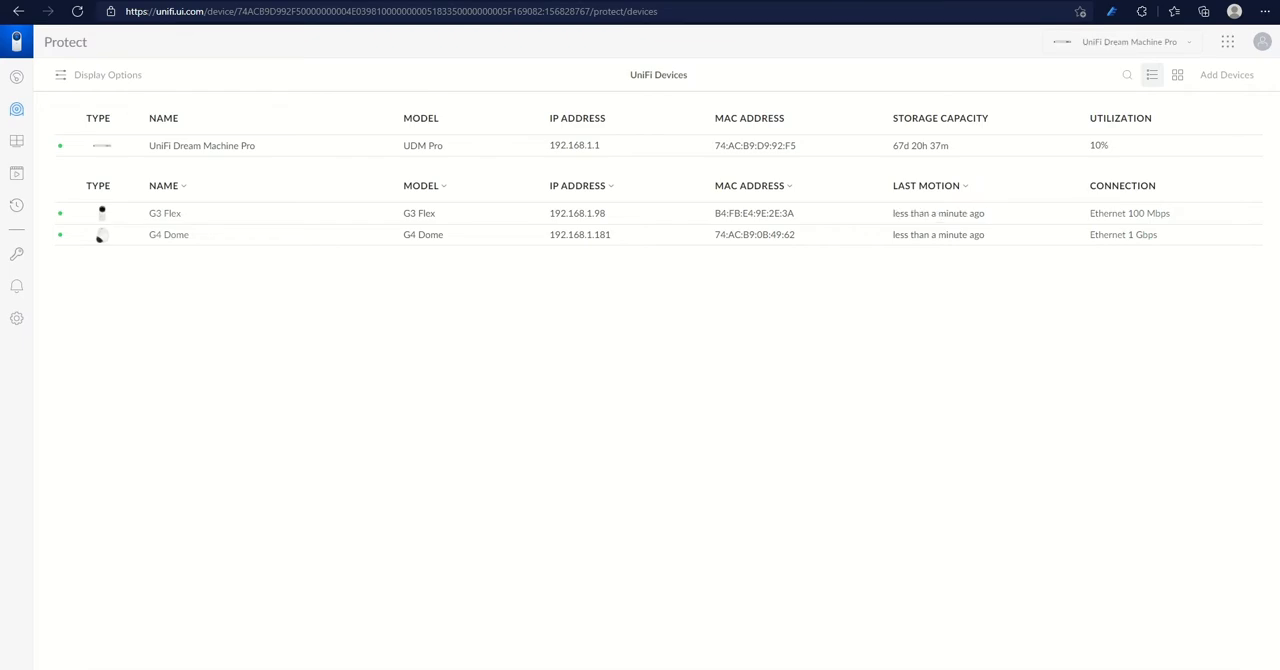
mouse_move(1016, 318)
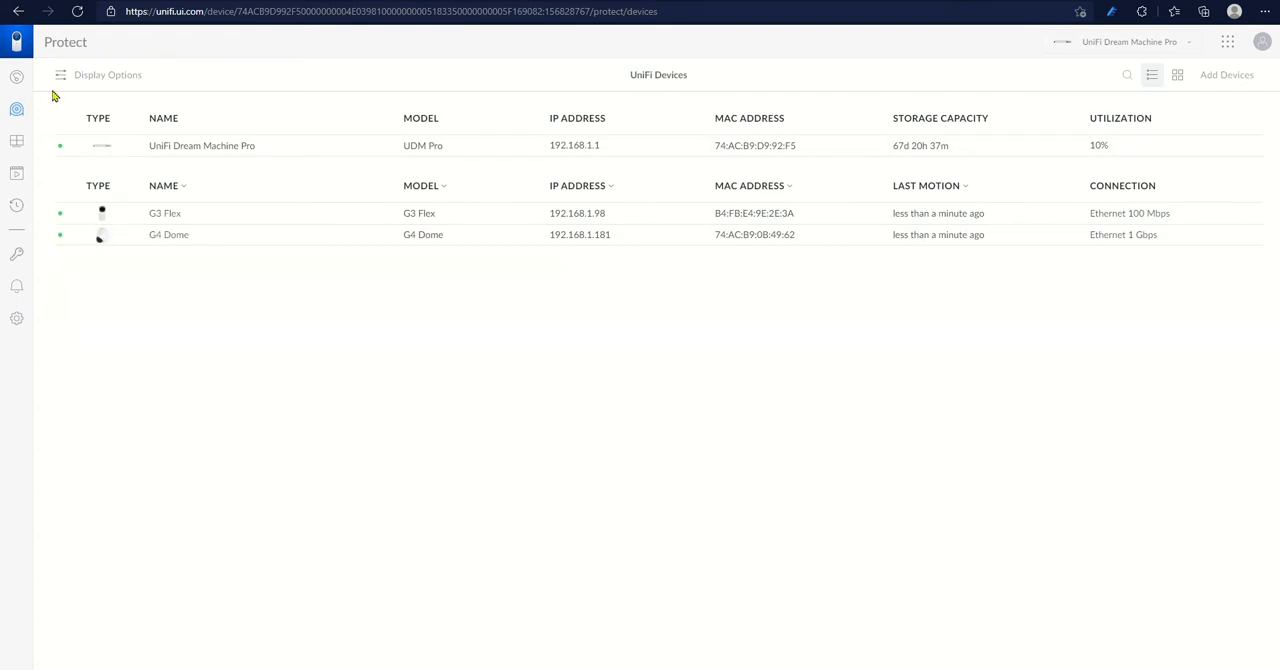
mouse_move(192, 204)
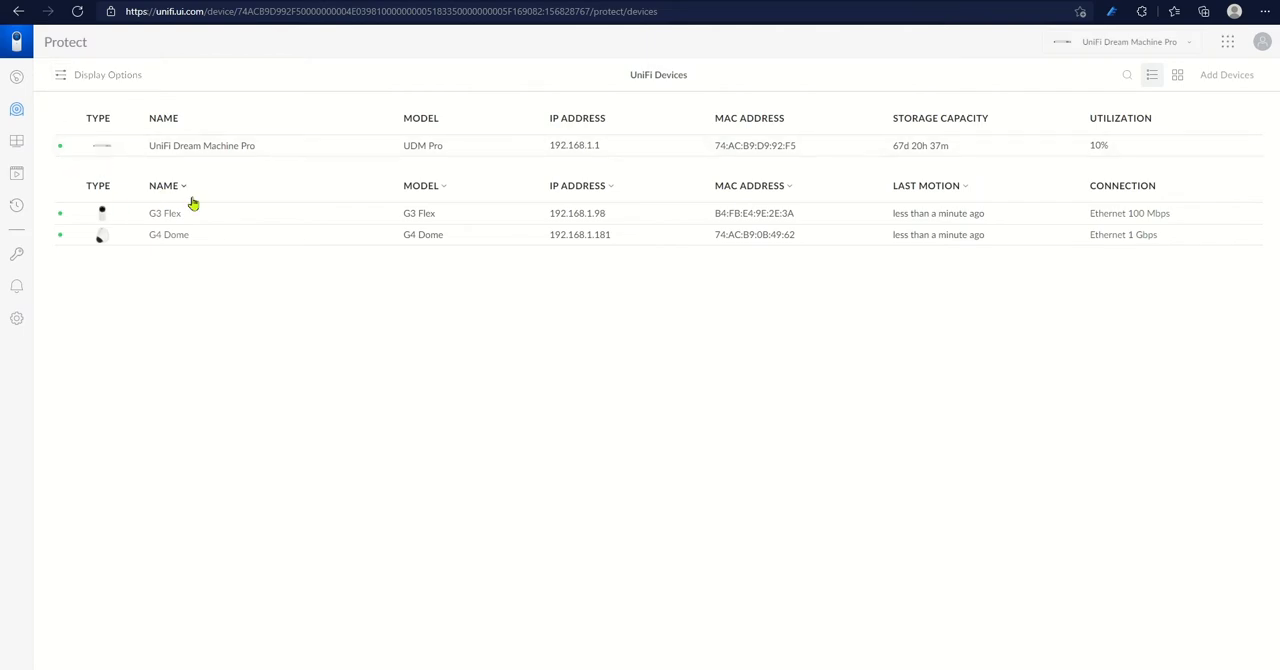
left_click(168, 234)
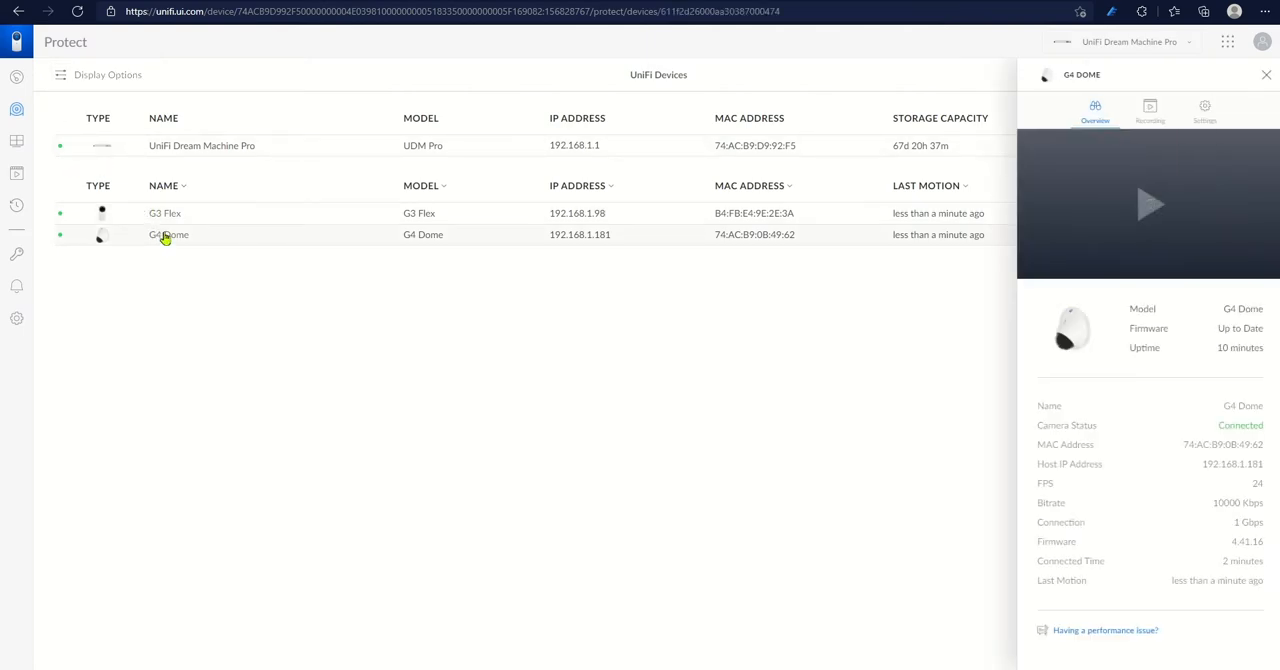
left_click(168, 234)
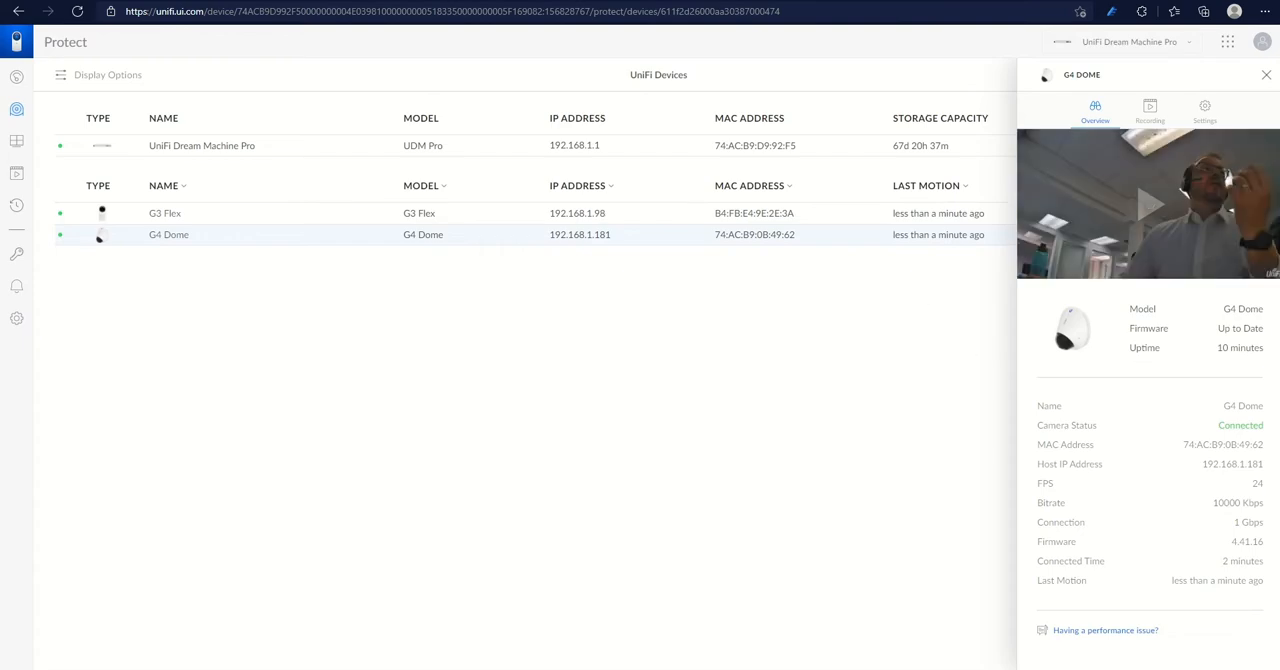
mouse_move(1144, 292)
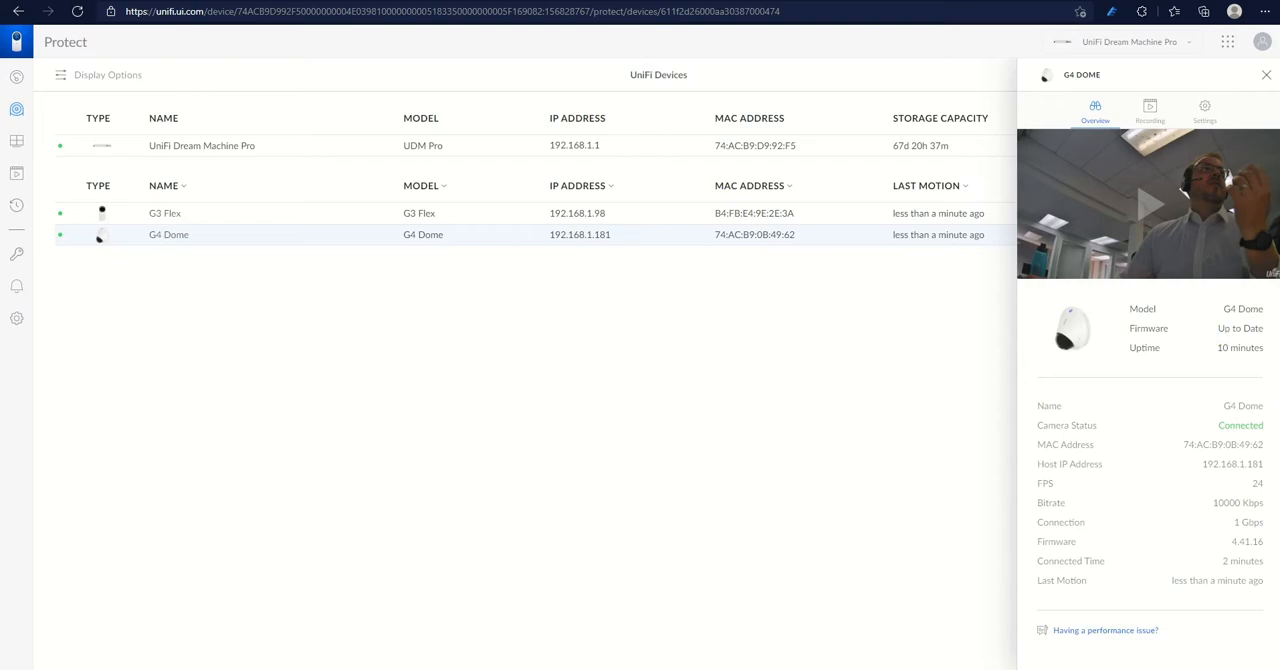
mouse_move(1184, 534)
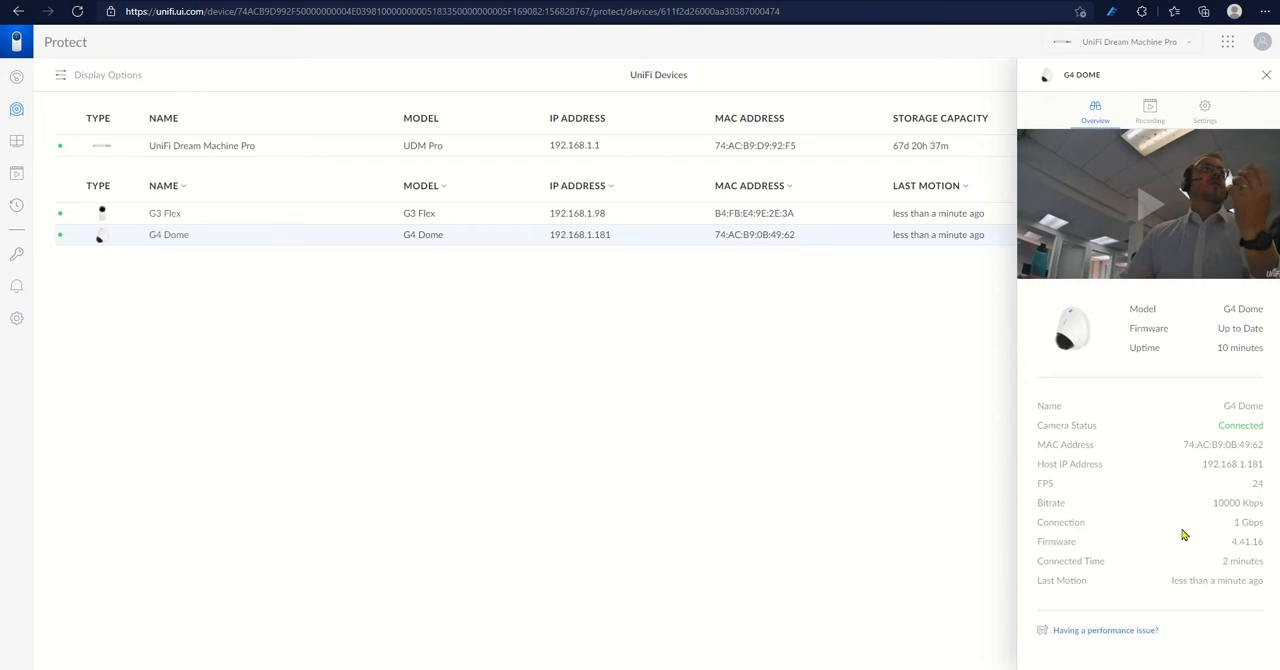
mouse_move(1164, 592)
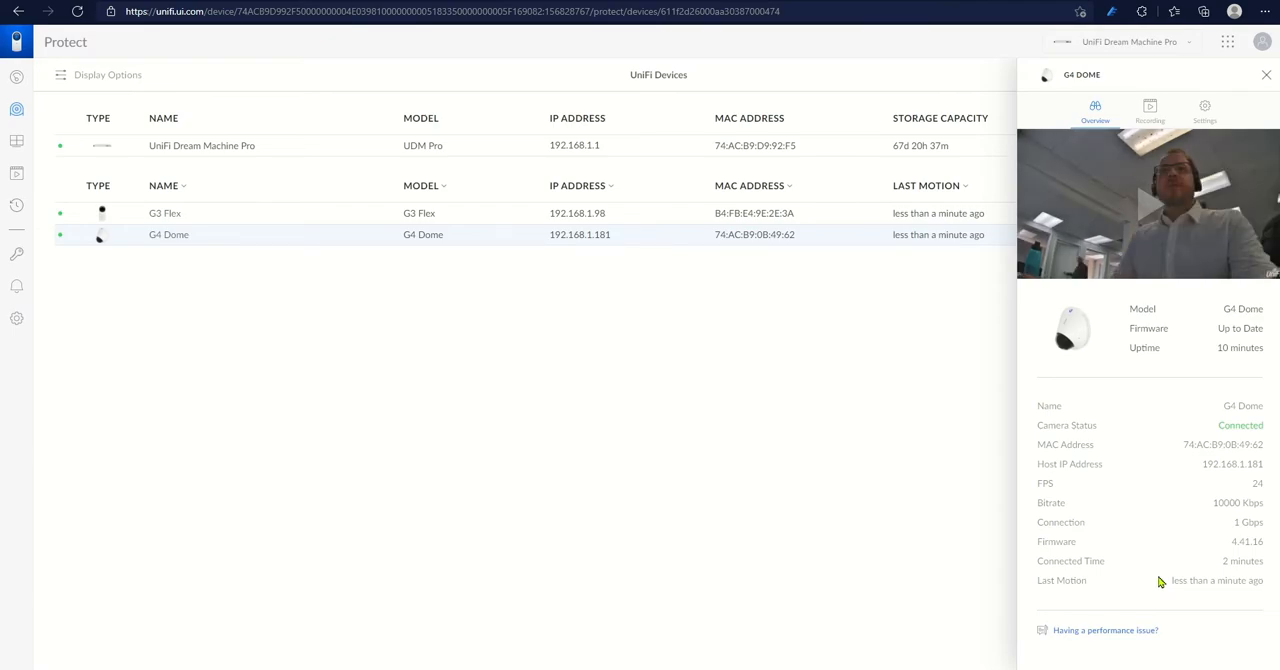
mouse_move(1136, 284)
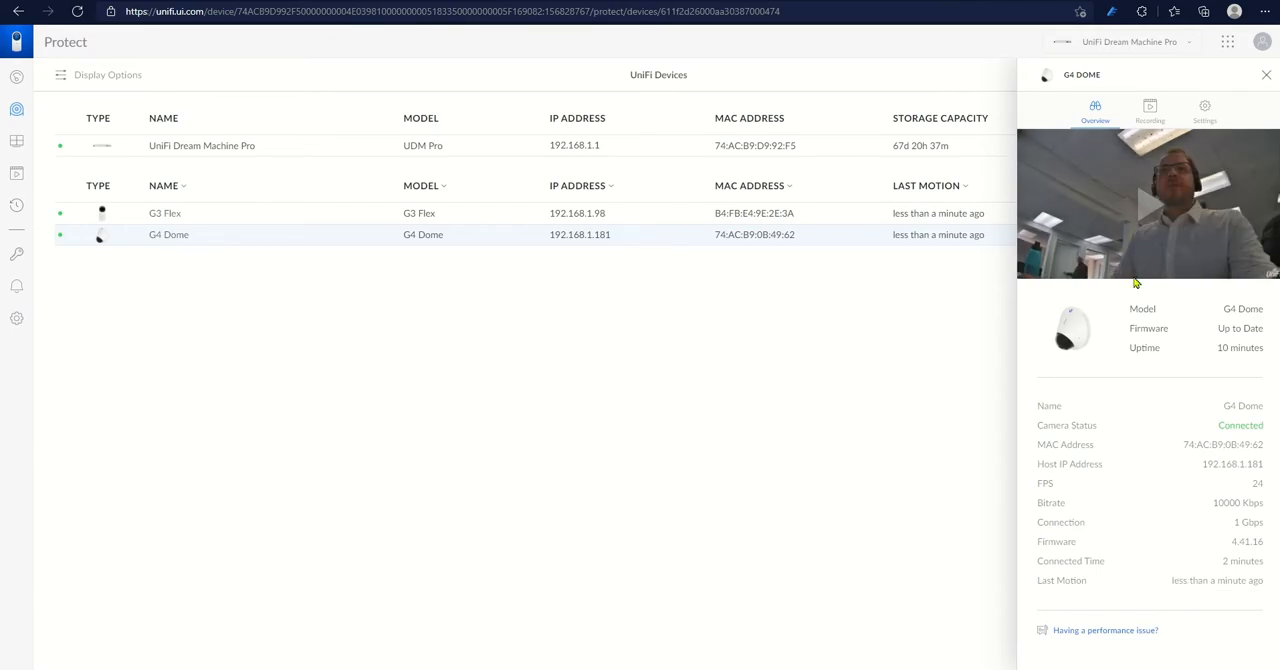
Keep the G4 Dome's Recording Mode set to Always in its recording settings.
left_click(1148, 110)
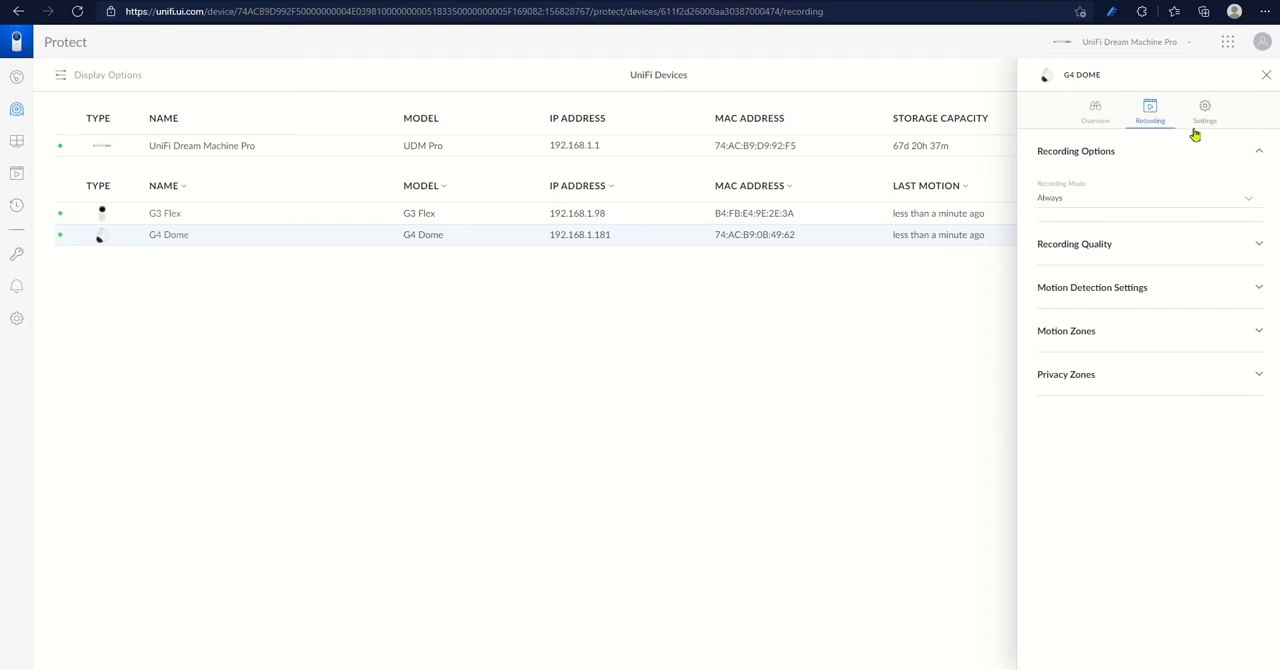
mouse_move(1156, 216)
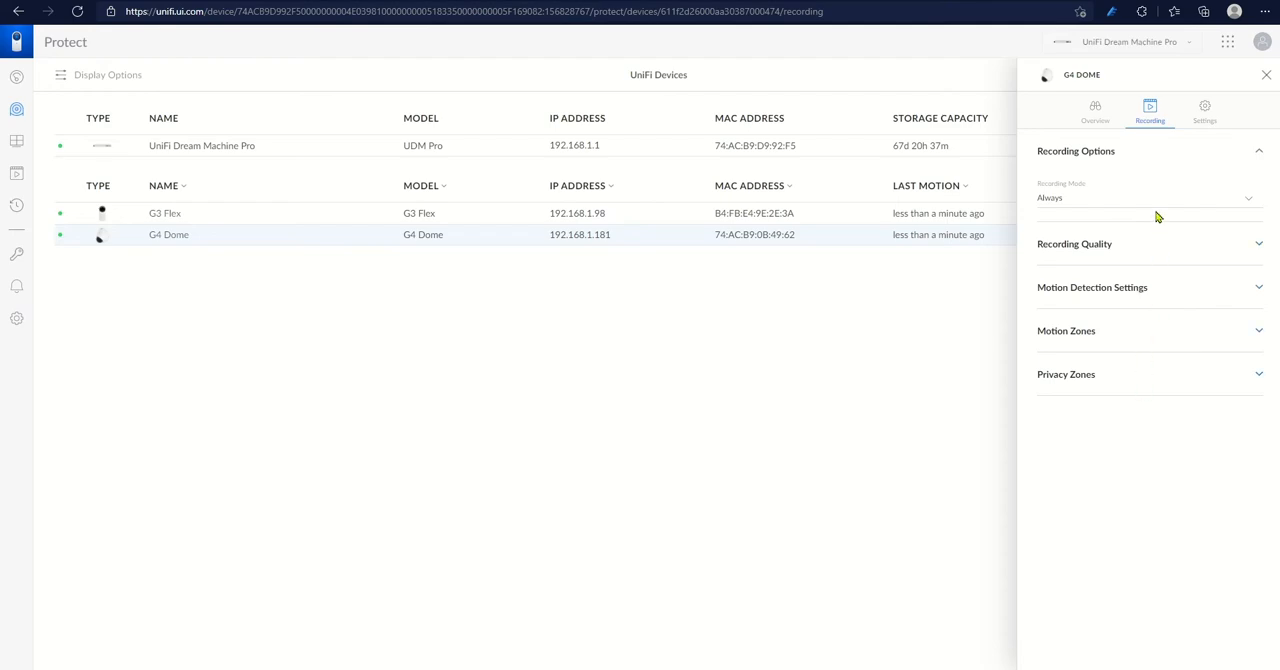
mouse_move(1098, 156)
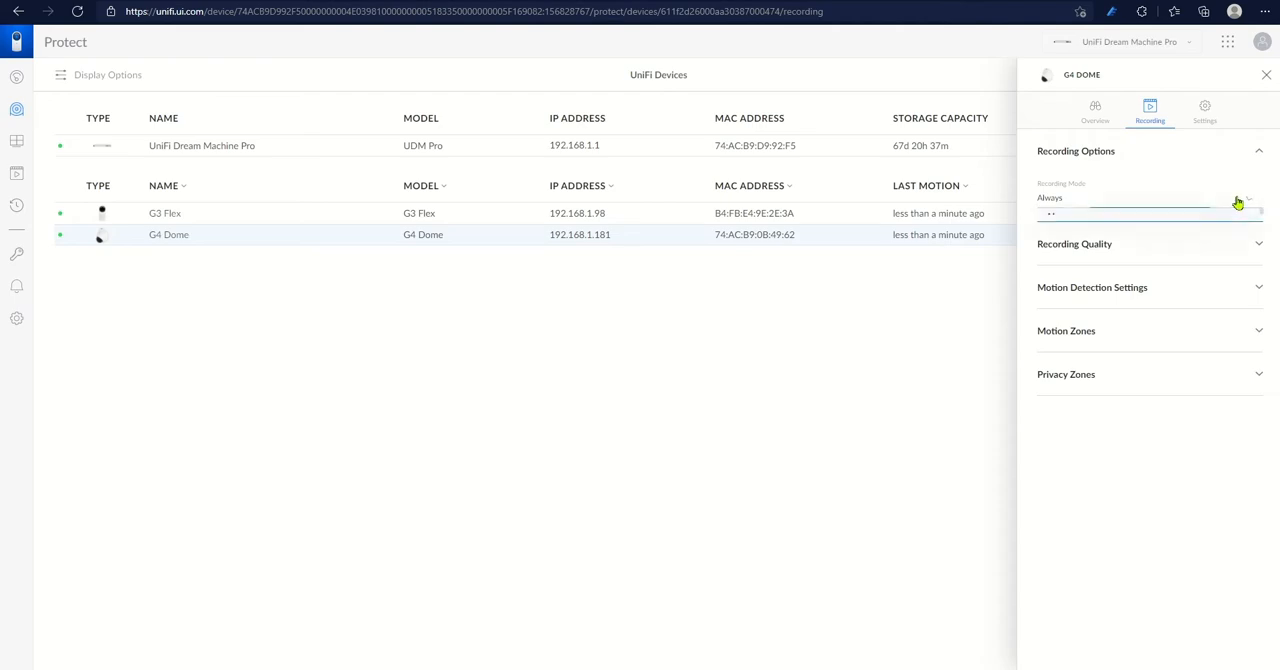
left_click(1148, 196)
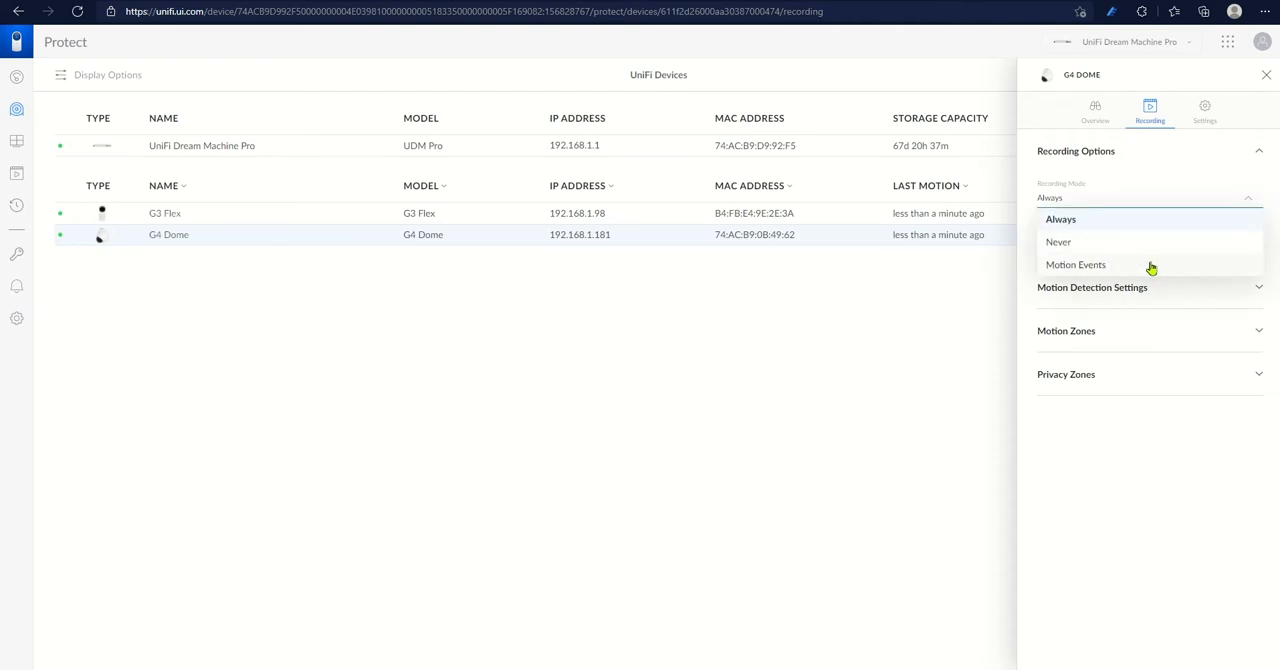
mouse_move(1116, 220)
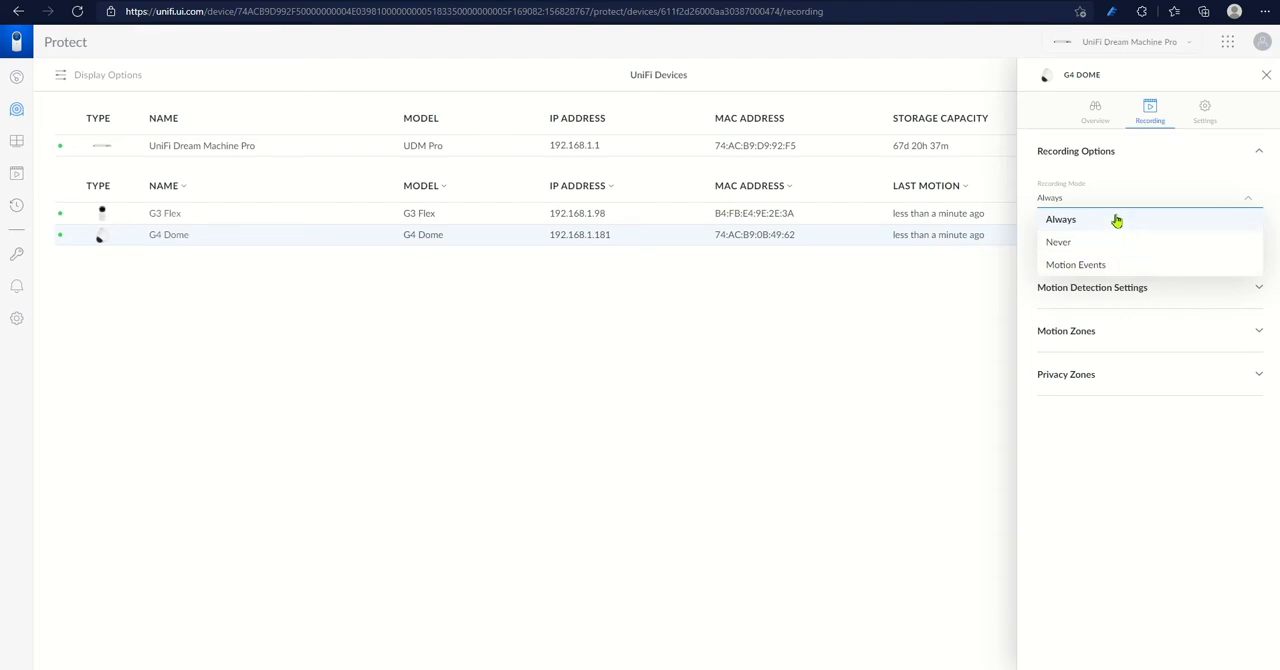
left_click(1060, 220)
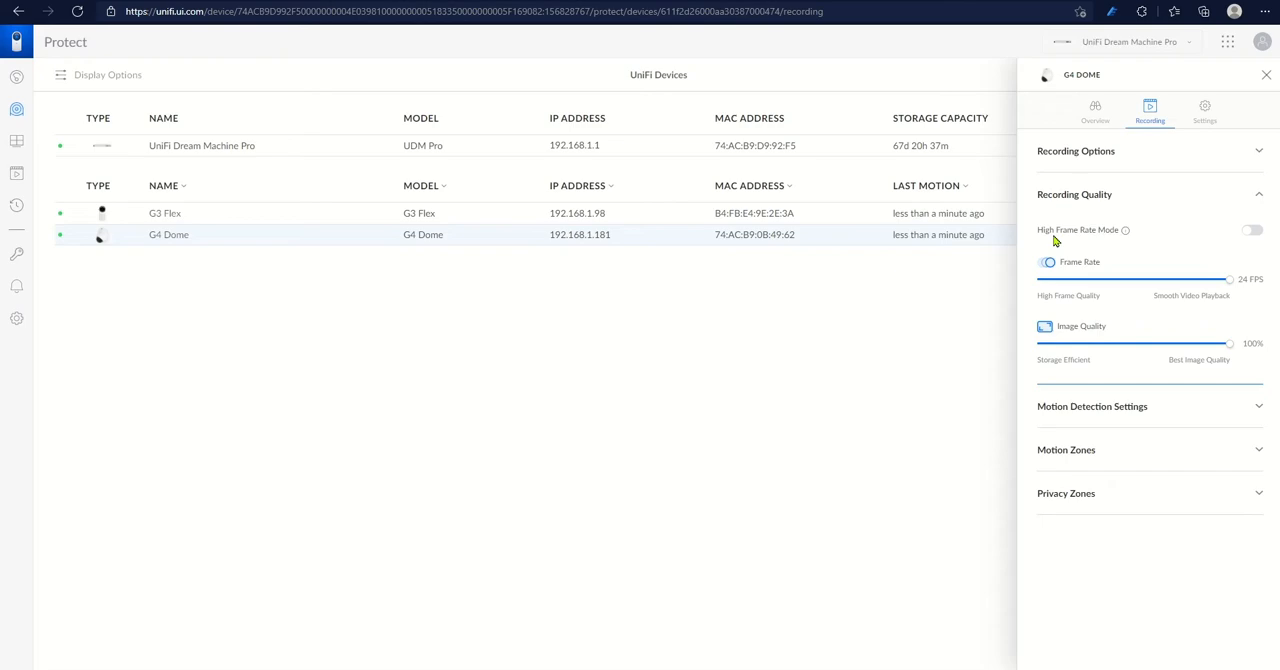
mouse_move(1216, 340)
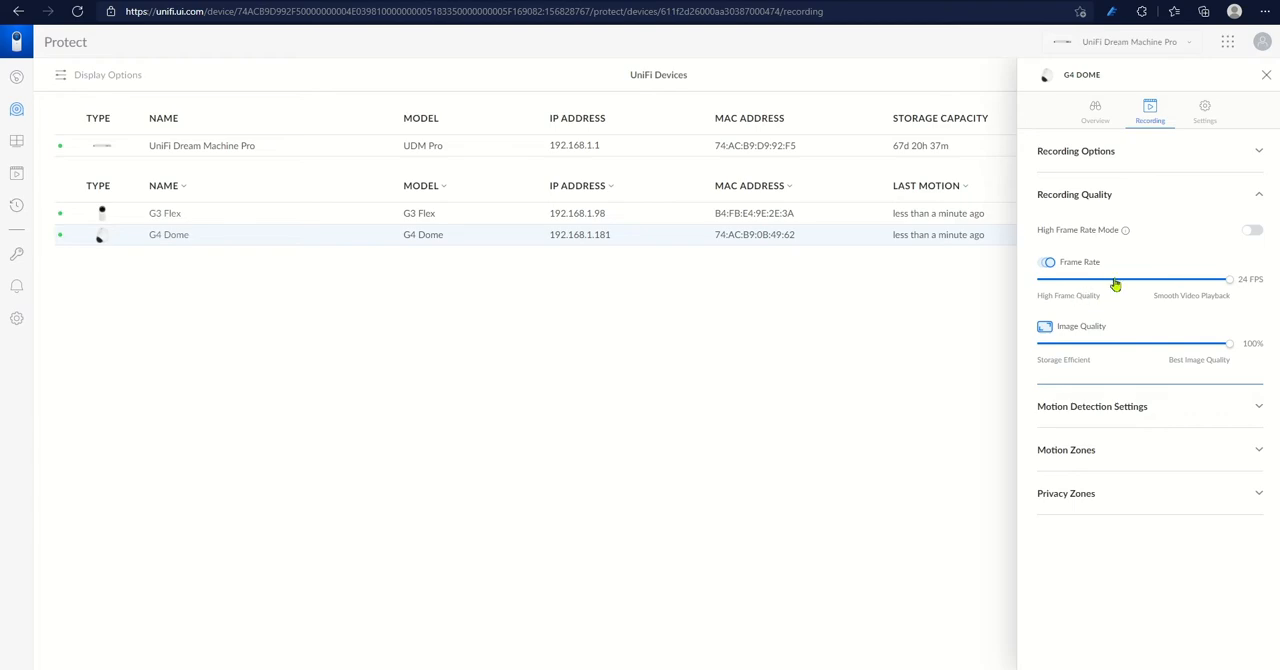
mouse_move(1210, 360)
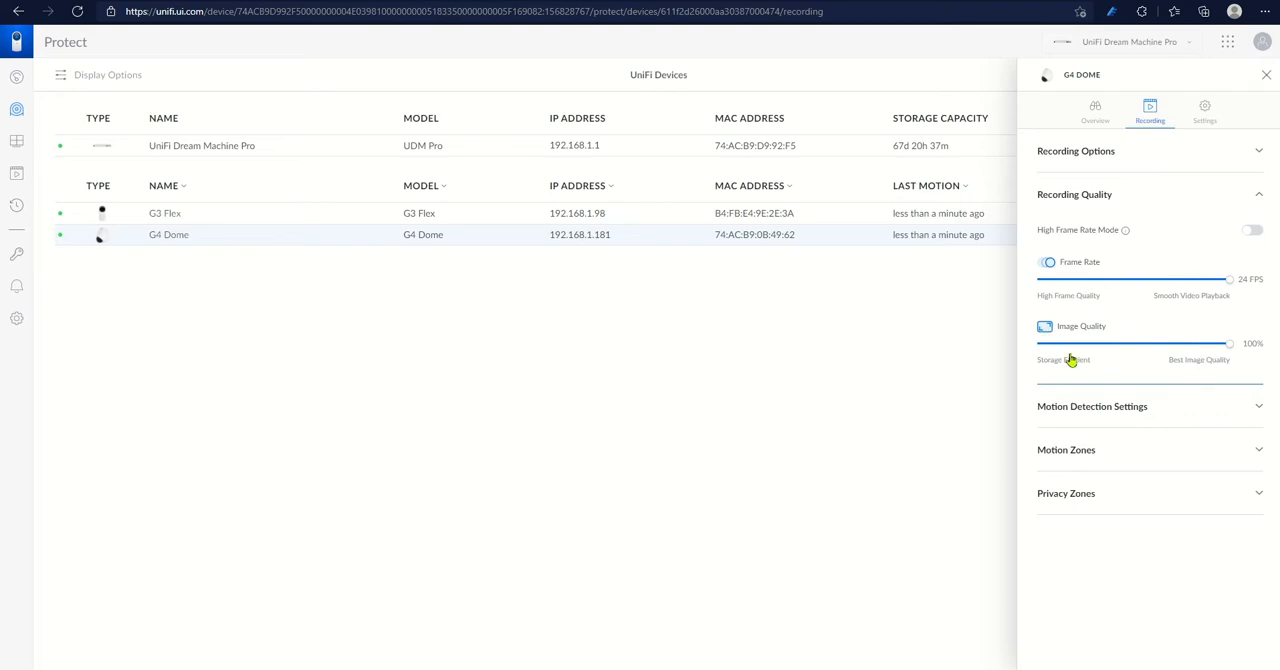
mouse_move(1200, 372)
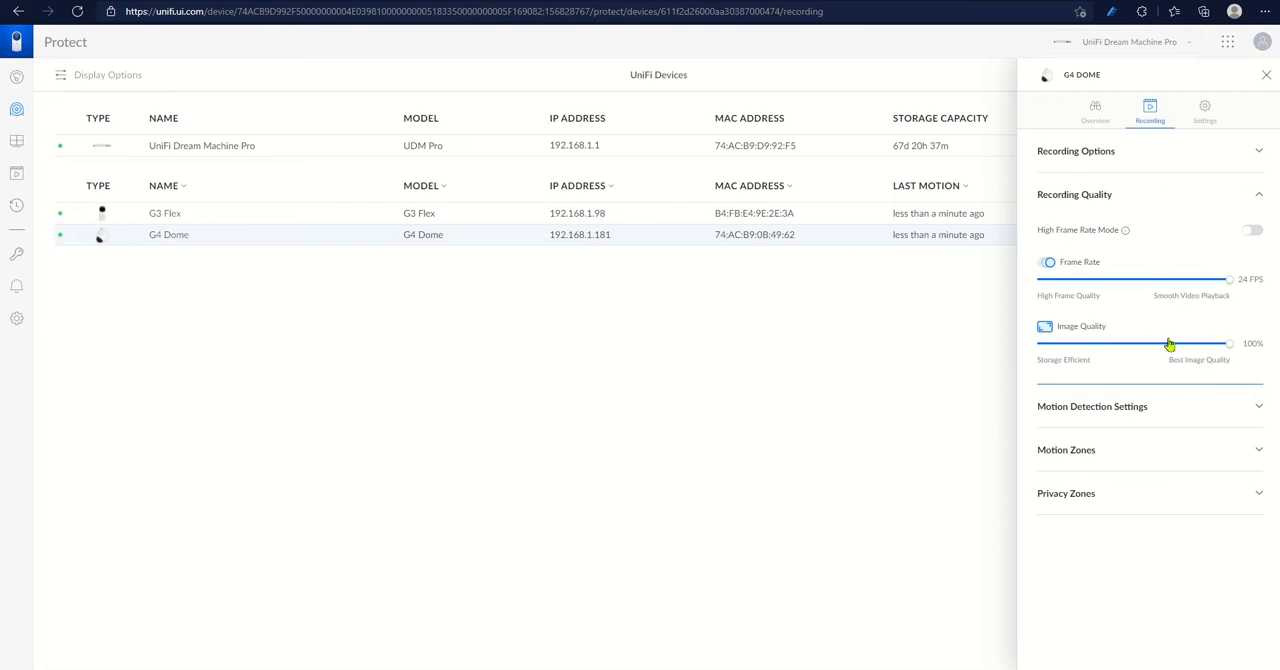
mouse_move(1110, 316)
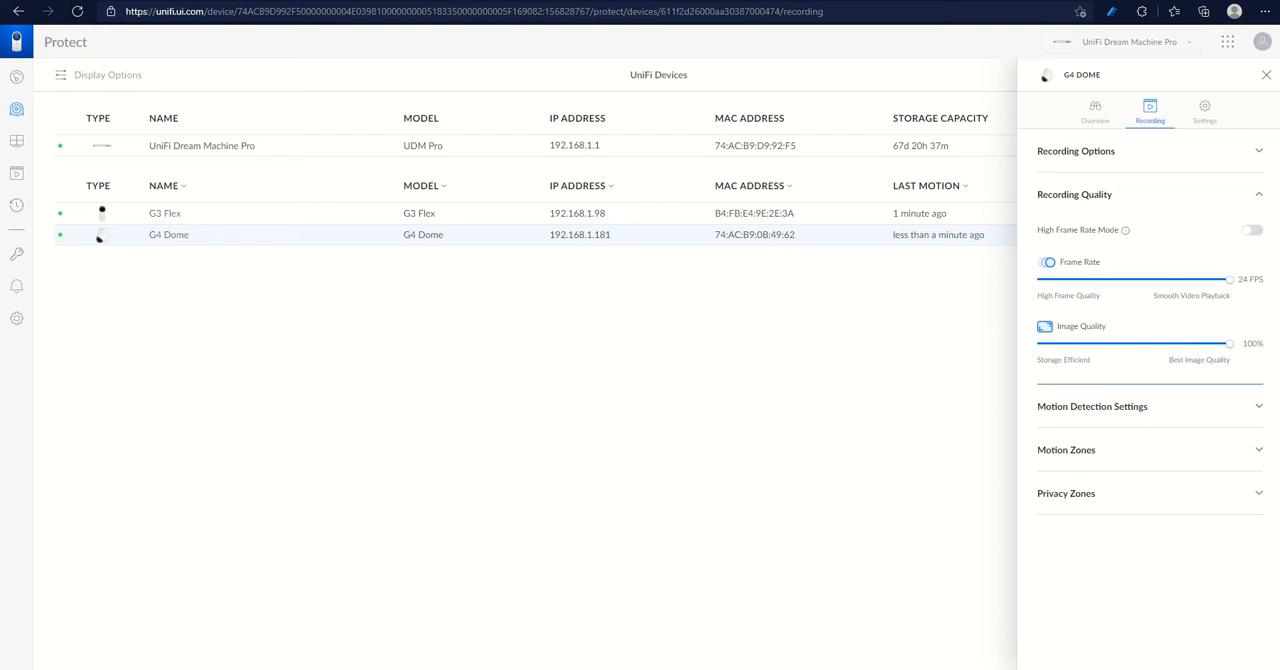
mouse_move(1134, 326)
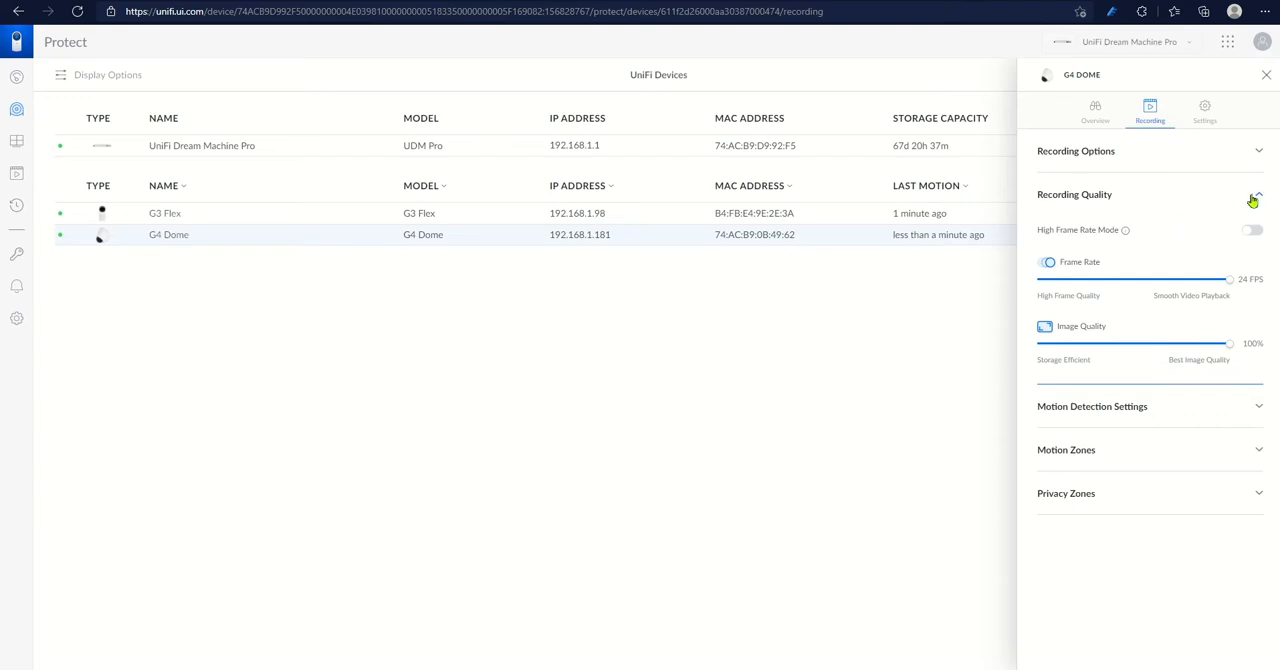
Try motion trigger times up to 5 seconds, then return it to 1 second.
left_click(1260, 194)
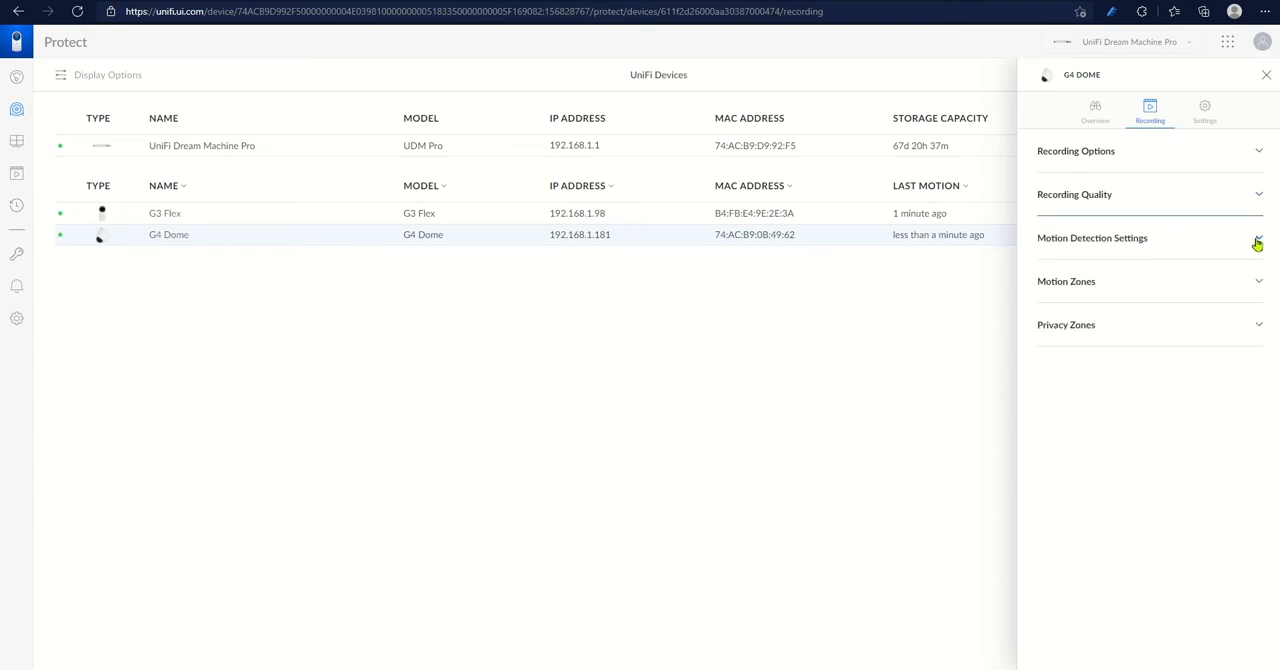
mouse_move(1084, 278)
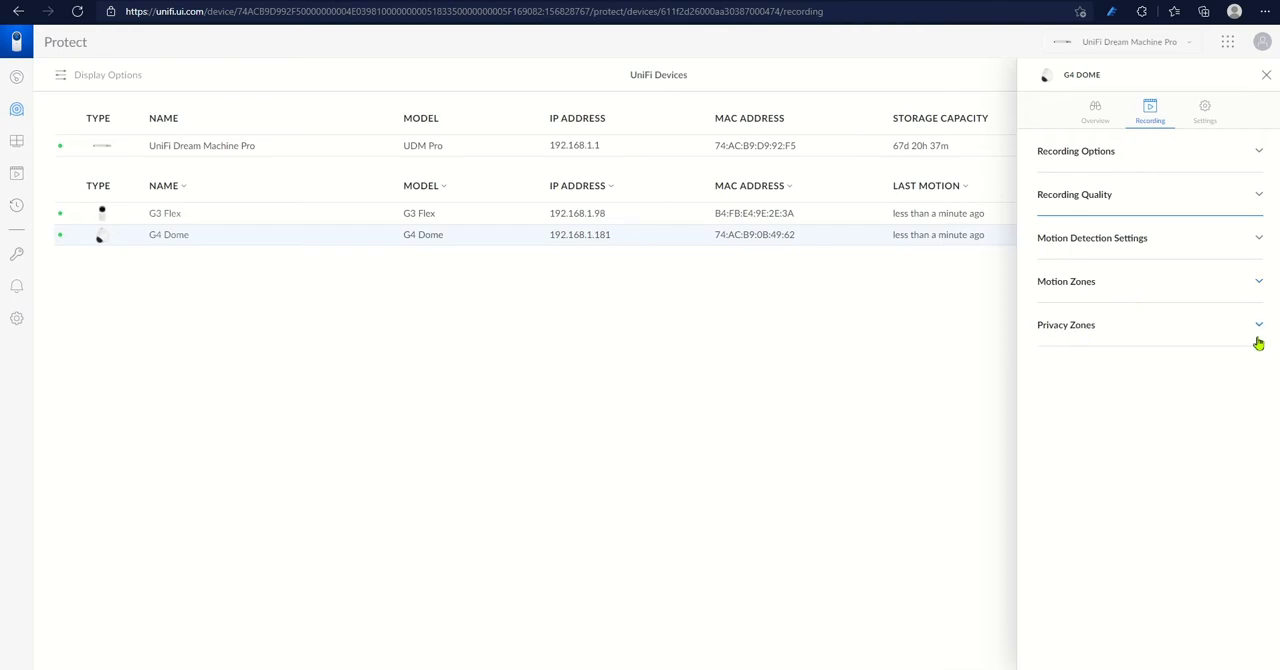
left_click(1092, 238)
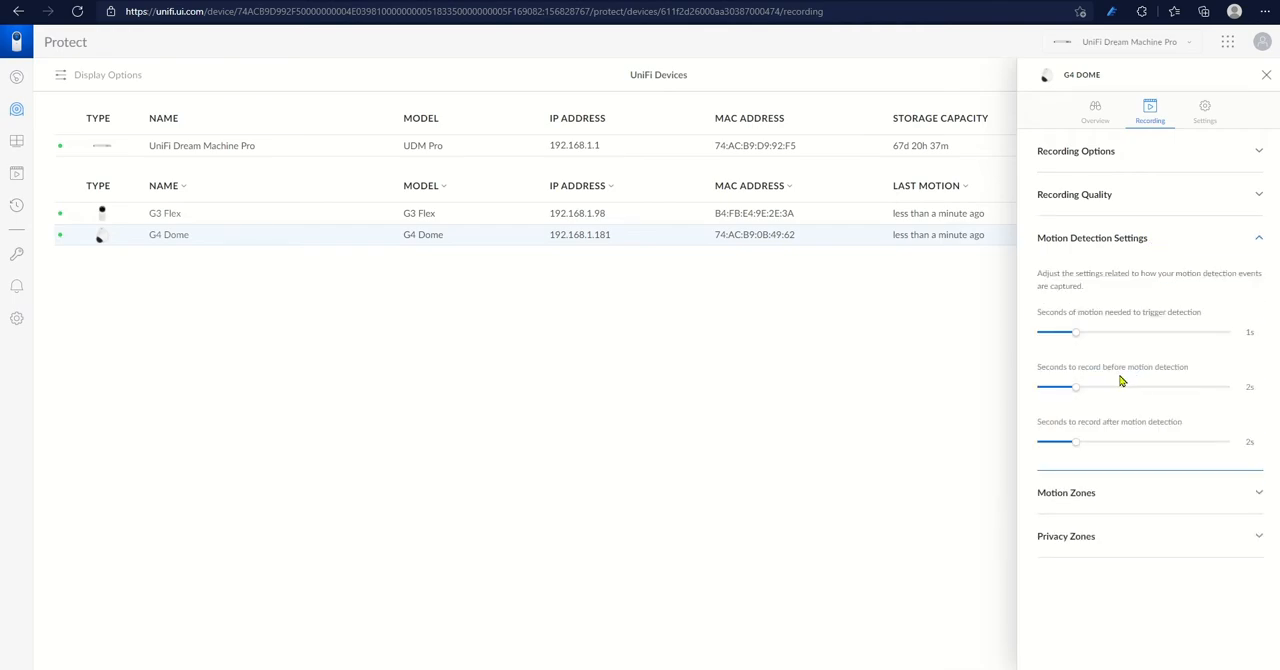
mouse_move(1180, 274)
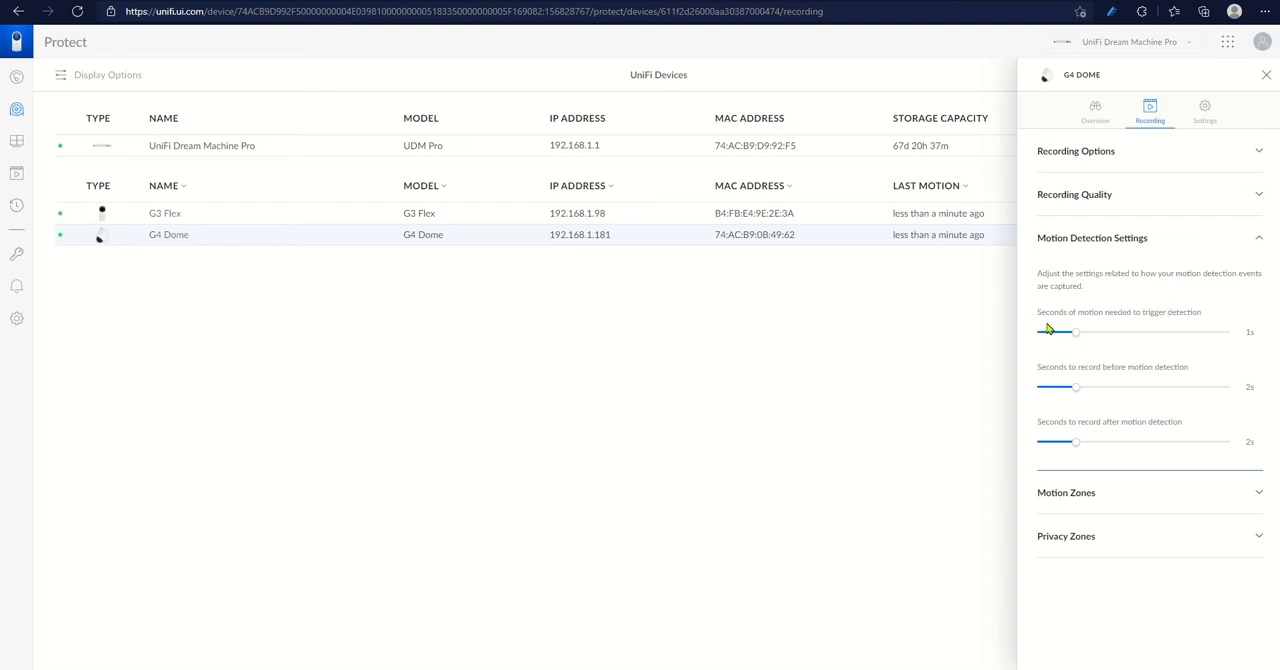
mouse_move(1114, 322)
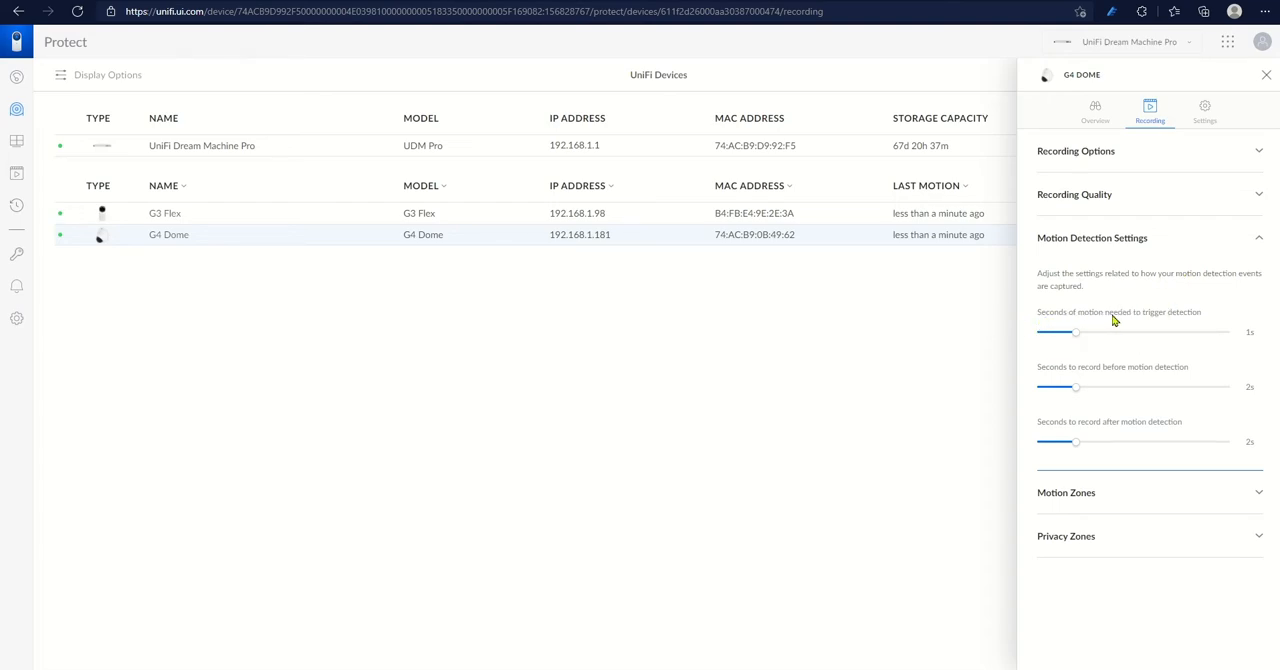
mouse_move(1148, 358)
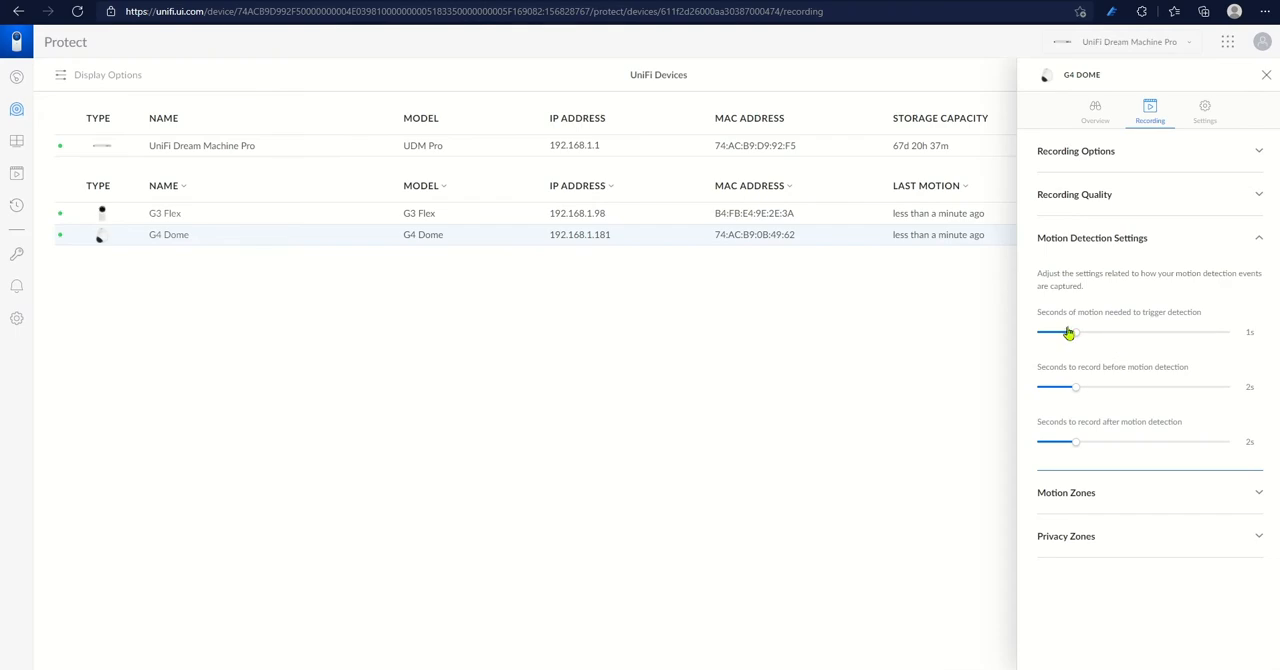
left_click_drag(1068, 332, 1090, 332)
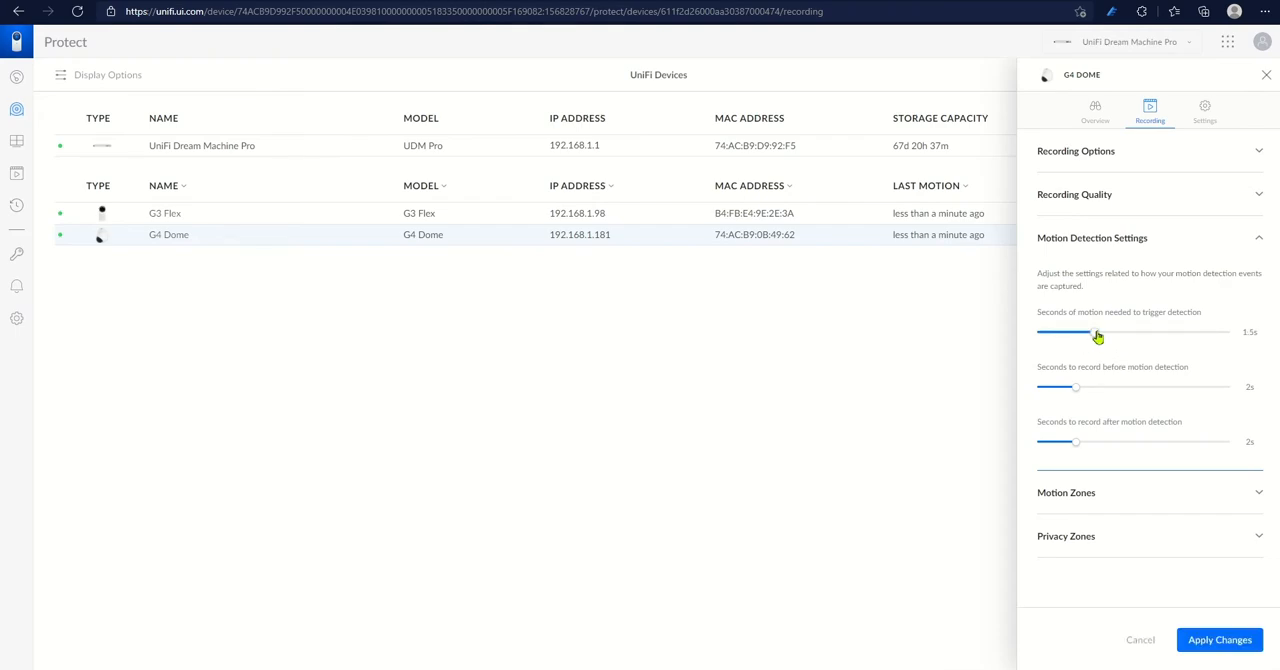
left_click_drag(1096, 332, 1130, 332)
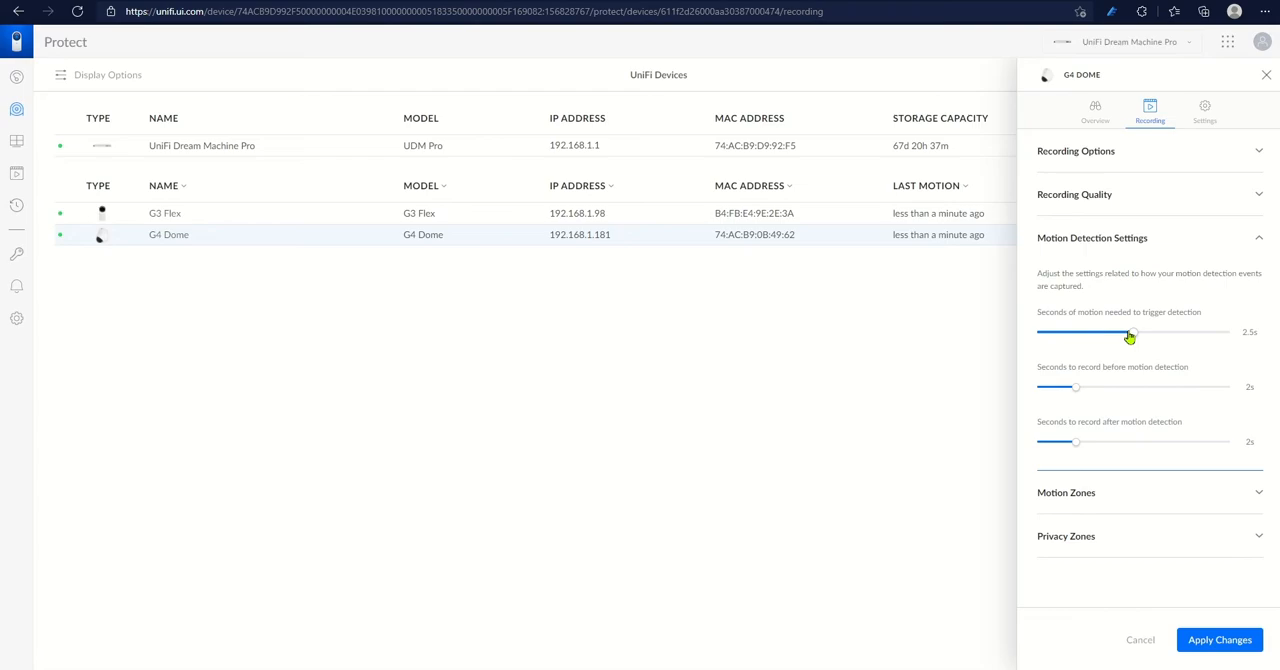
left_click_drag(1130, 332, 1224, 332)
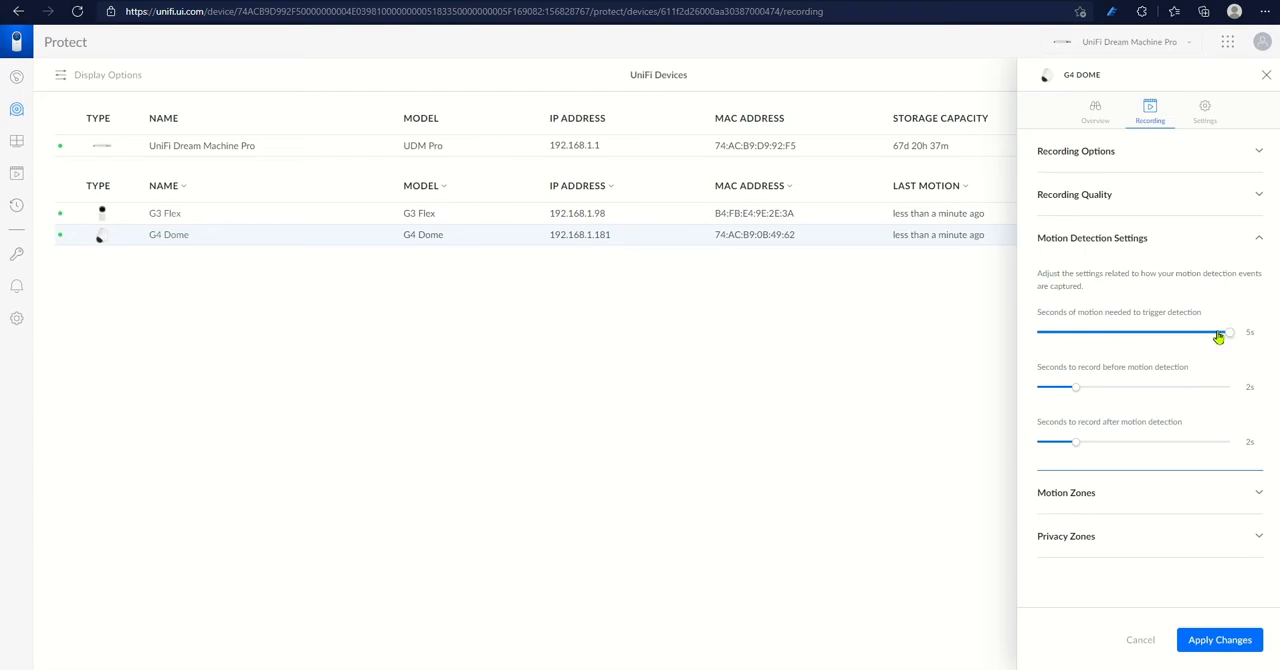
left_click_drag(1220, 336, 1224, 336)
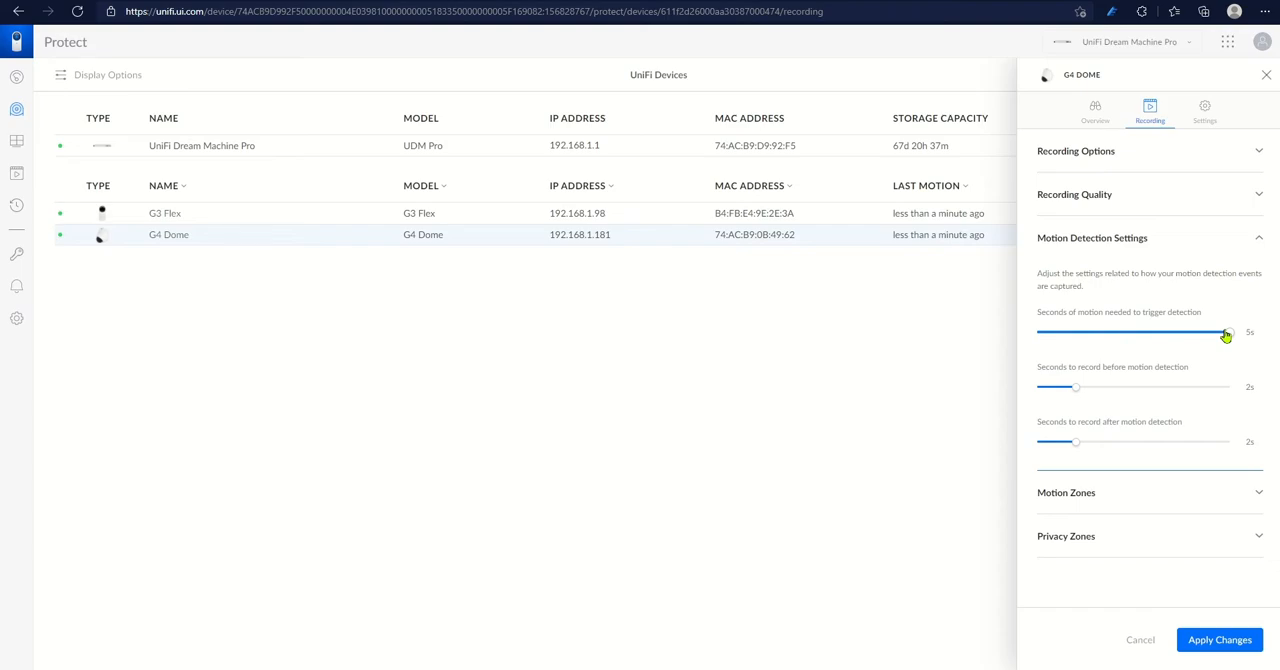
left_click_drag(1226, 332, 1078, 332)
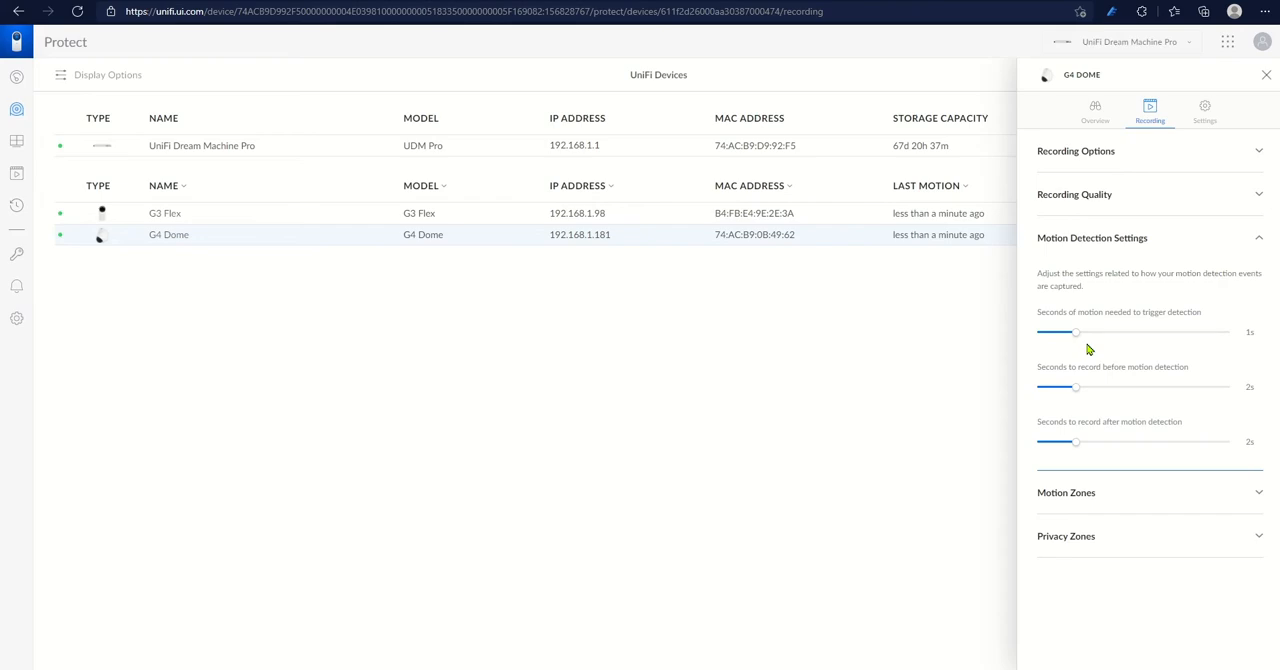
mouse_move(1232, 398)
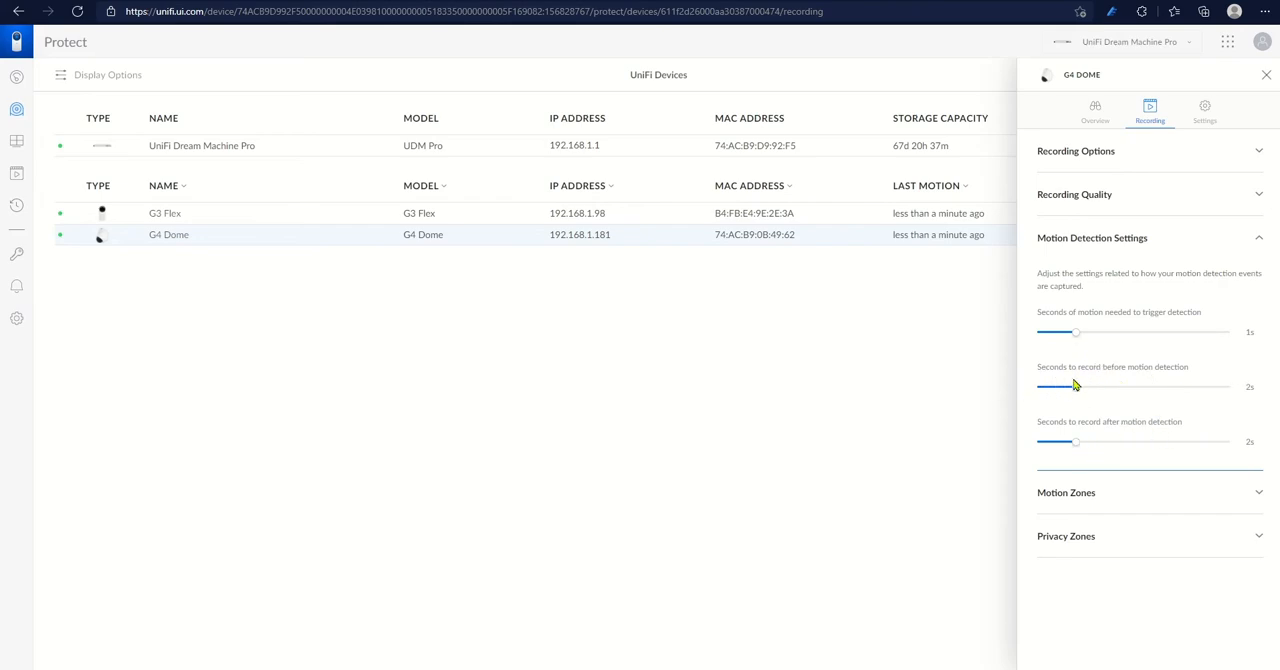
Set recording to 5 seconds before and 5 seconds after detected motion.
left_click_drag(1076, 388, 1132, 388)
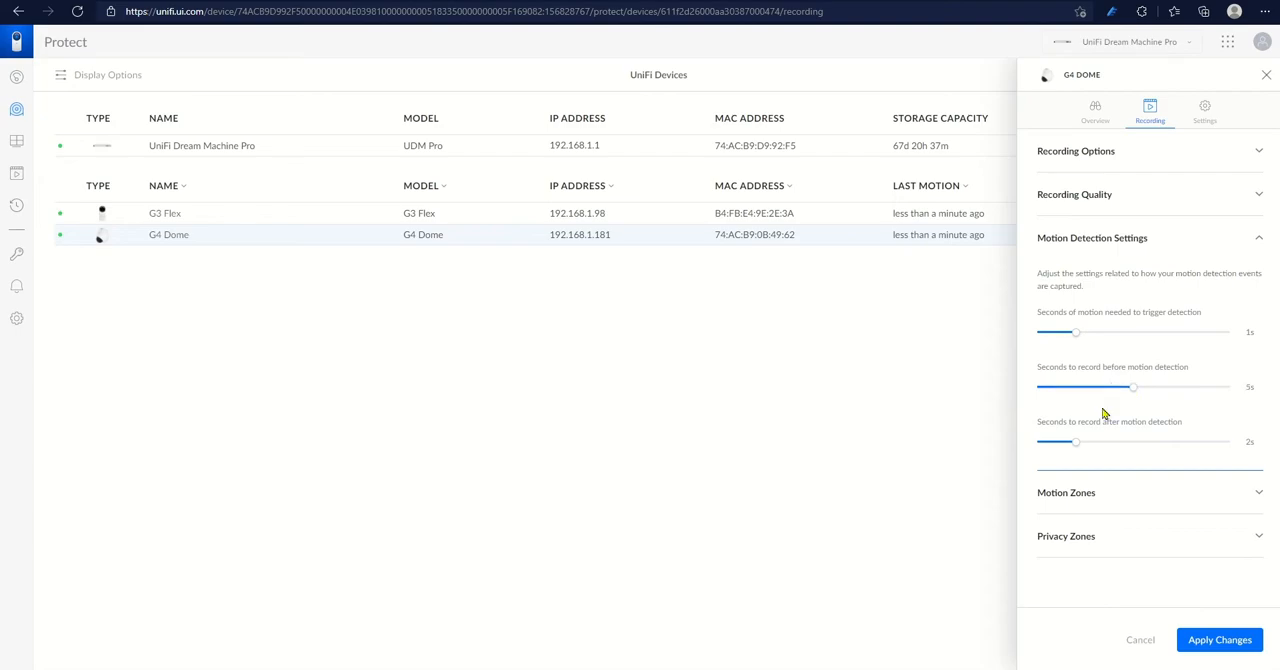
left_click_drag(1076, 442, 1132, 442)
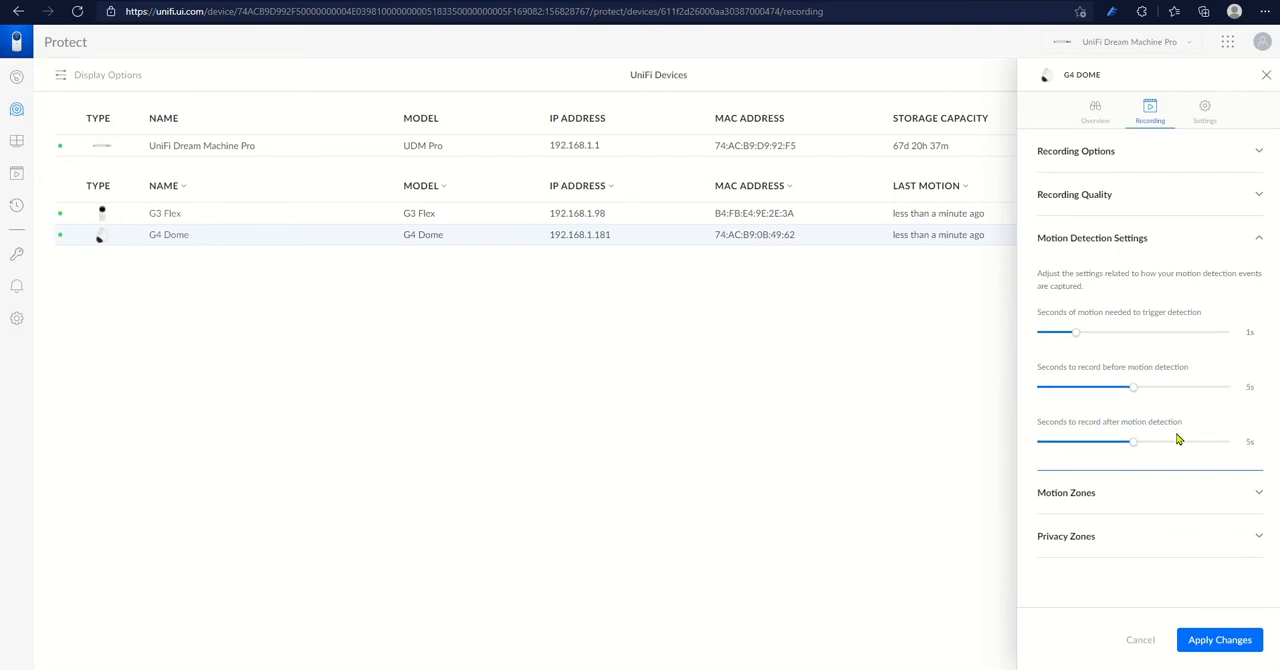
mouse_move(1184, 446)
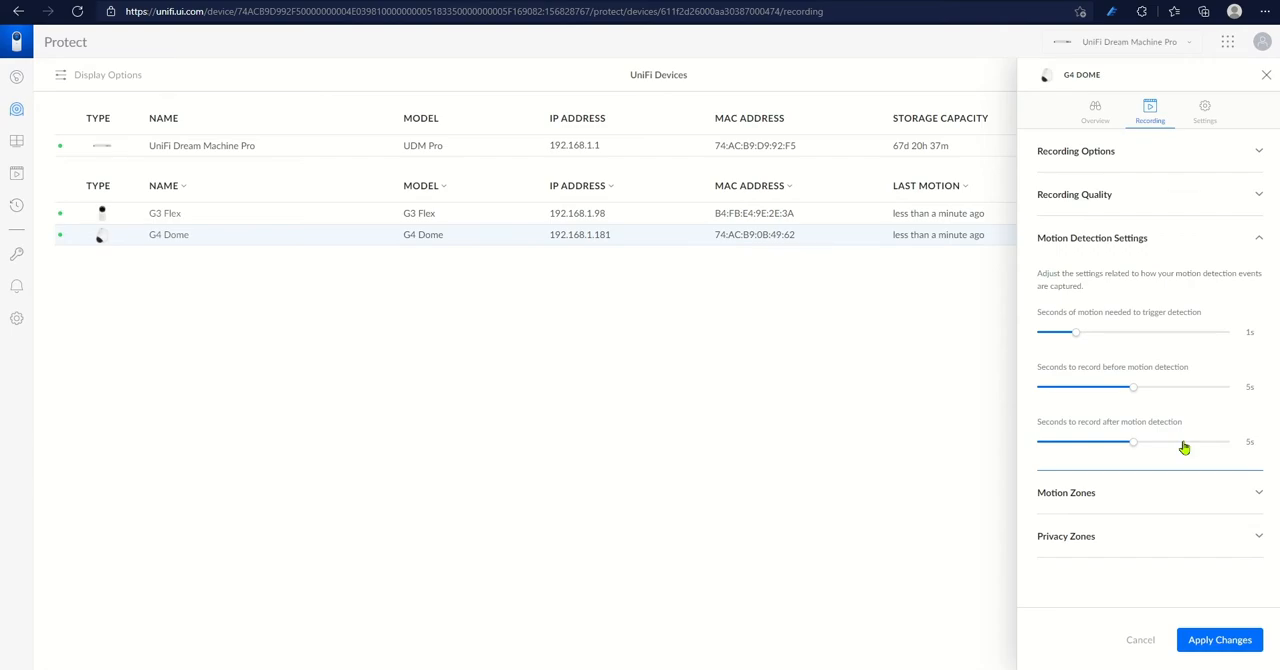
mouse_move(1192, 438)
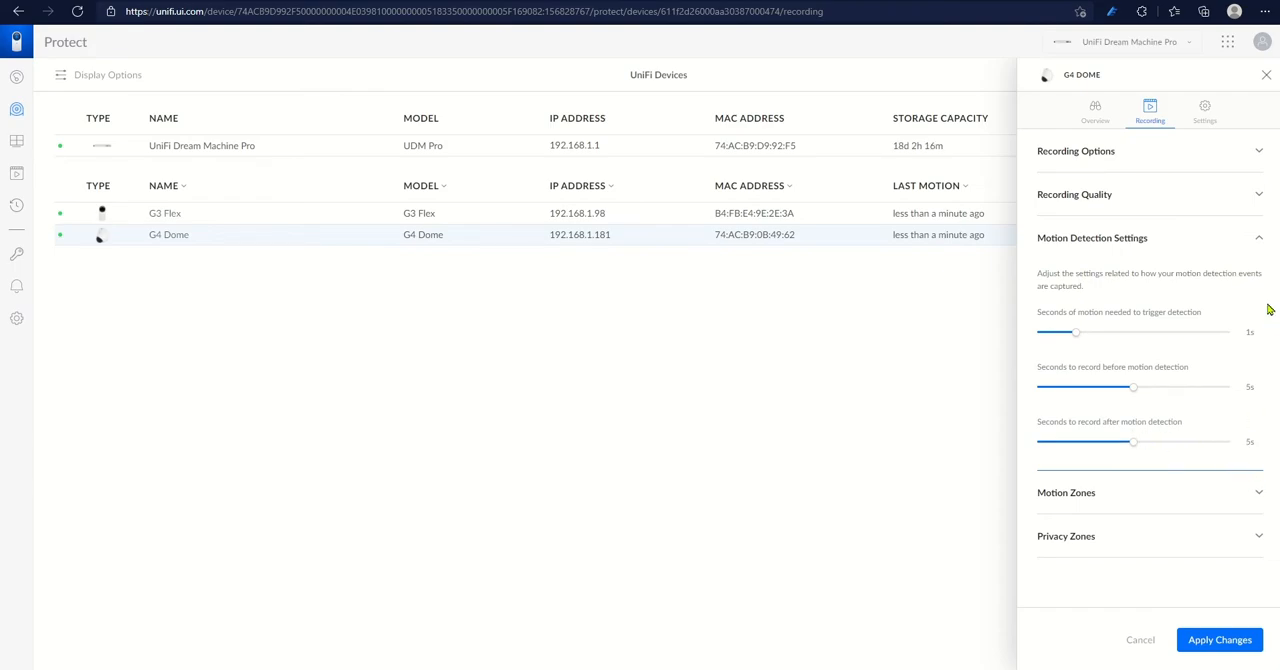
Add a motion zone for the G4 Dome and rename Default to Driveway.
left_click(1092, 238)
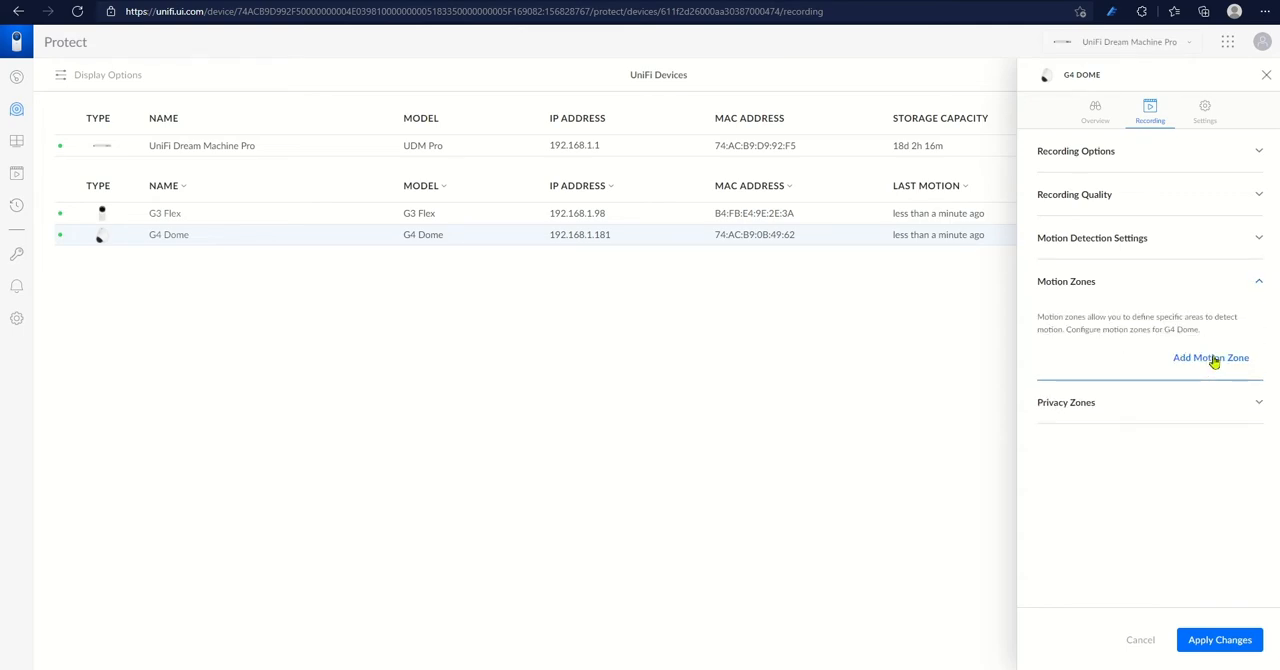
left_click(1212, 356)
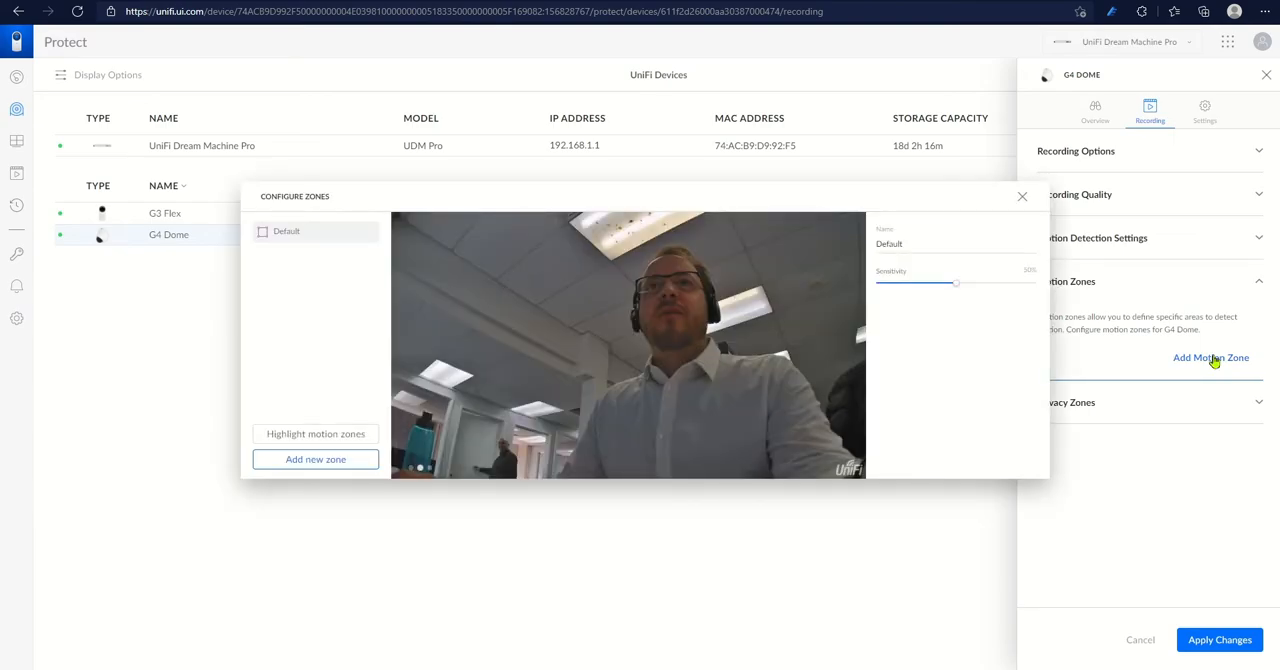
mouse_move(1226, 352)
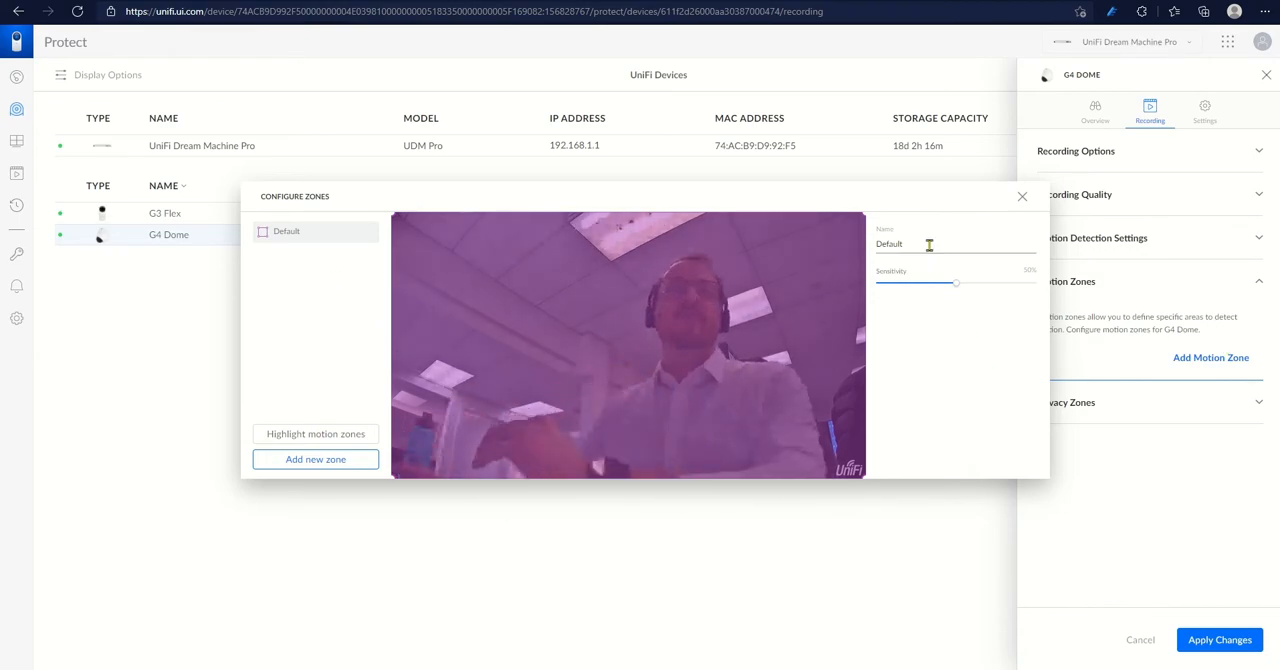
double_click(888, 244)
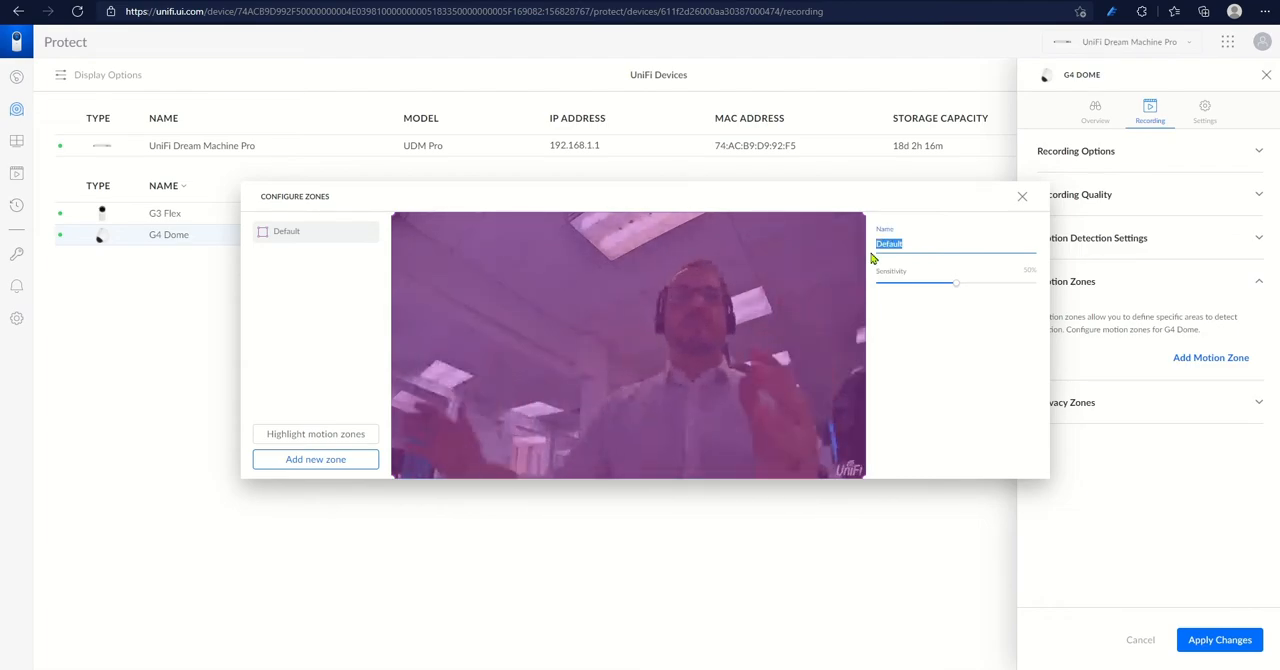
type("Driva")
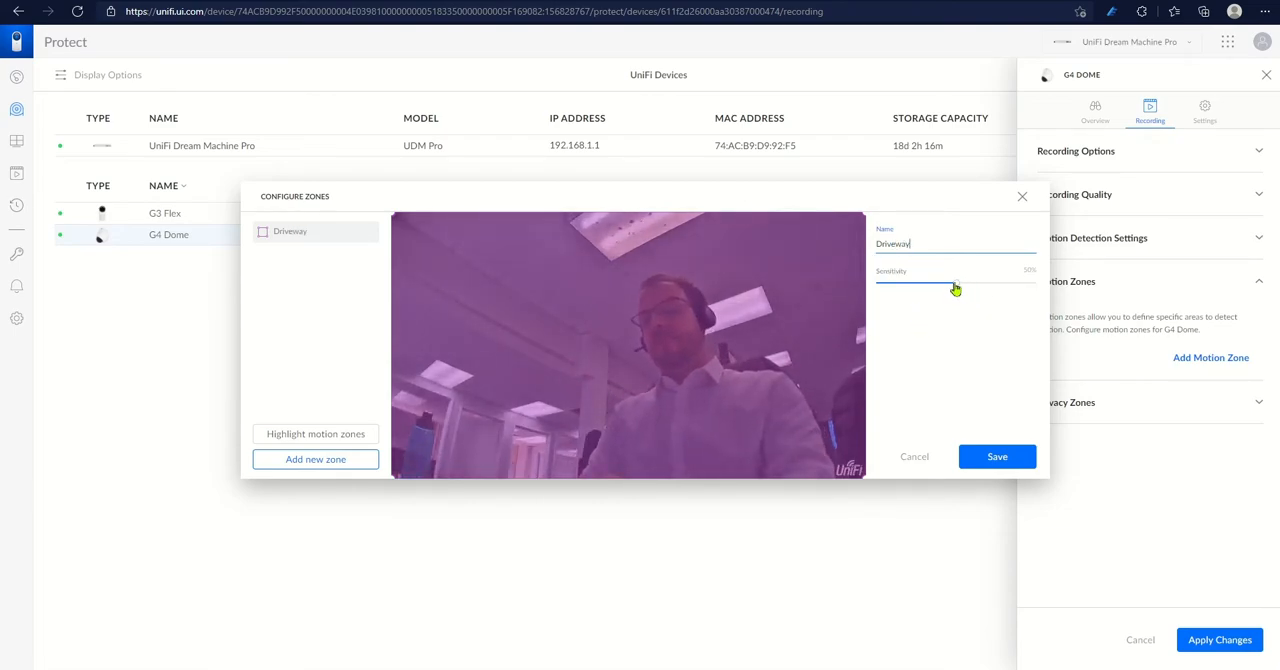
Try the Driveway zone's sensitivity range and settle it back near the middle.
left_click_drag(956, 286, 970, 282)
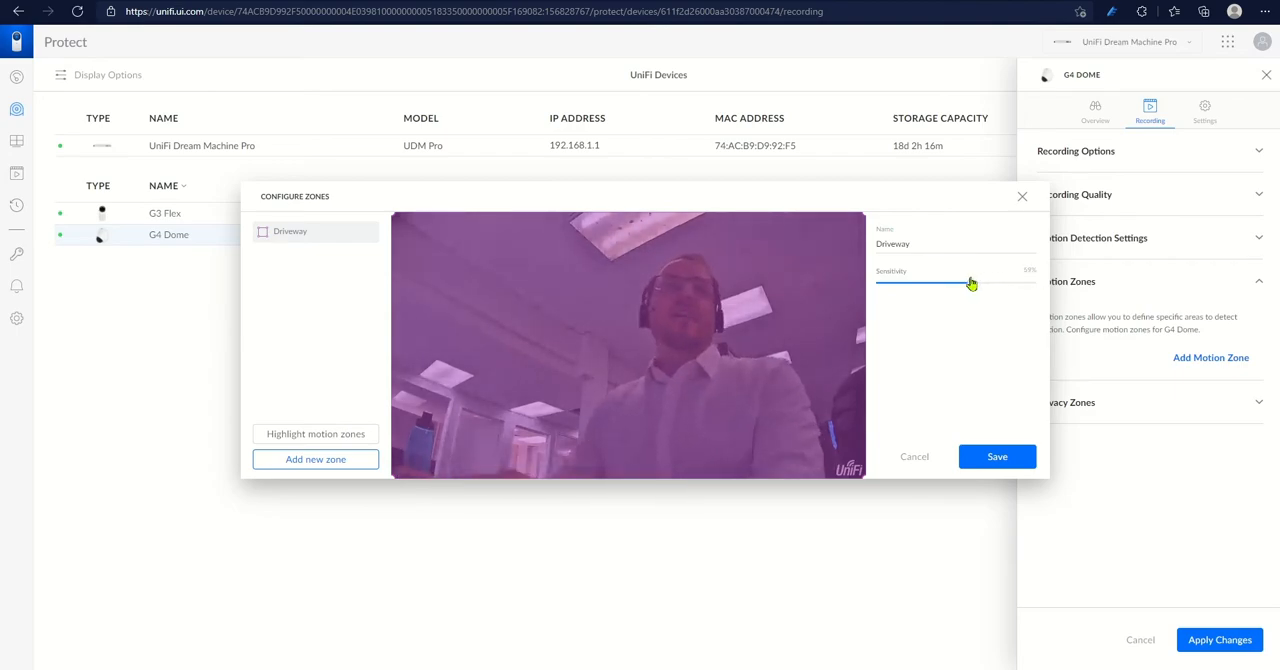
left_click_drag(970, 284, 878, 284)
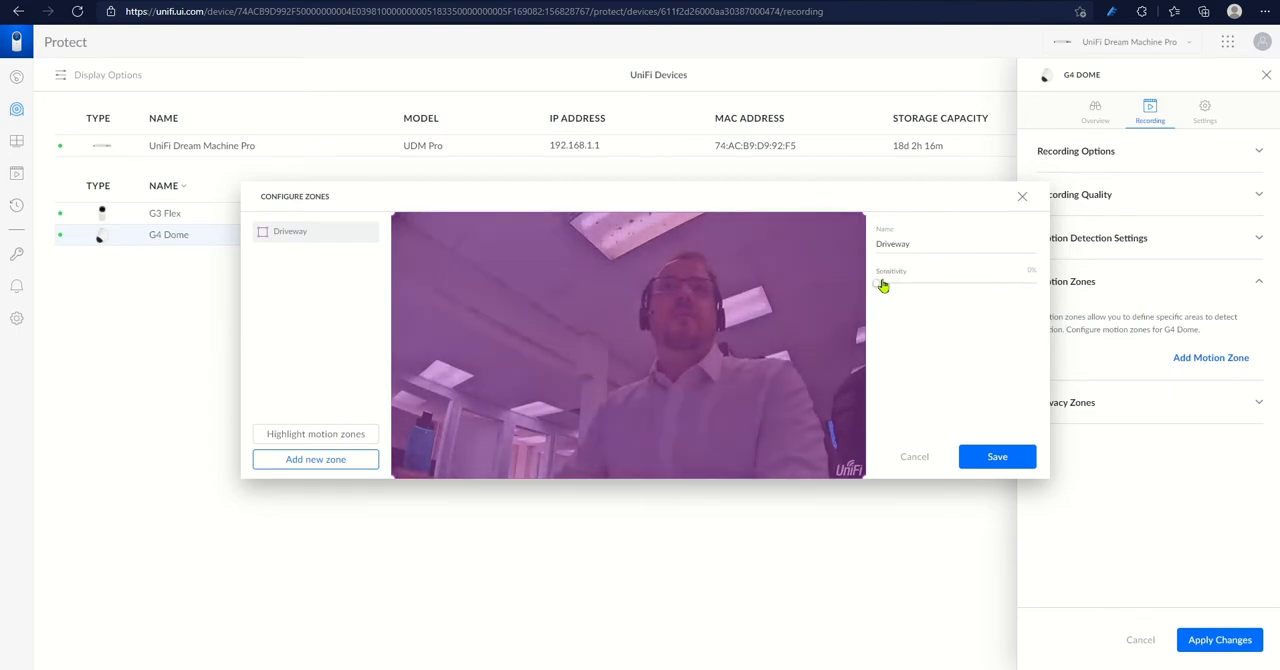
left_click_drag(878, 288, 958, 288)
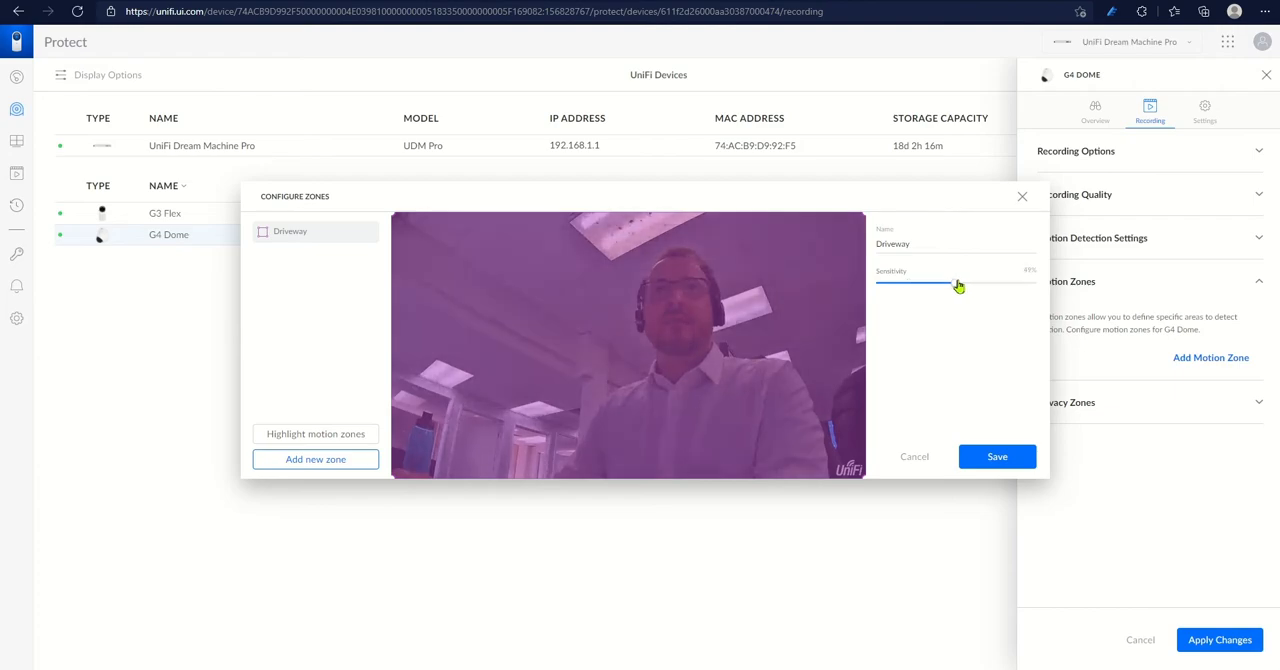
left_click_drag(956, 280, 956, 284)
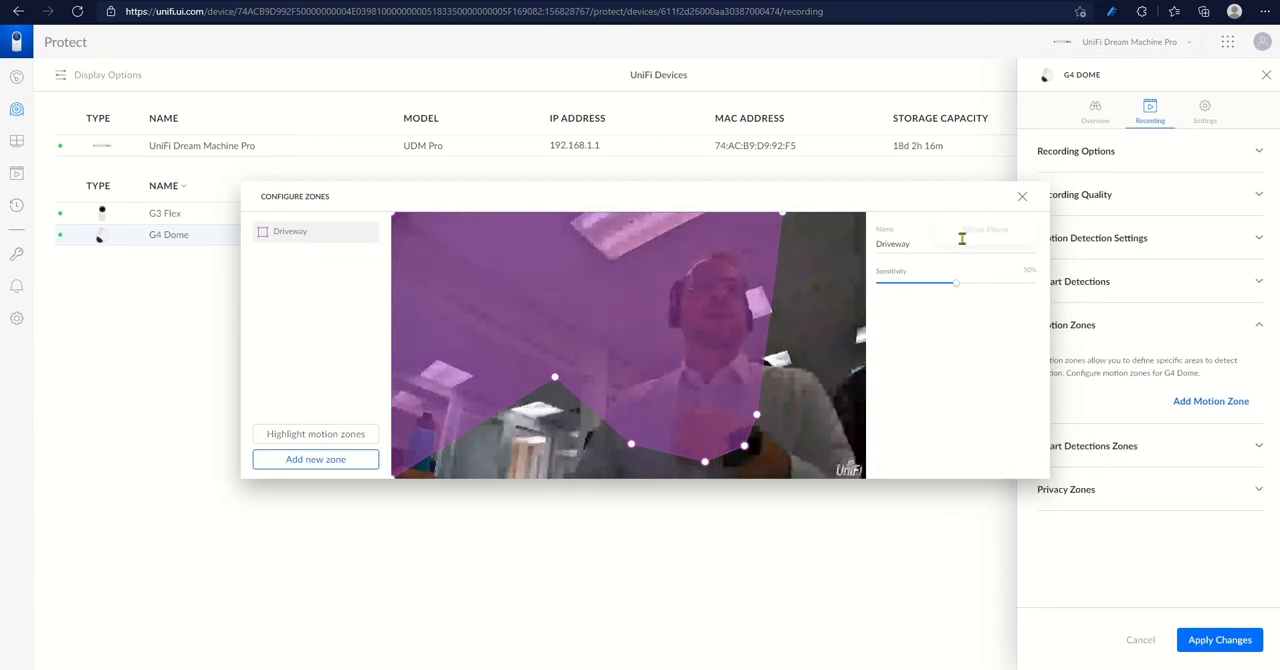
mouse_move(1022, 196)
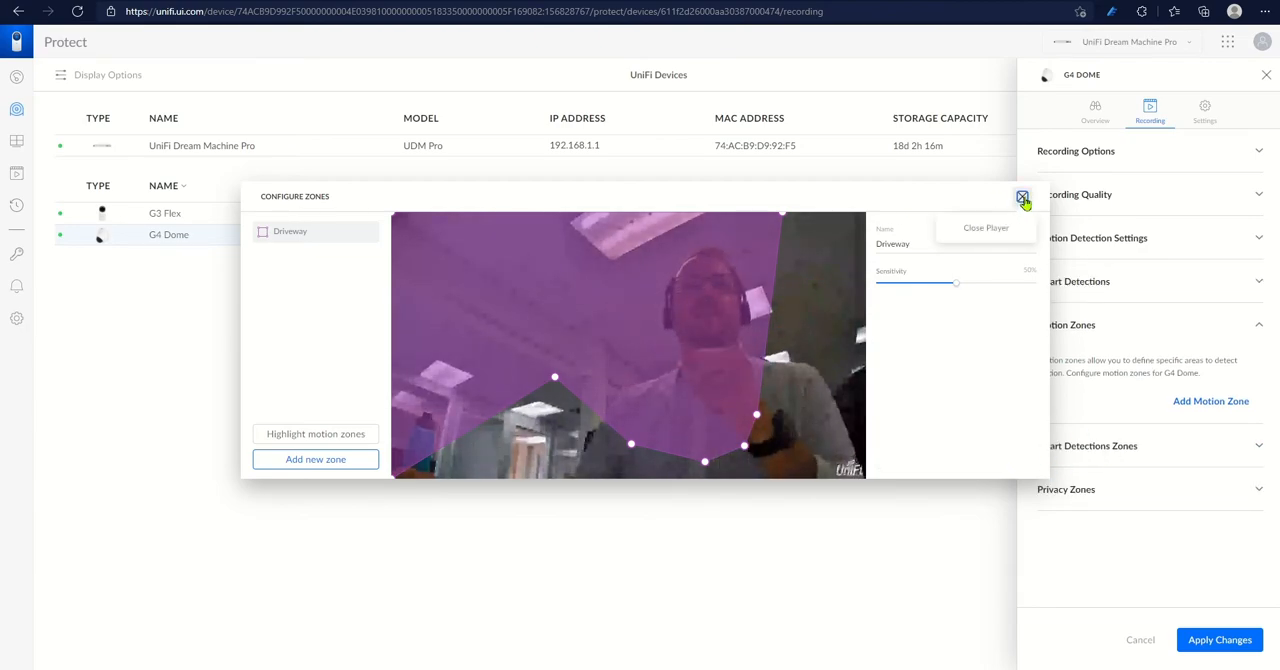
Close the Driveway zone editor, returning to the G4 Dome recording settings.
left_click(1022, 196)
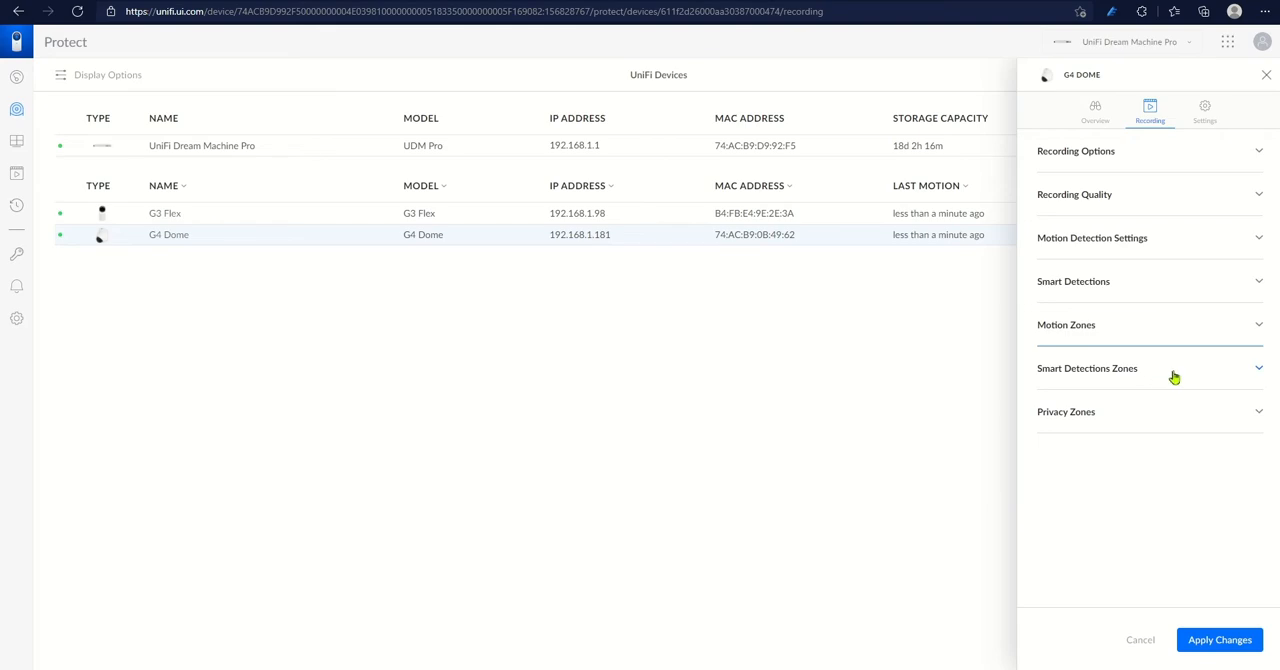
Add a smart detection zone named pathway and review its Person and Vehicle types.
left_click(1088, 368)
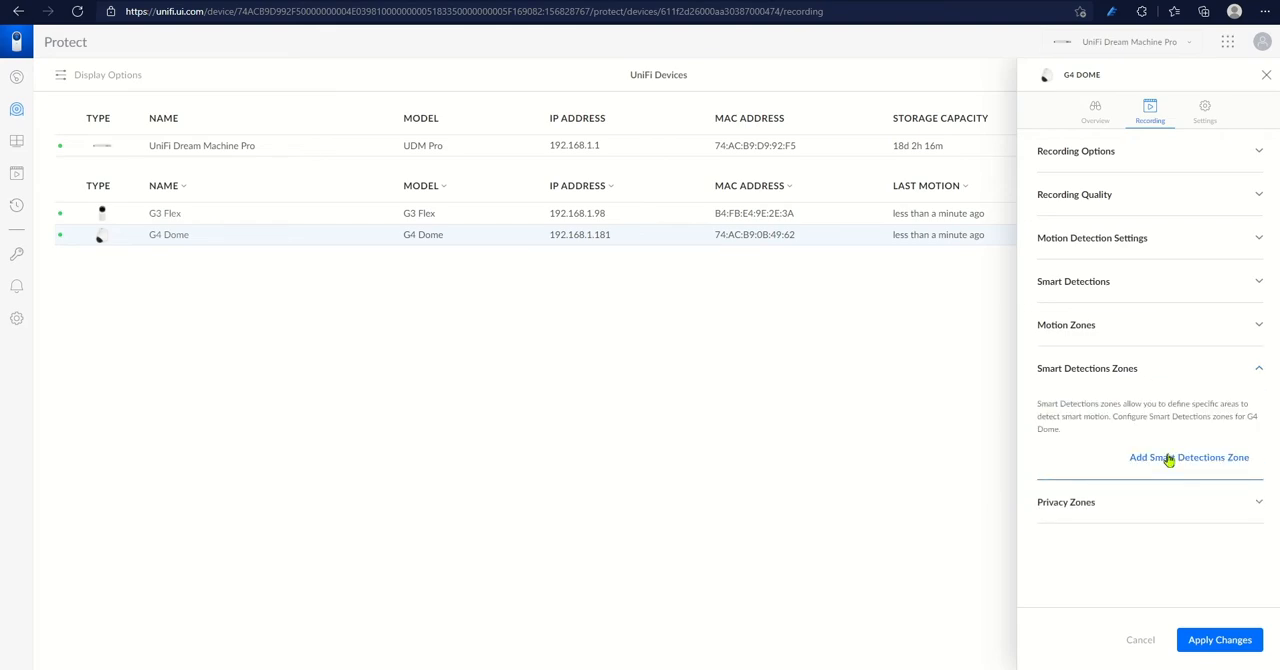
left_click(1188, 456)
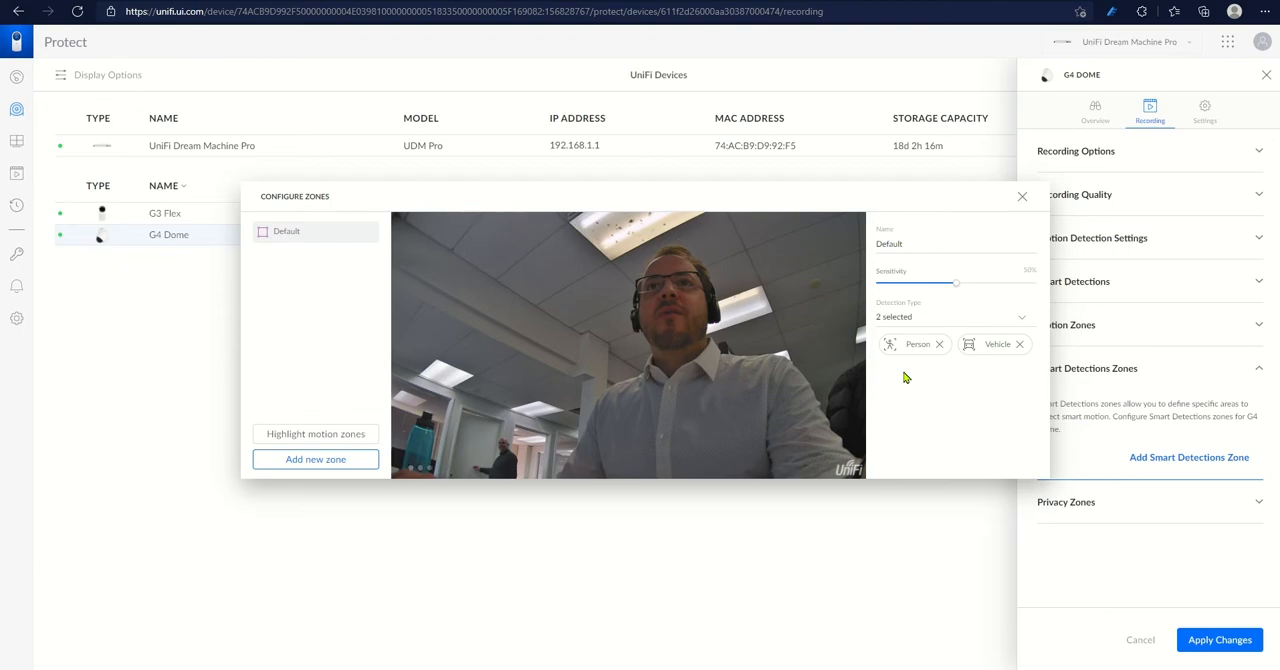
mouse_move(412, 190)
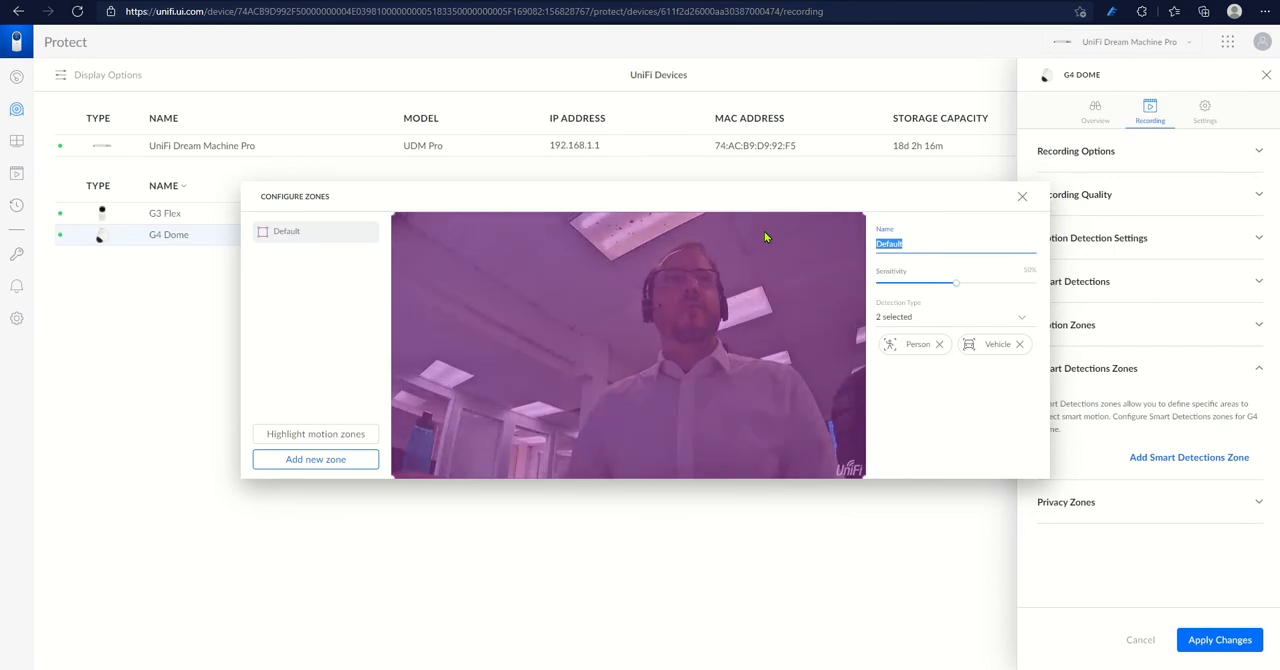
type("pathway")
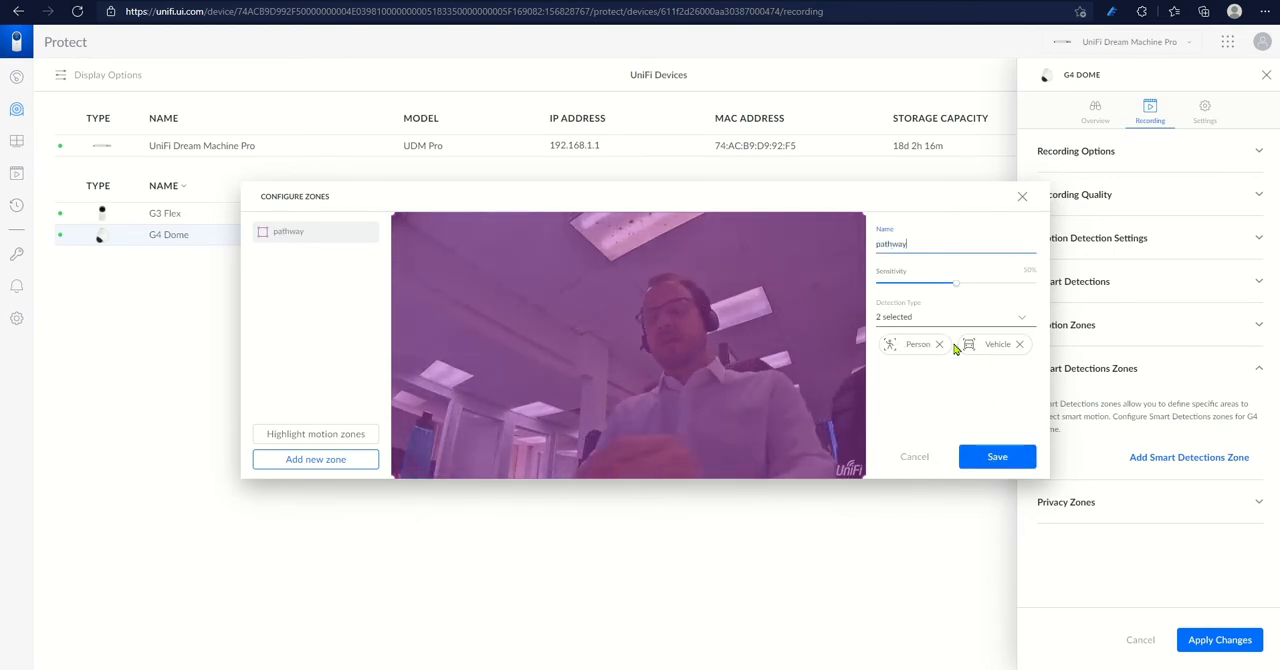
left_click(956, 316)
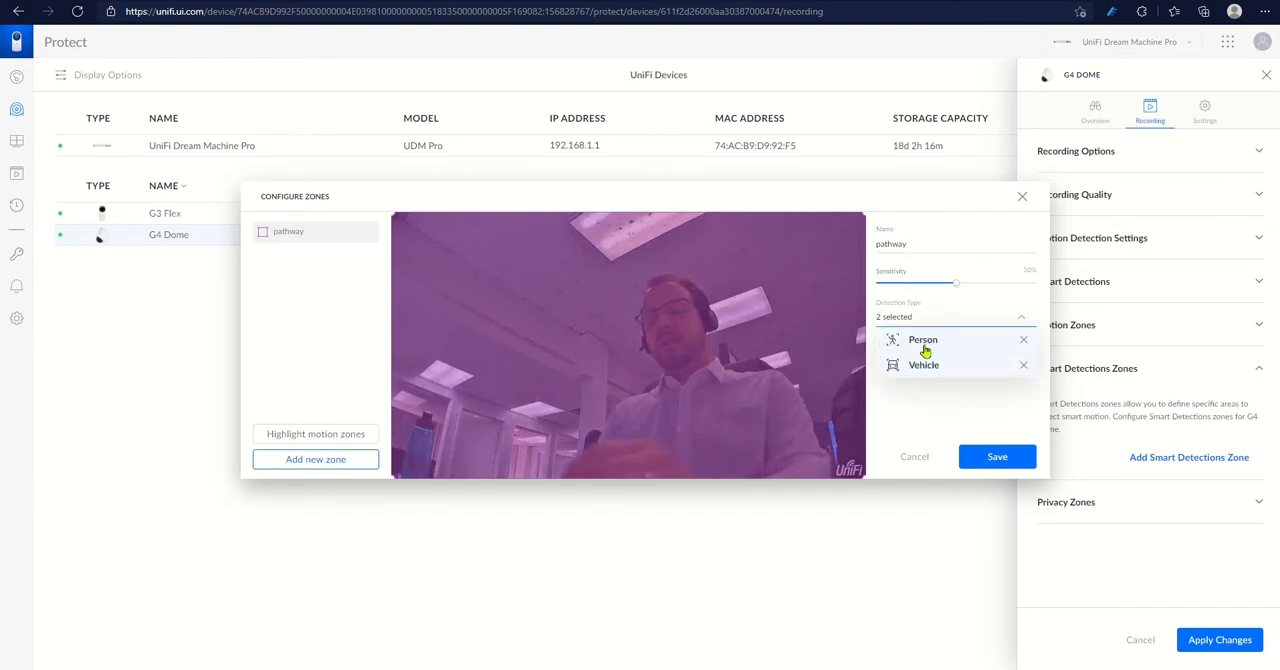
mouse_move(1024, 320)
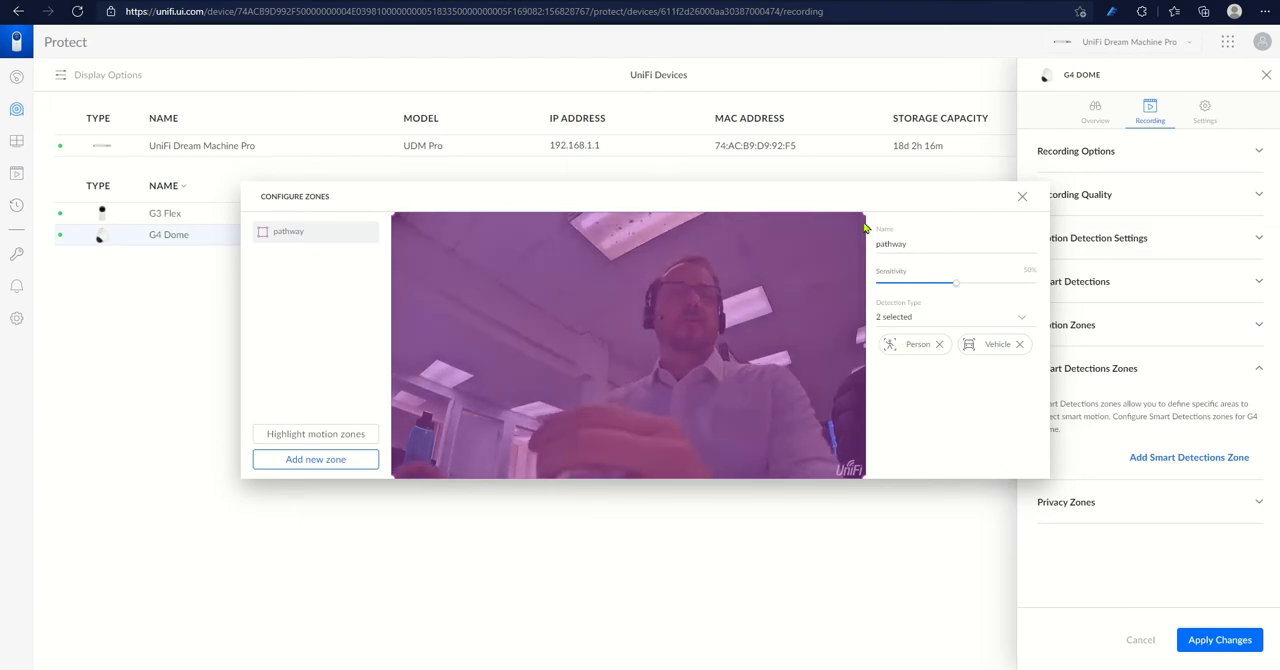
mouse_move(398, 250)
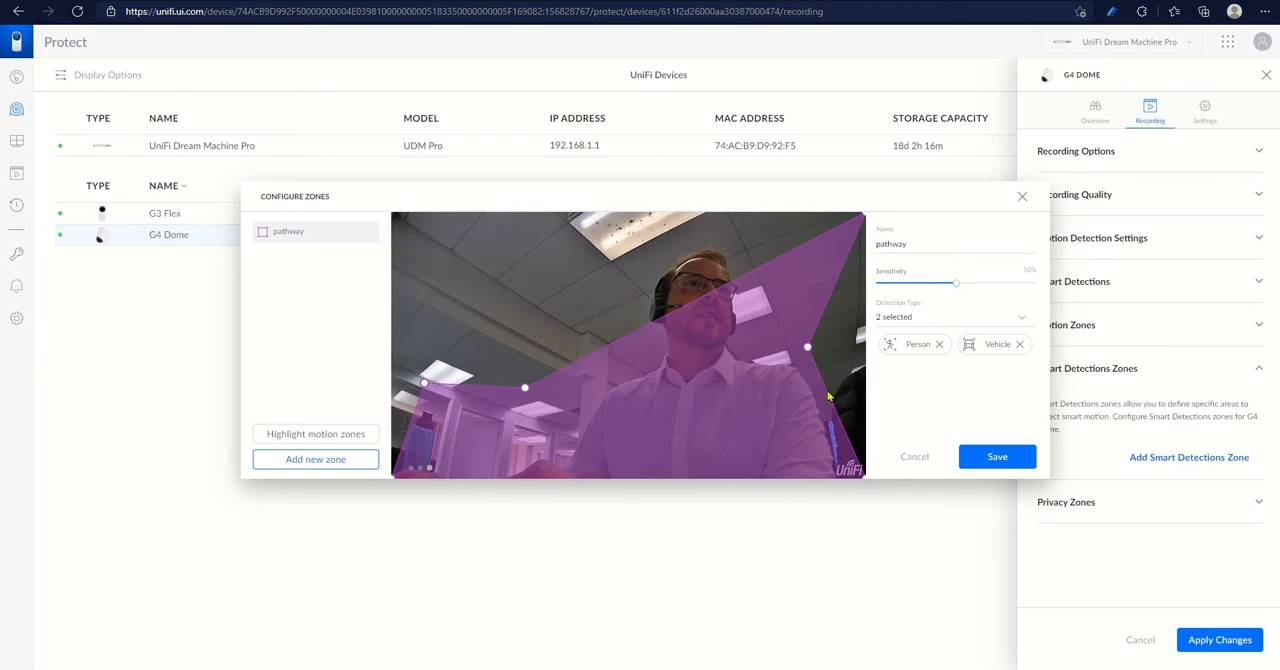
mouse_move(832, 396)
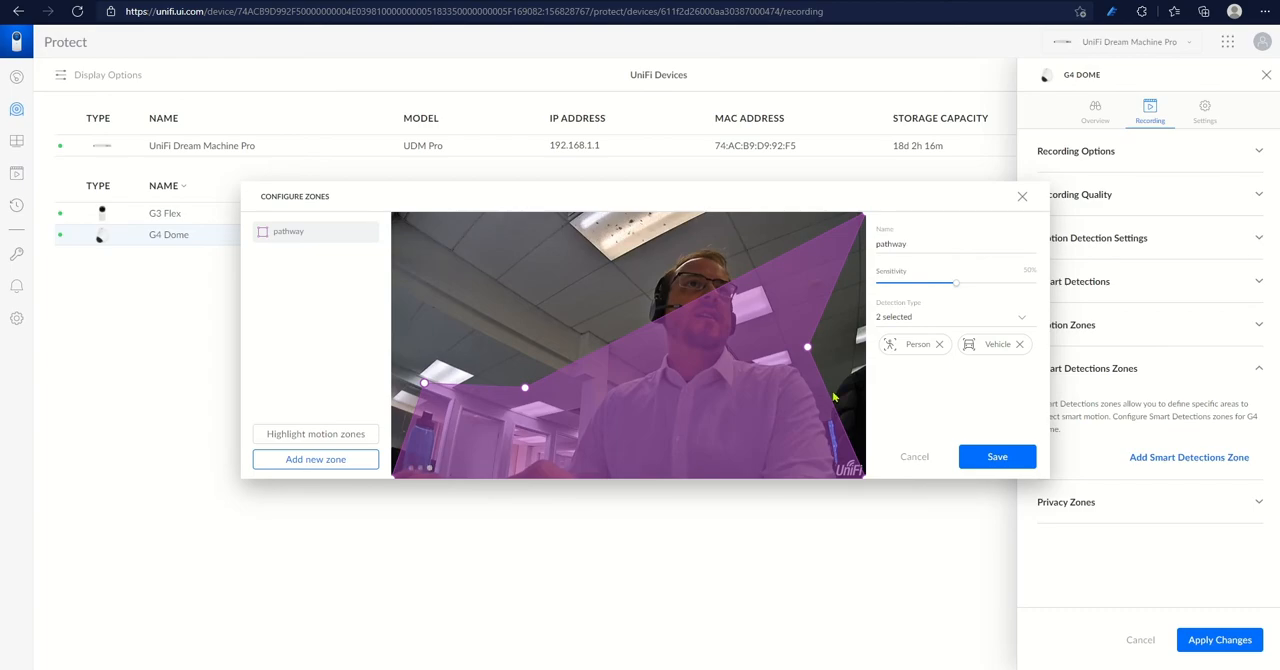
mouse_move(868, 348)
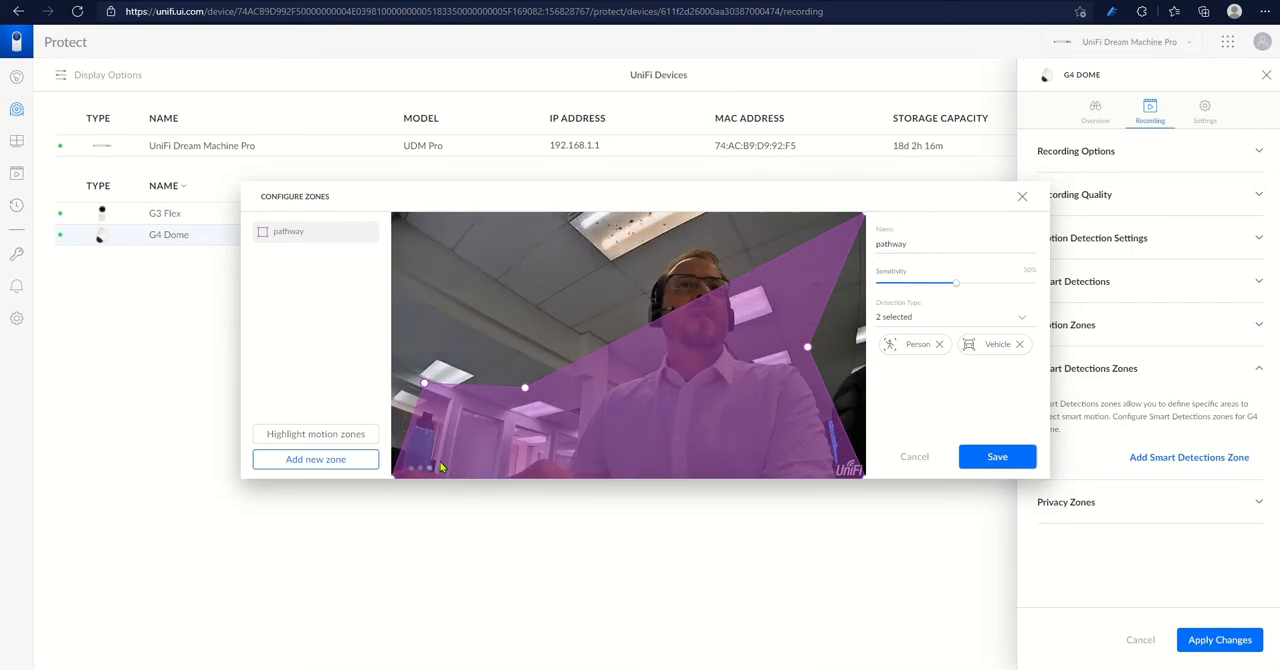
mouse_move(680, 468)
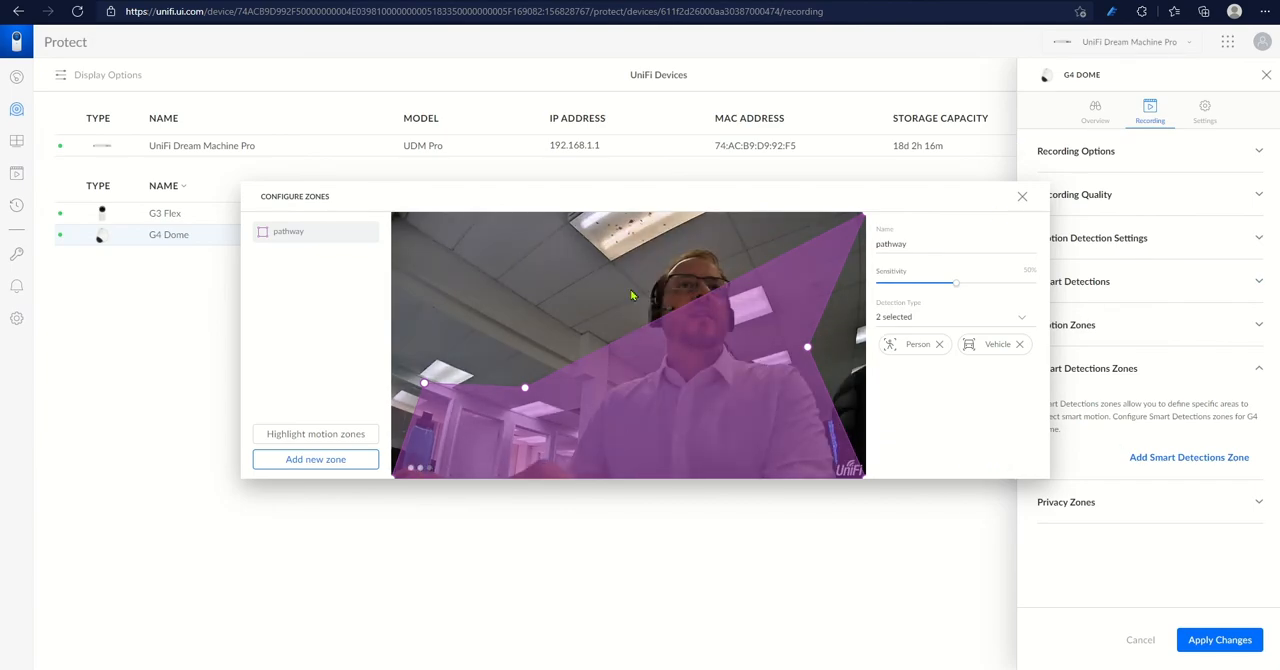
Save the reshaped pathway smart detection zone.
left_click(1022, 196)
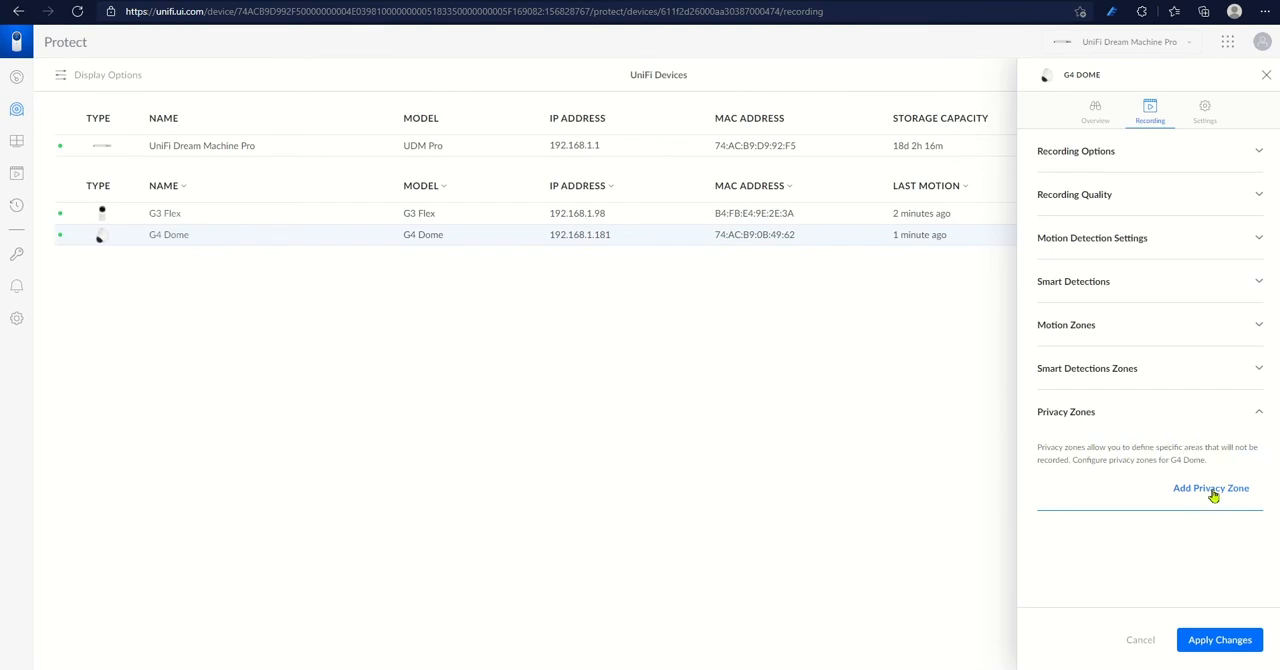
Add a privacy zone for the G4 Dome and stretch its area toward the upper right.
left_click(1212, 488)
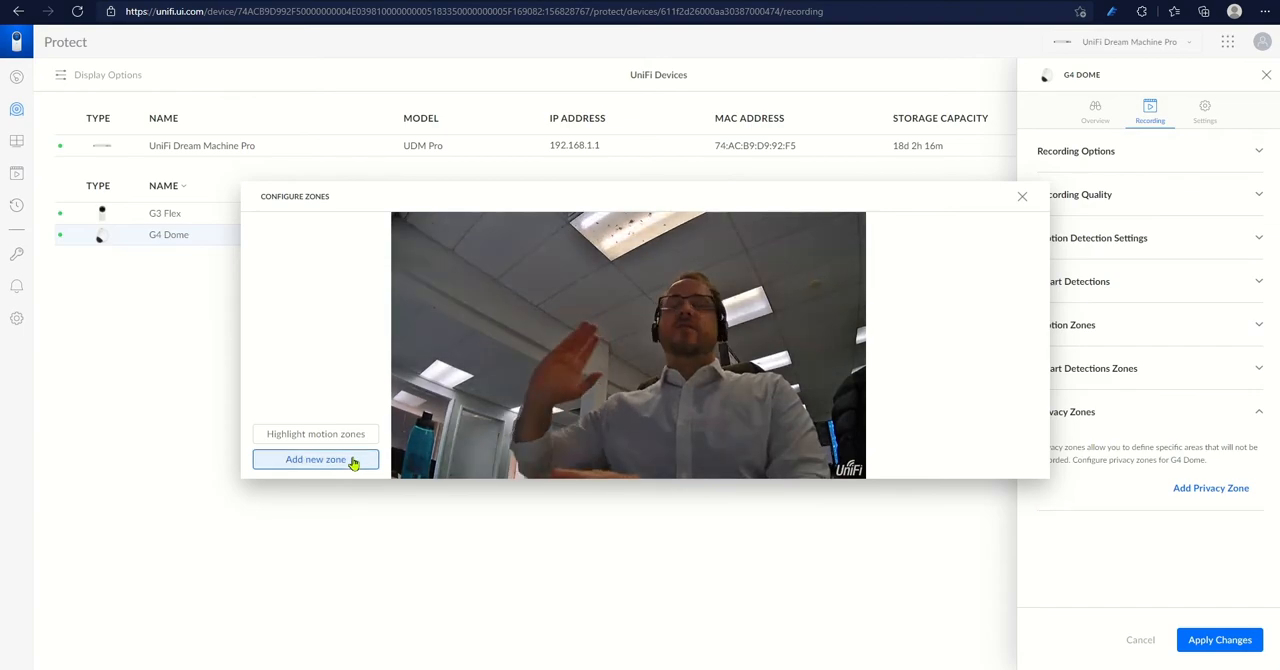
left_click(316, 460)
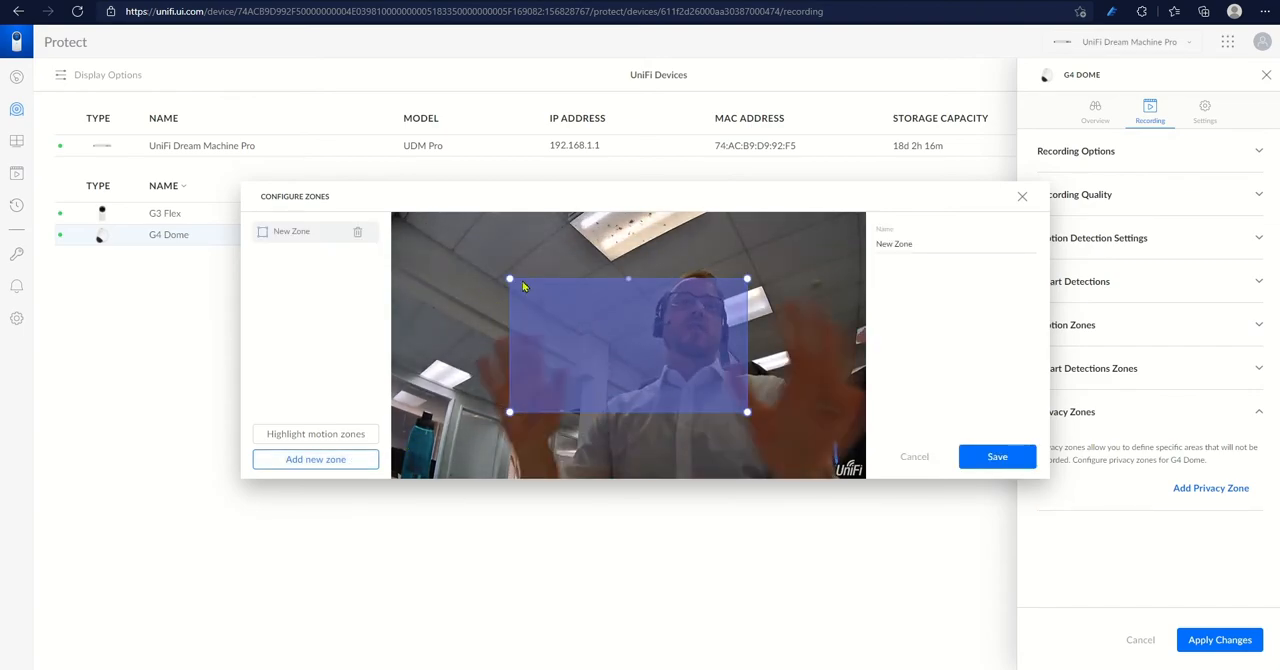
mouse_move(588, 348)
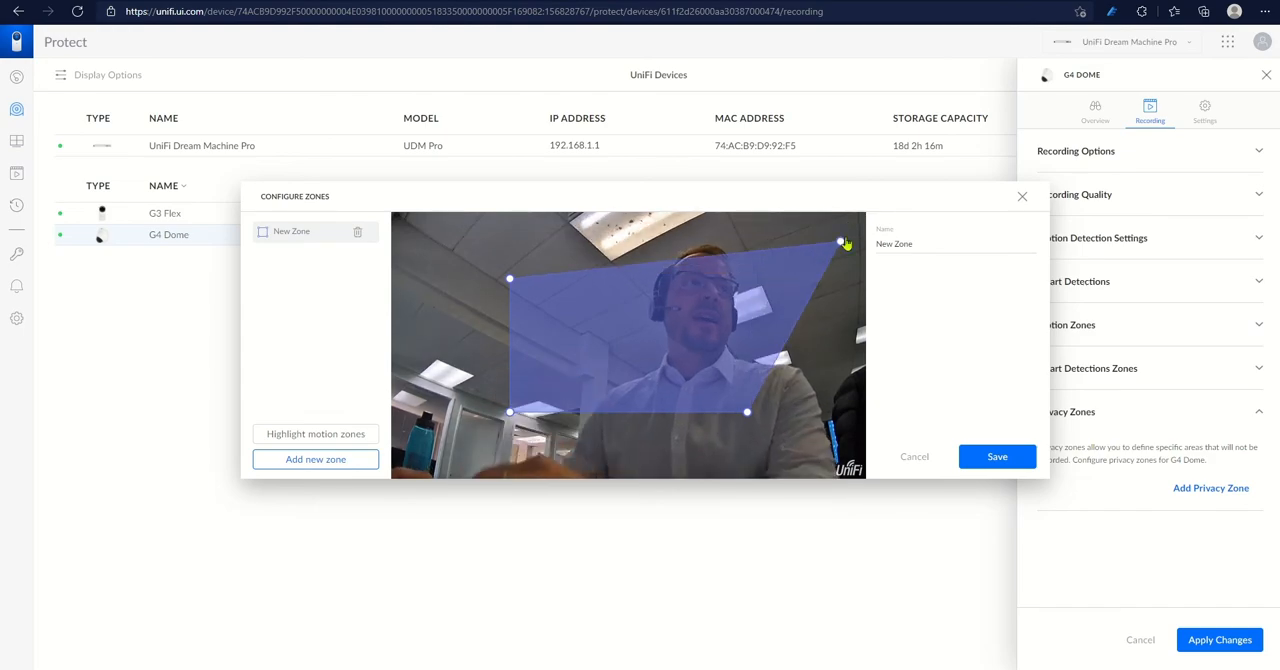
left_click_drag(844, 244, 748, 412)
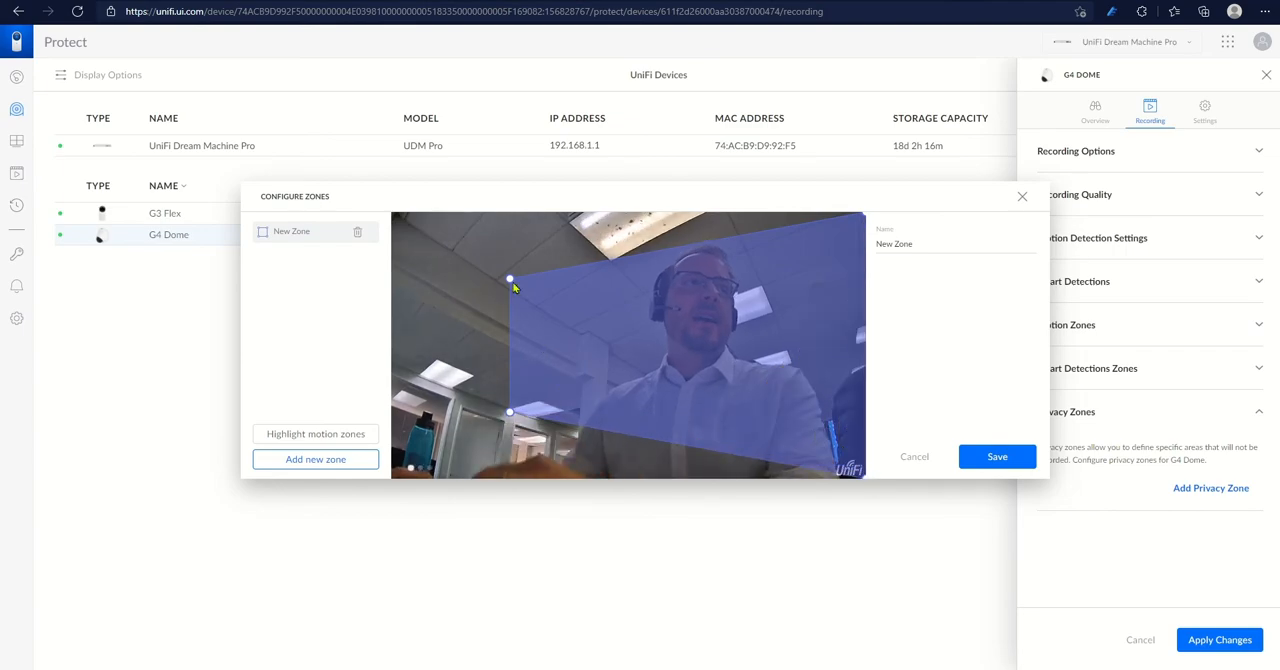
Name the privacy zone neighbors' yard, reload the live feed, and close the zone editor.
left_click(936, 244)
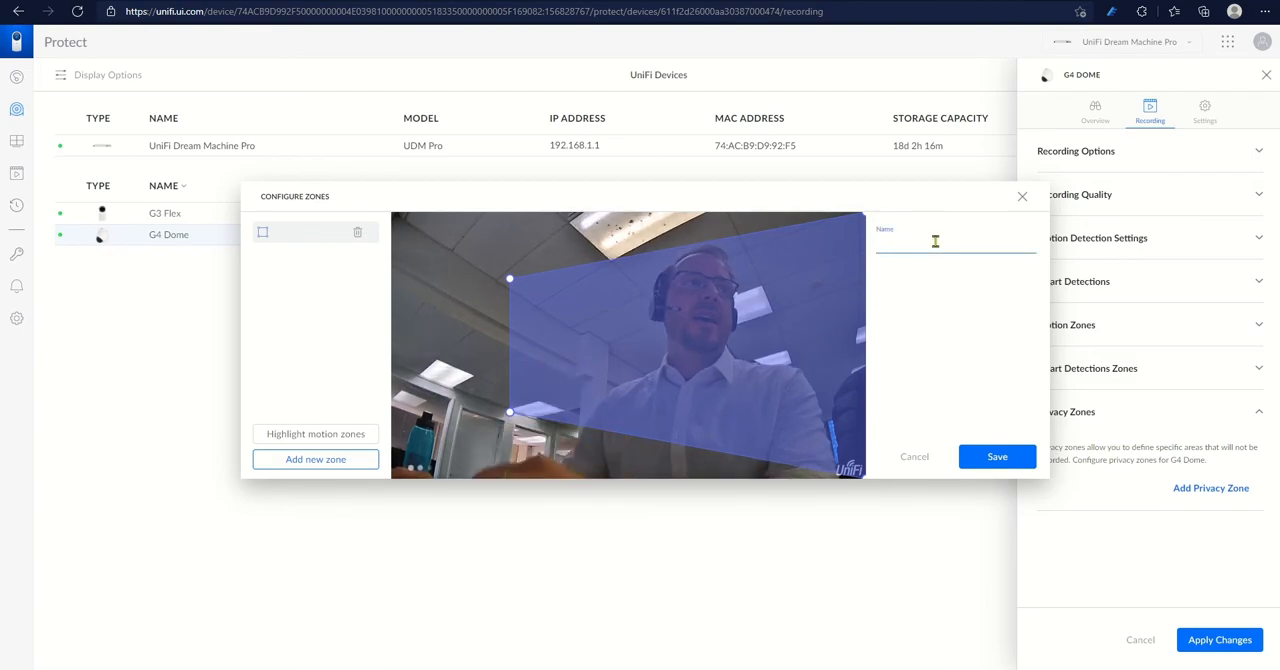
type("neighbours yard")
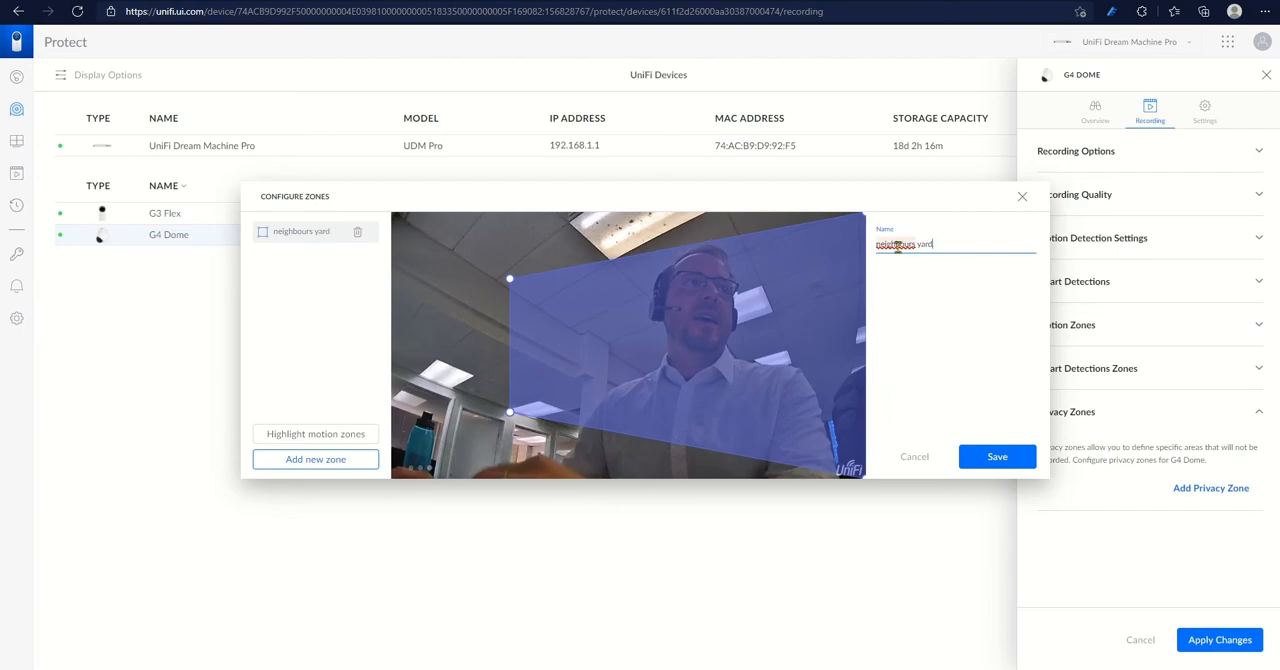
right_click(904, 244)
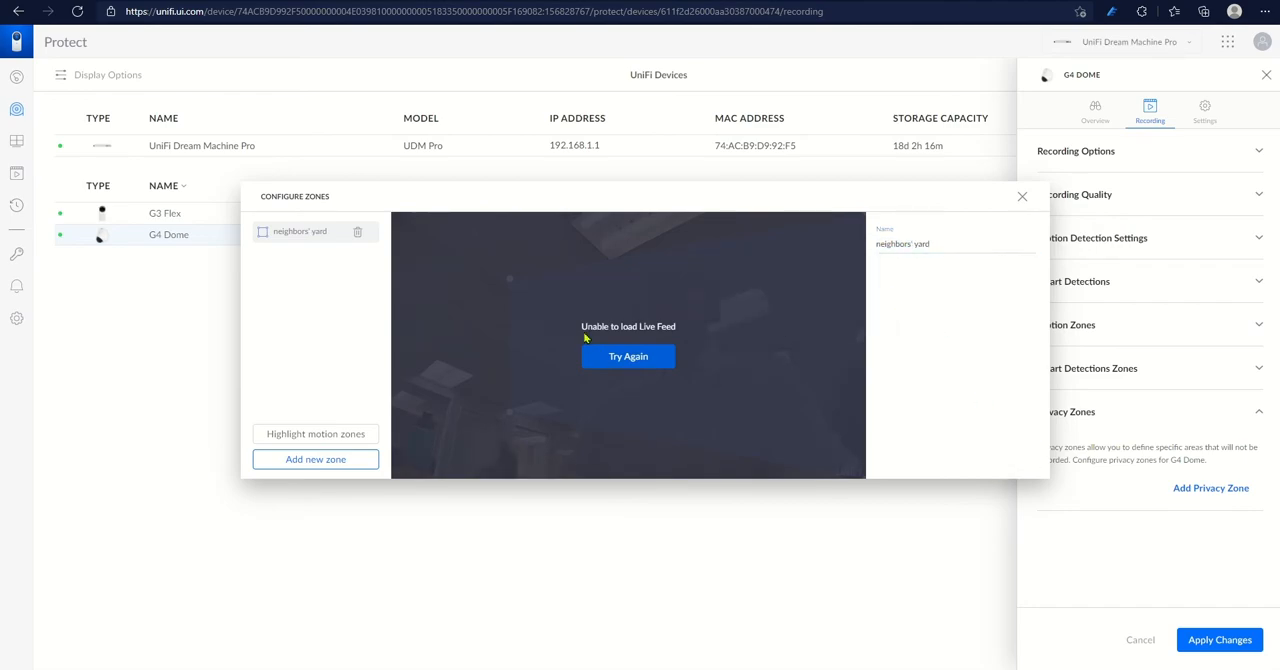
left_click(628, 356)
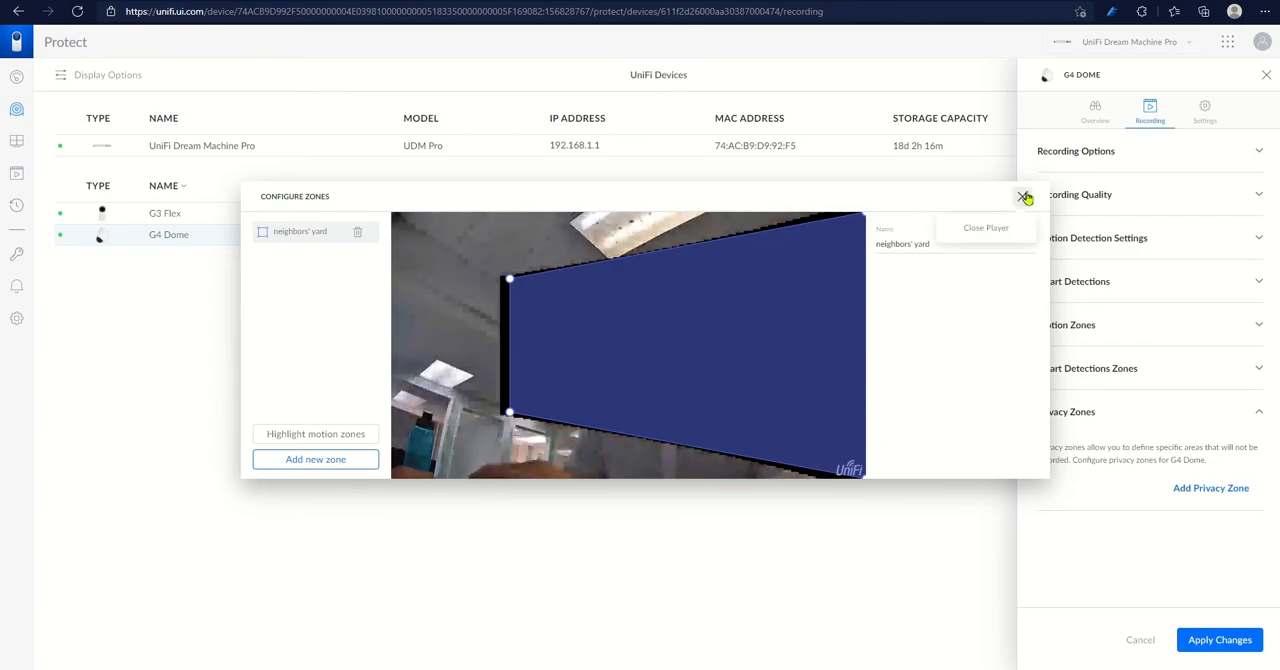
left_click(1024, 196)
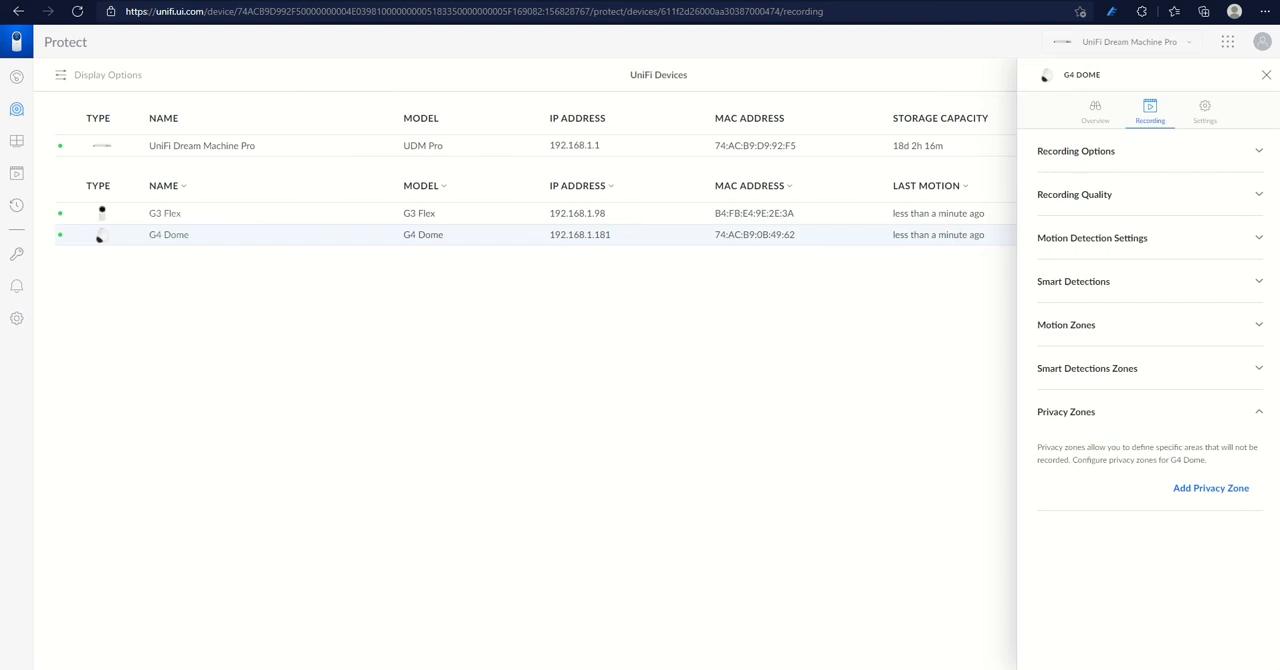
Rename the camera to Darren's Desk and lower microphone sensitivity to 52%.
left_click(1204, 110)
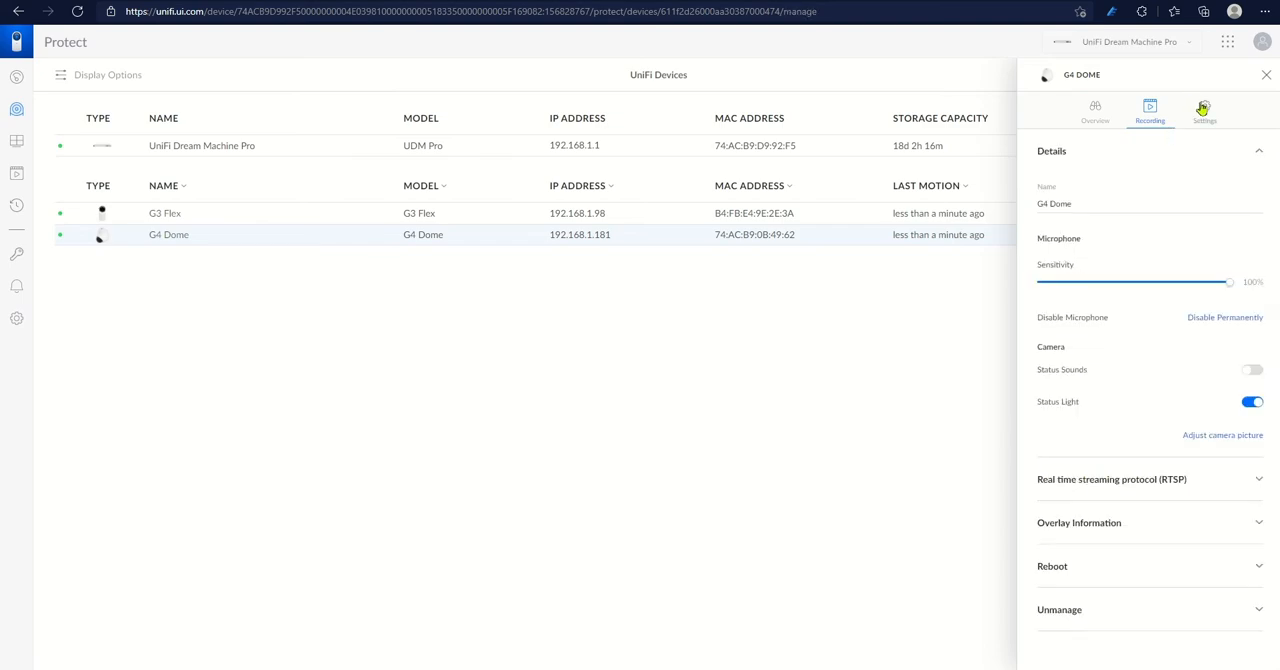
left_click(1204, 110)
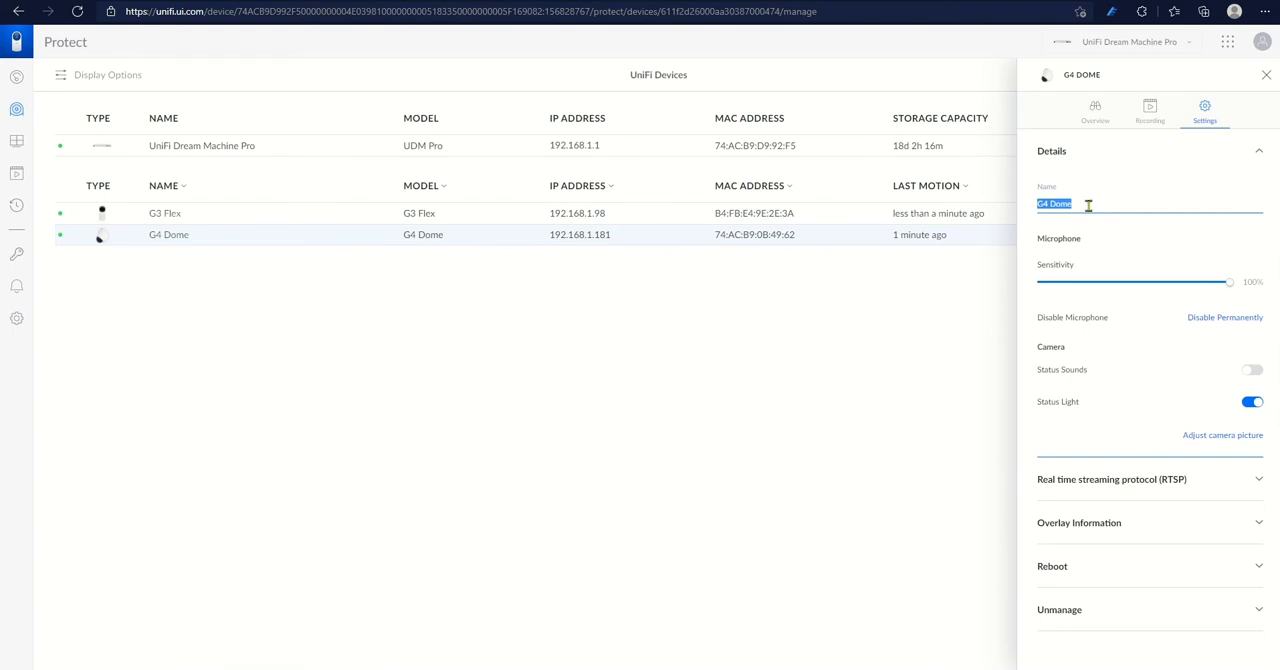
type("Desk")
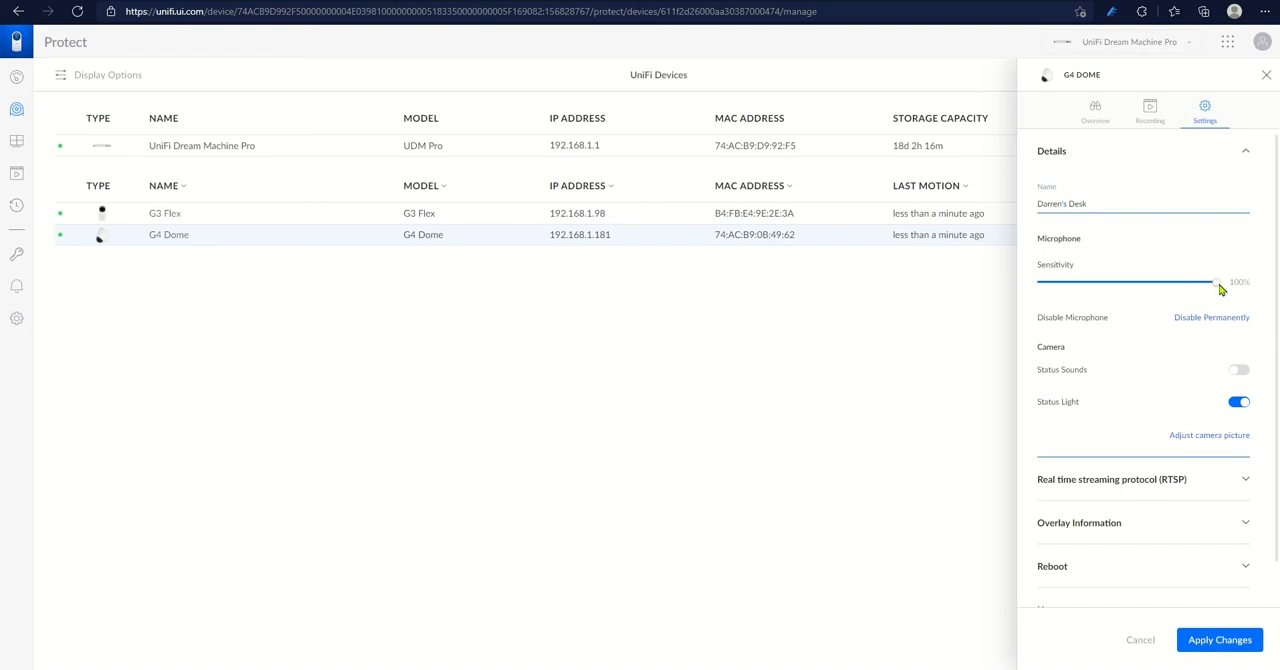
left_click_drag(1218, 284, 1130, 284)
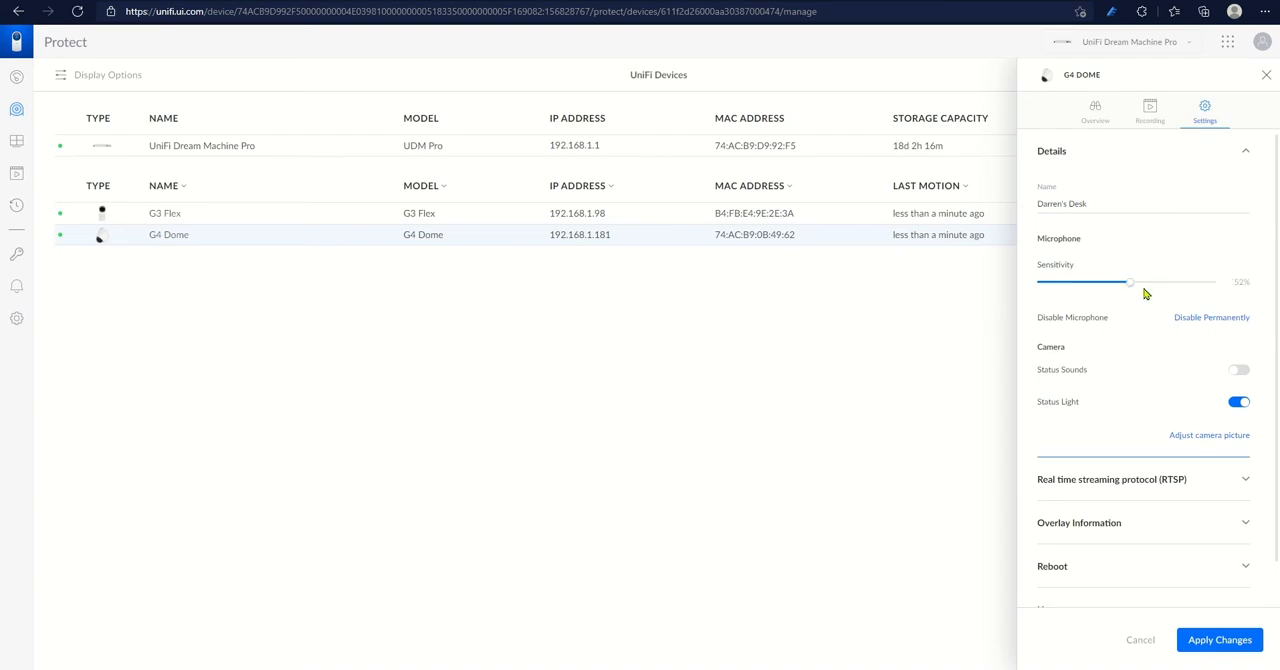
mouse_move(1148, 312)
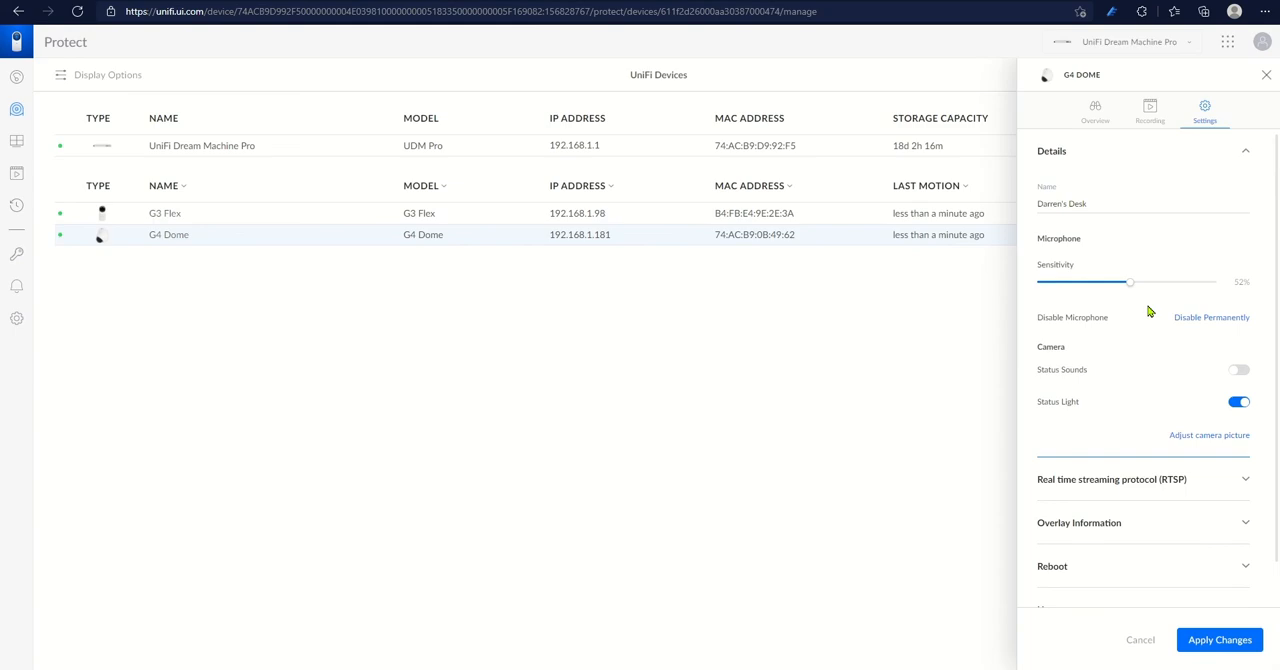
mouse_move(1146, 308)
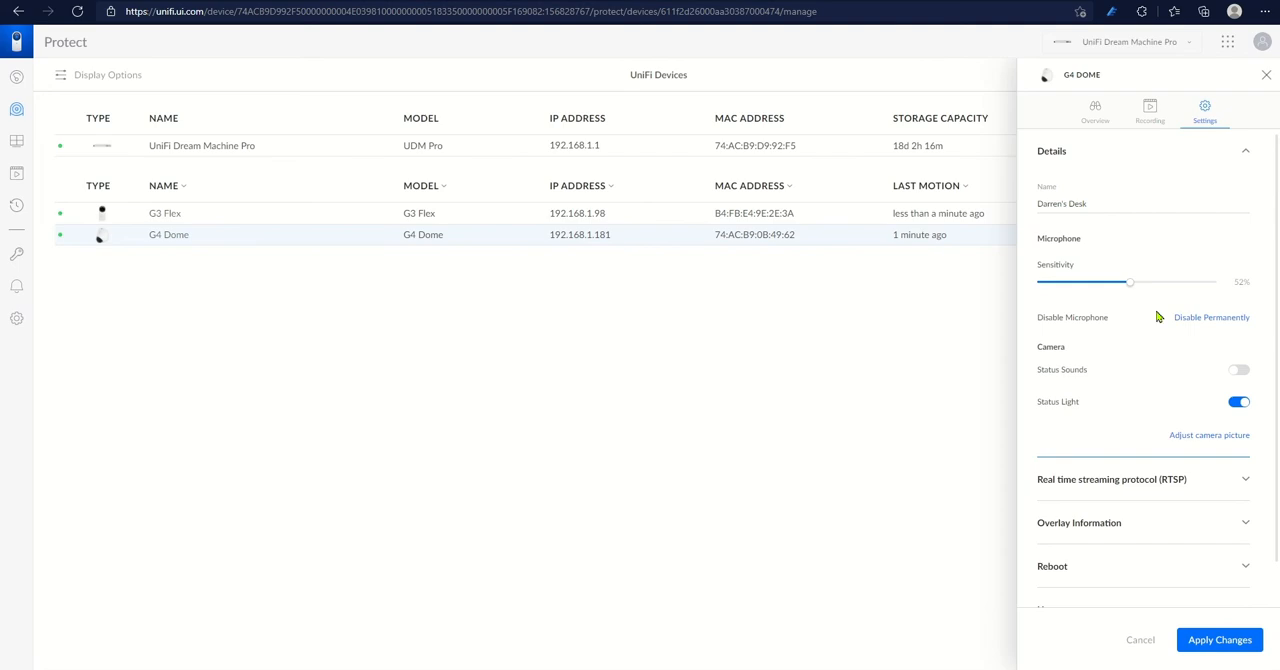
mouse_move(1160, 336)
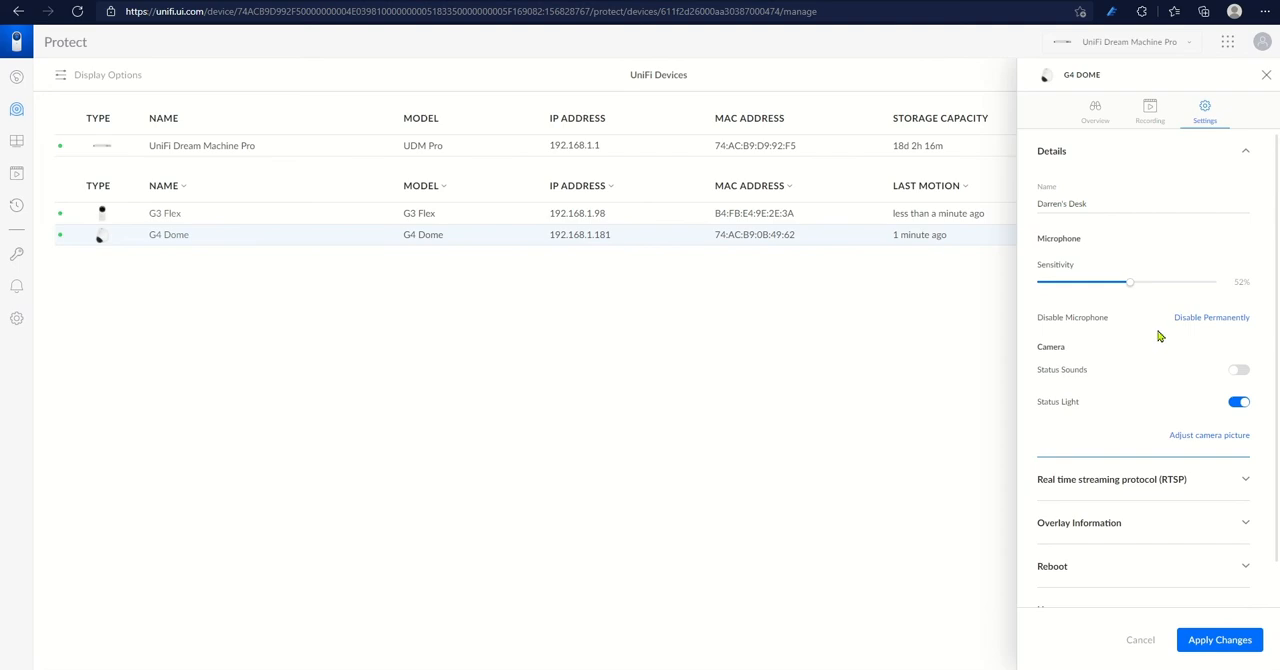
mouse_move(1152, 380)
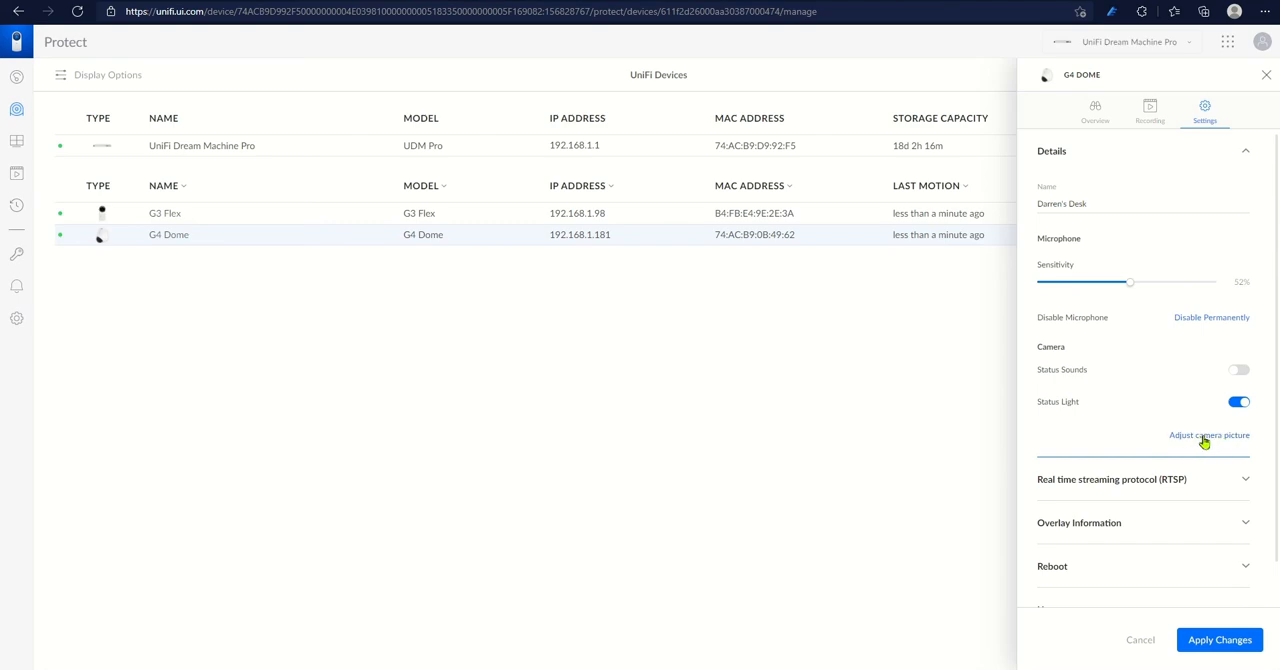
Save the pending rename and microphone changes so the camera lists as Darren's Desk.
left_click(1208, 436)
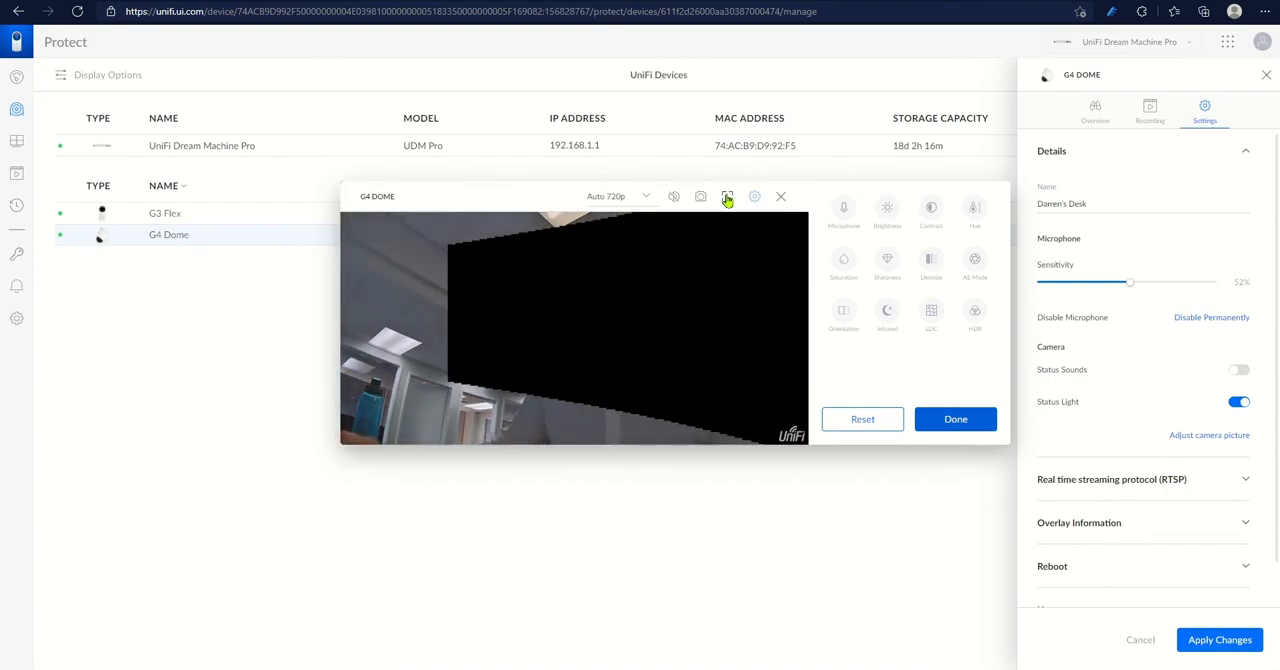
left_click(780, 196)
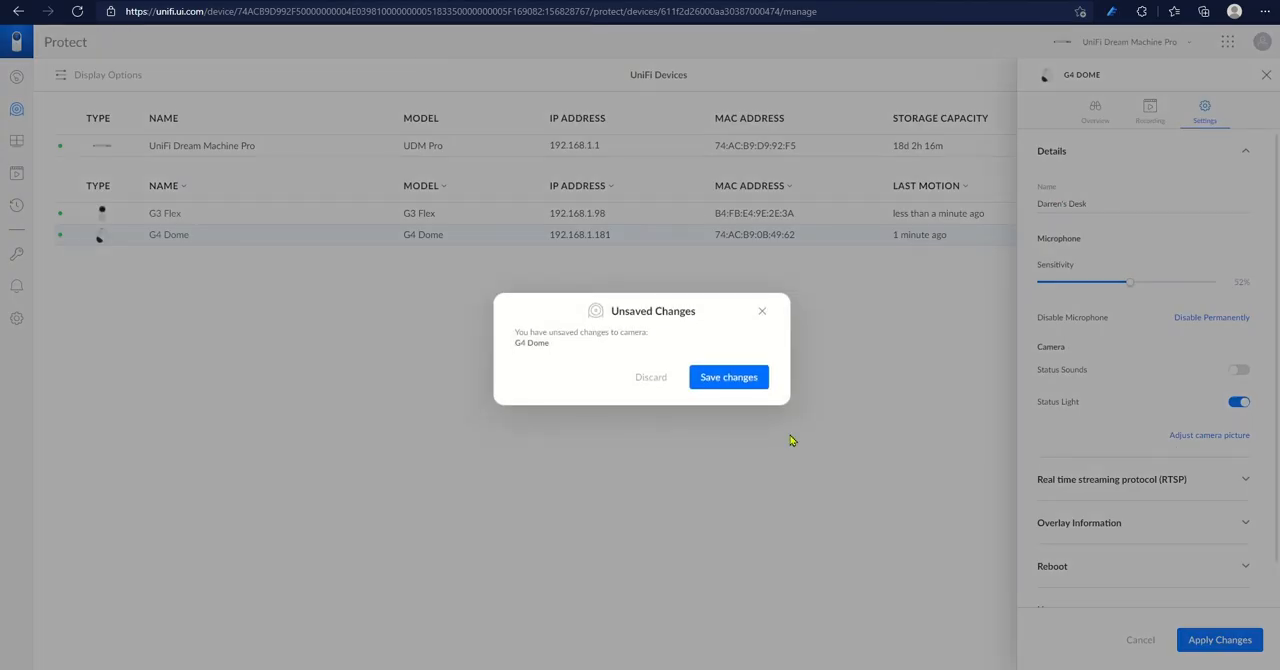
left_click(728, 376)
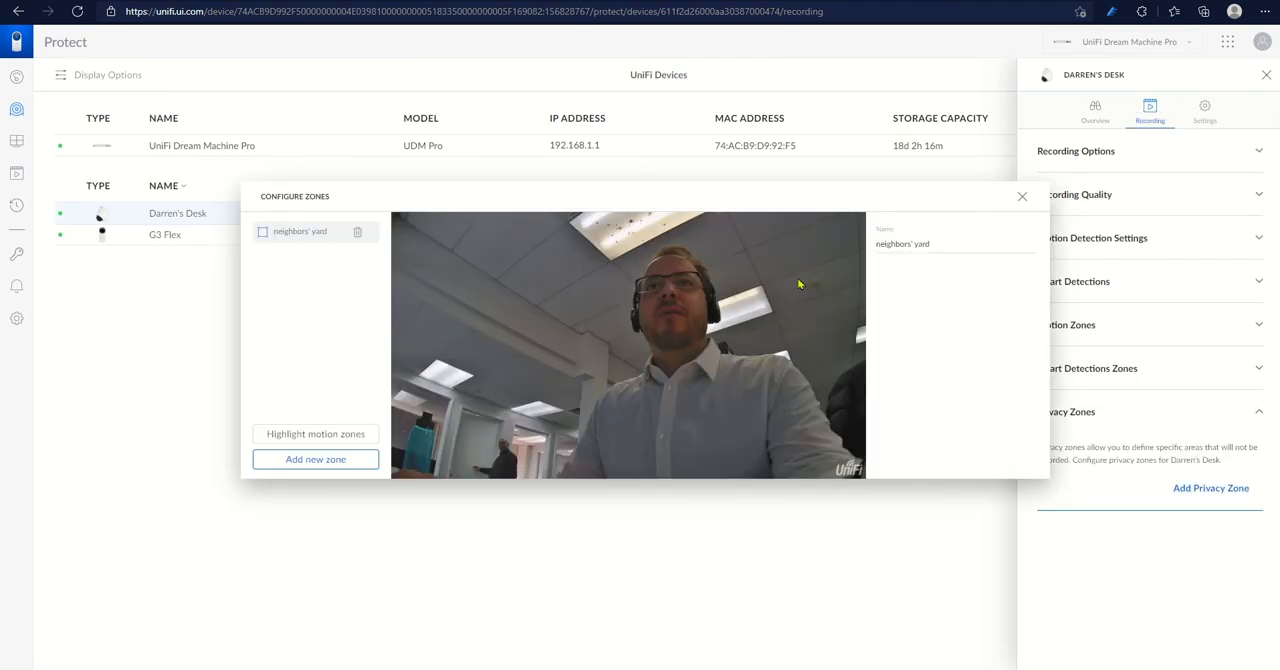
Delete the neighbors' yard privacy zone and confirm the deletion.
left_click(356, 232)
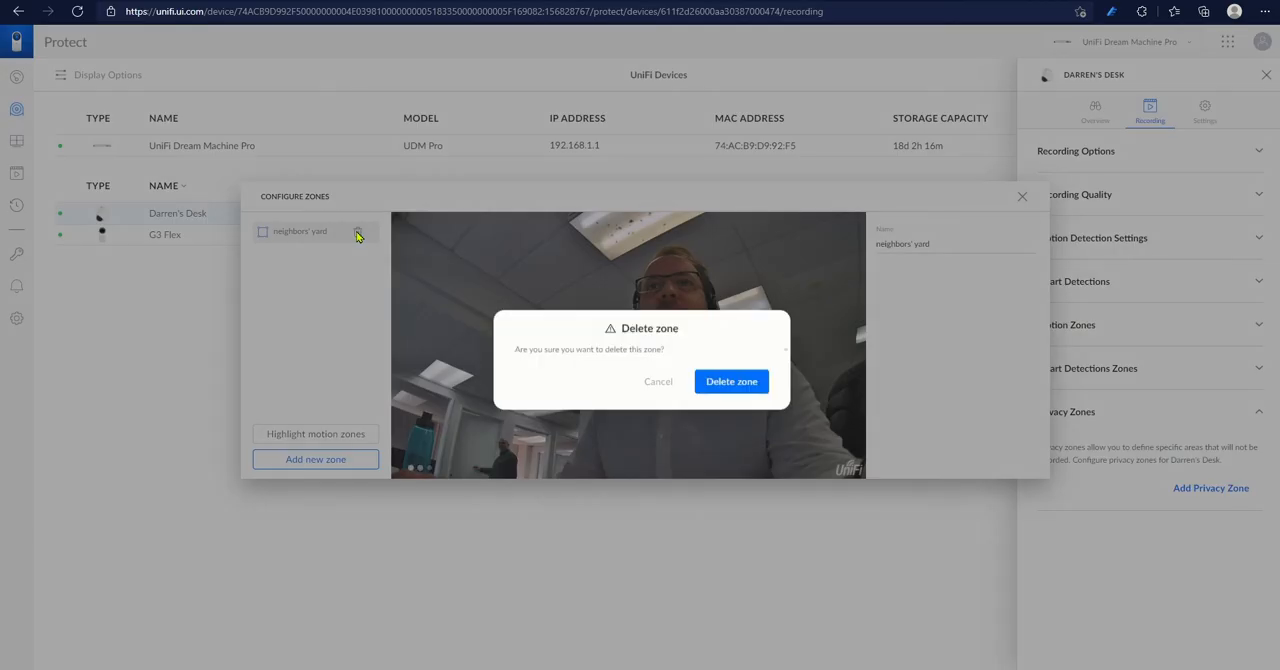
left_click(732, 382)
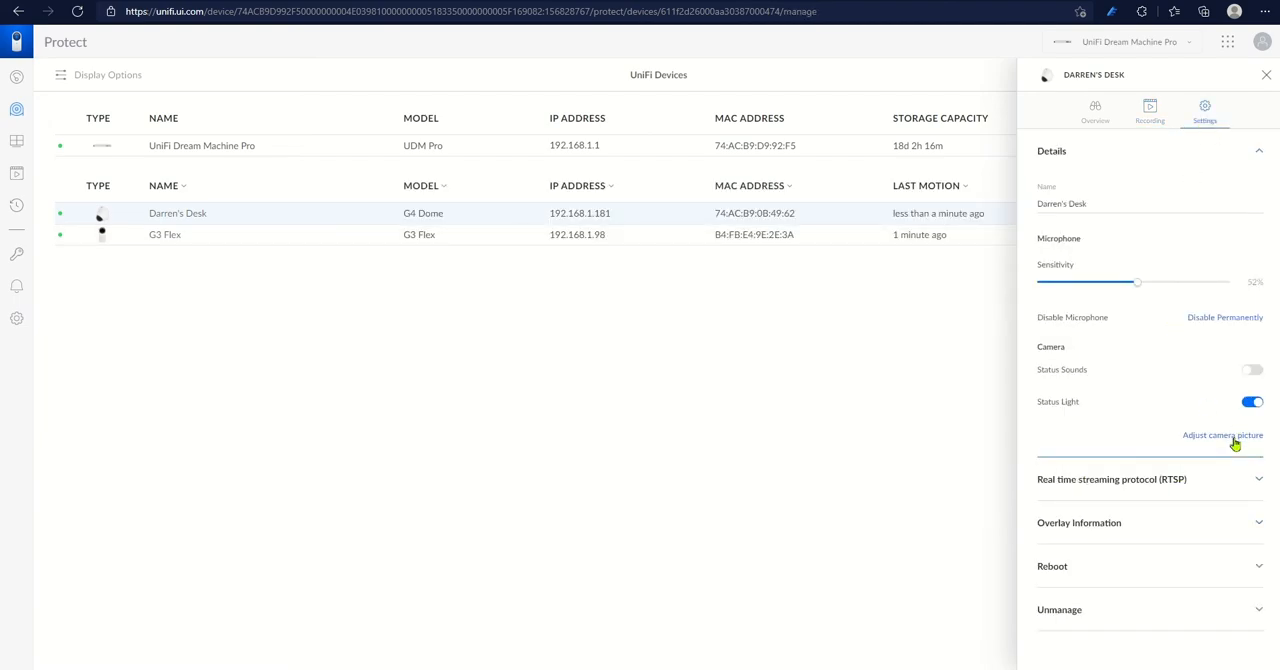
Lower and fine-tune the Darren's Desk picture brightness in the picture adjustments.
left_click(1222, 436)
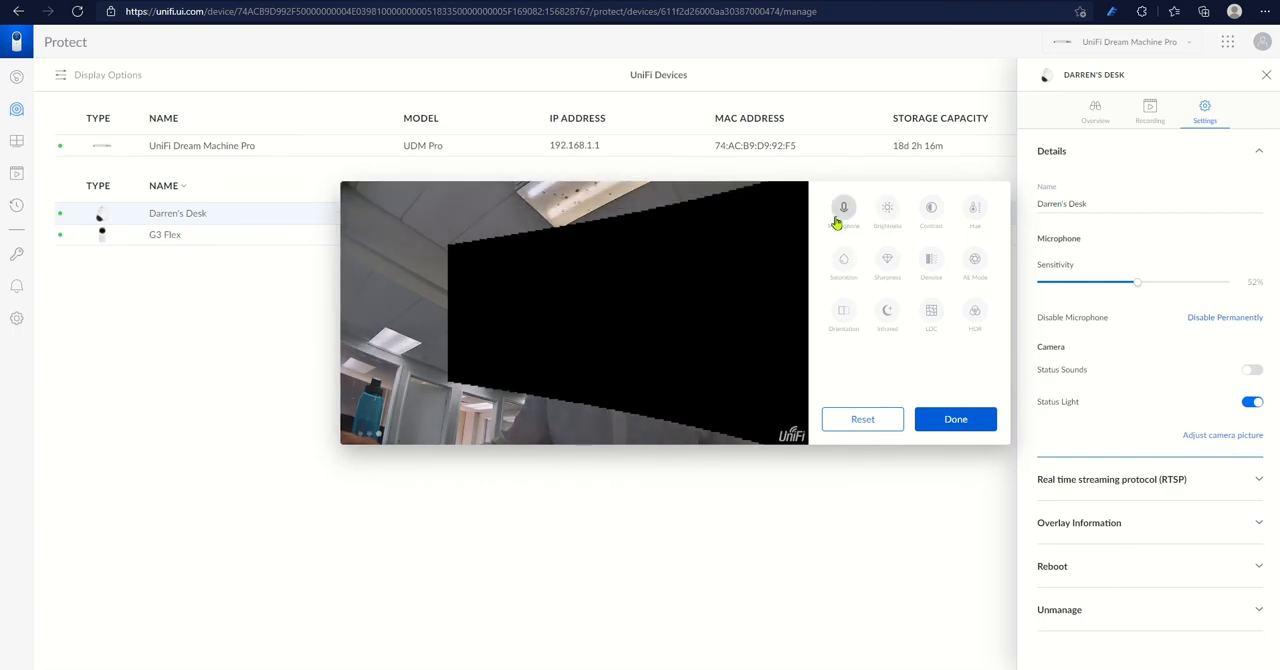
mouse_move(930, 258)
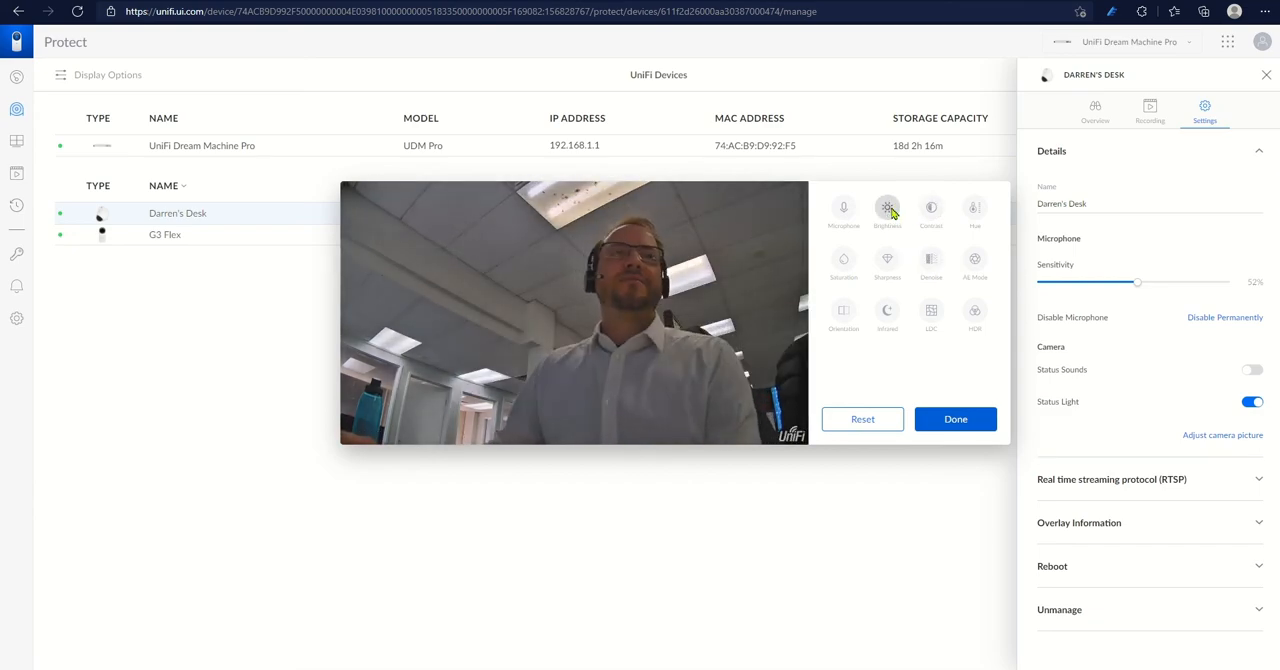
left_click(888, 210)
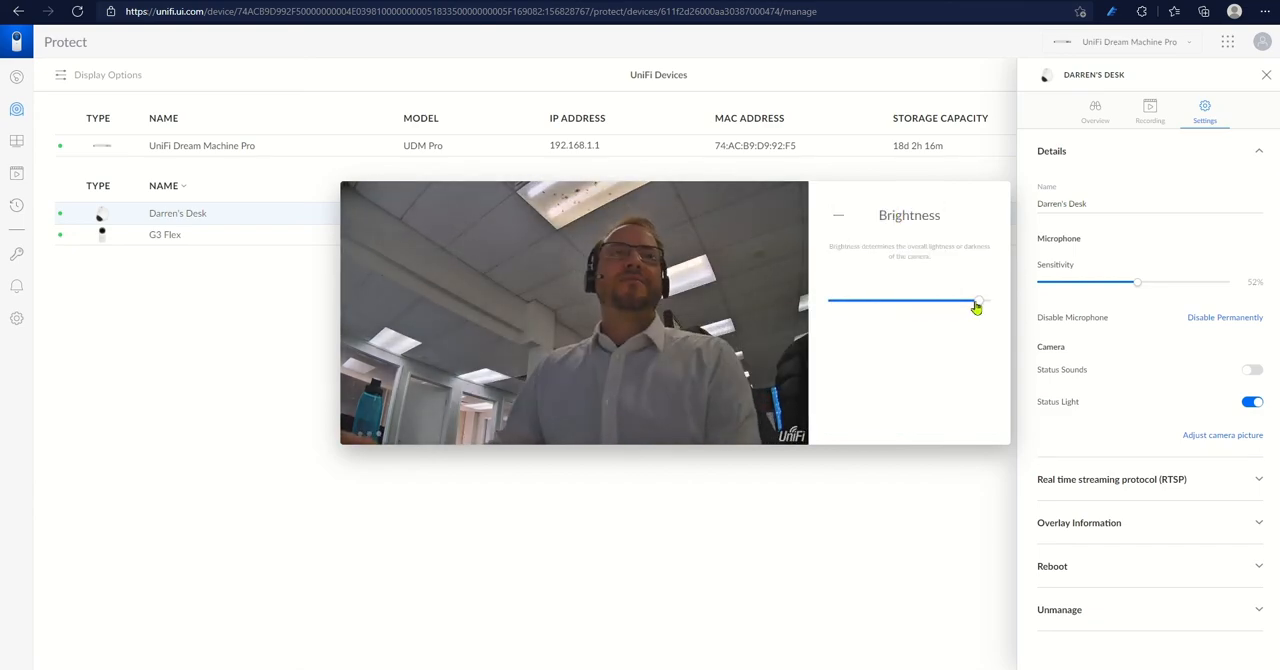
left_click_drag(976, 300, 850, 300)
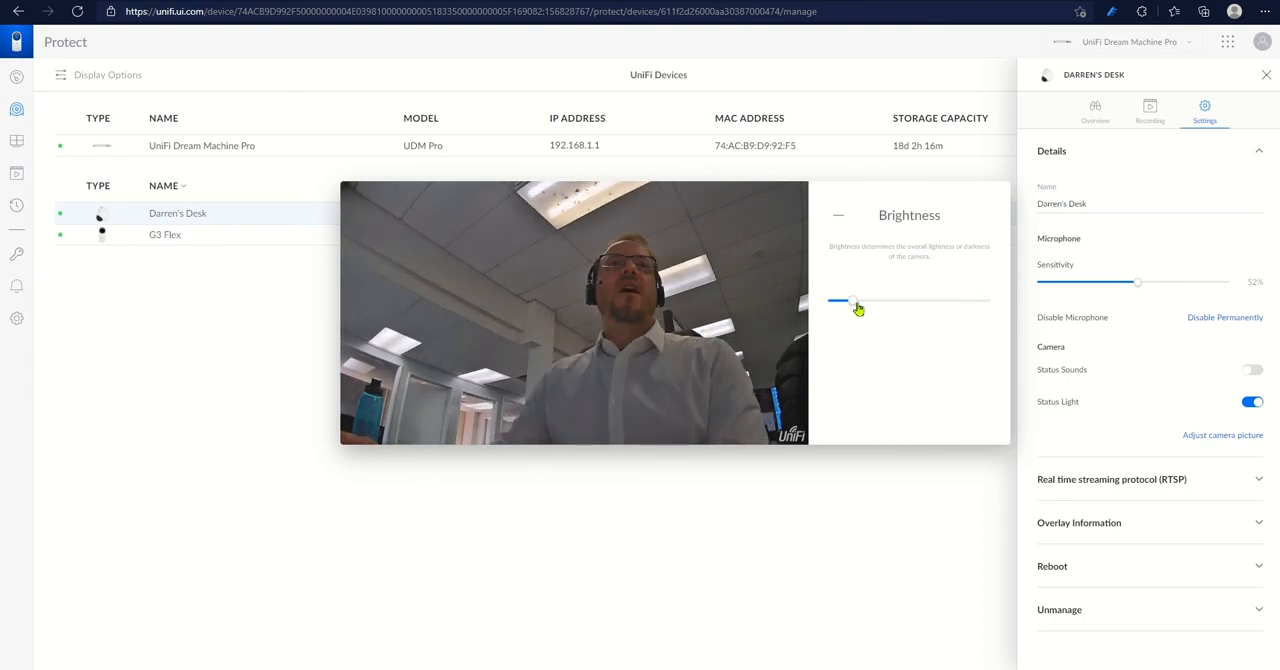
left_click_drag(850, 300, 908, 300)
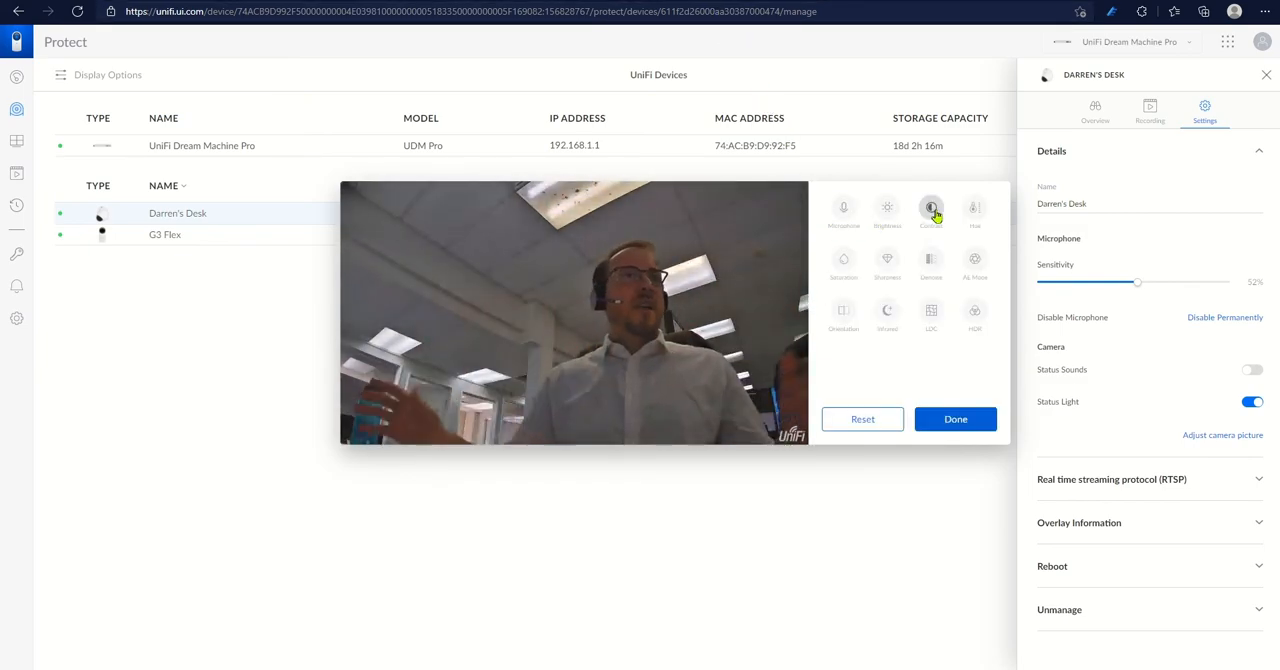
Check contrast and other picture options, then finish the picture adjustments.
left_click(930, 210)
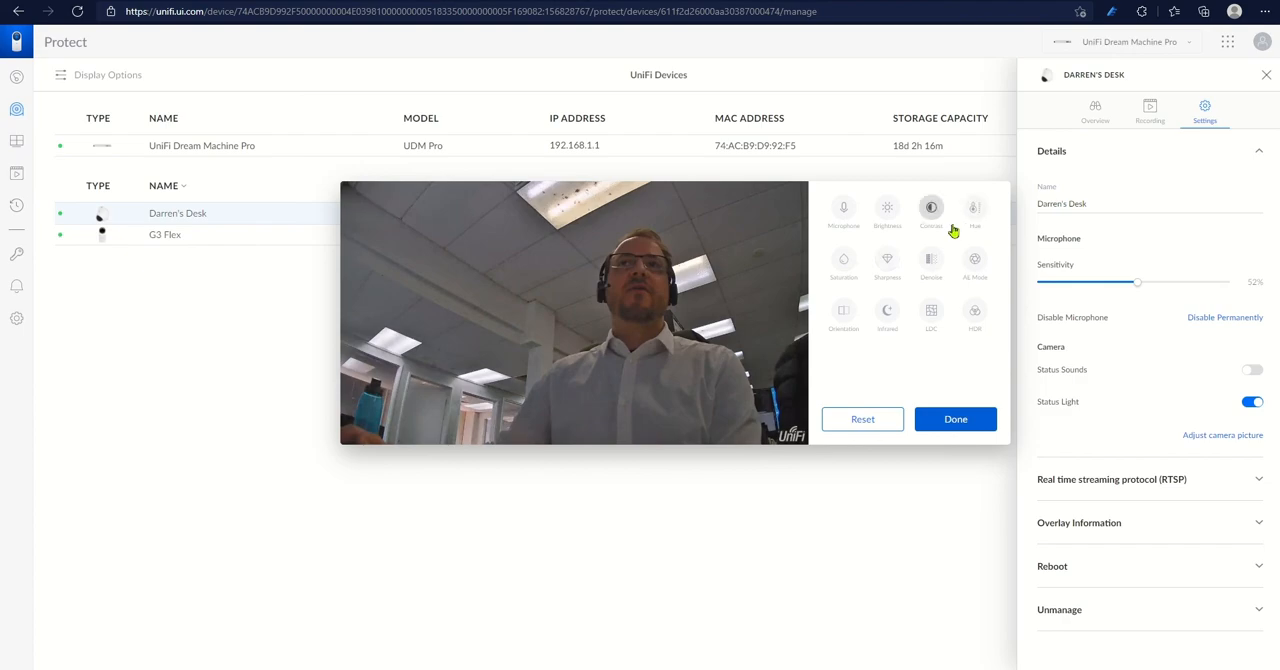
mouse_move(920, 294)
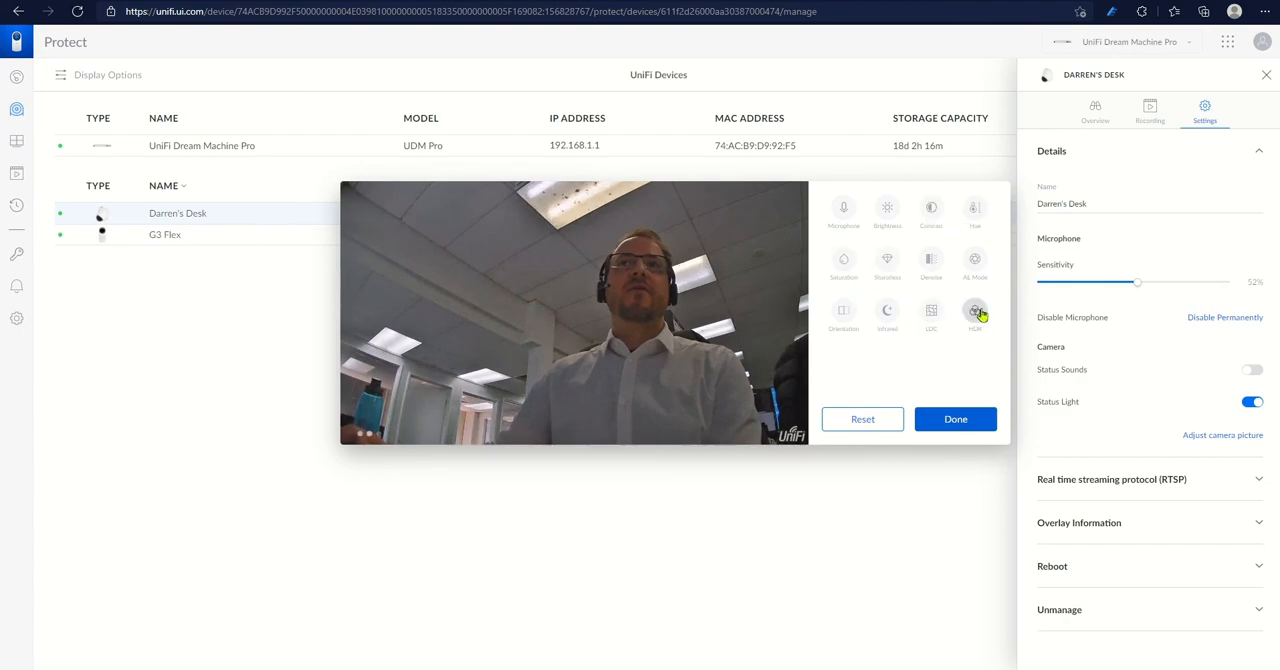
left_click(974, 312)
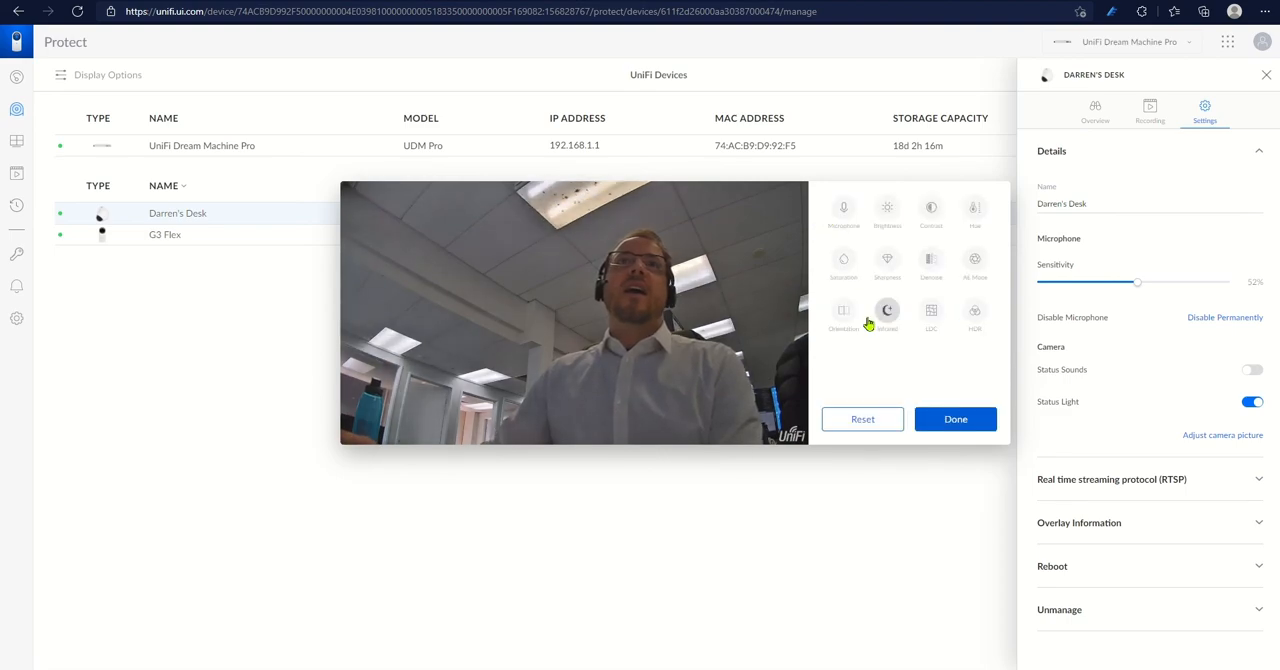
left_click(844, 310)
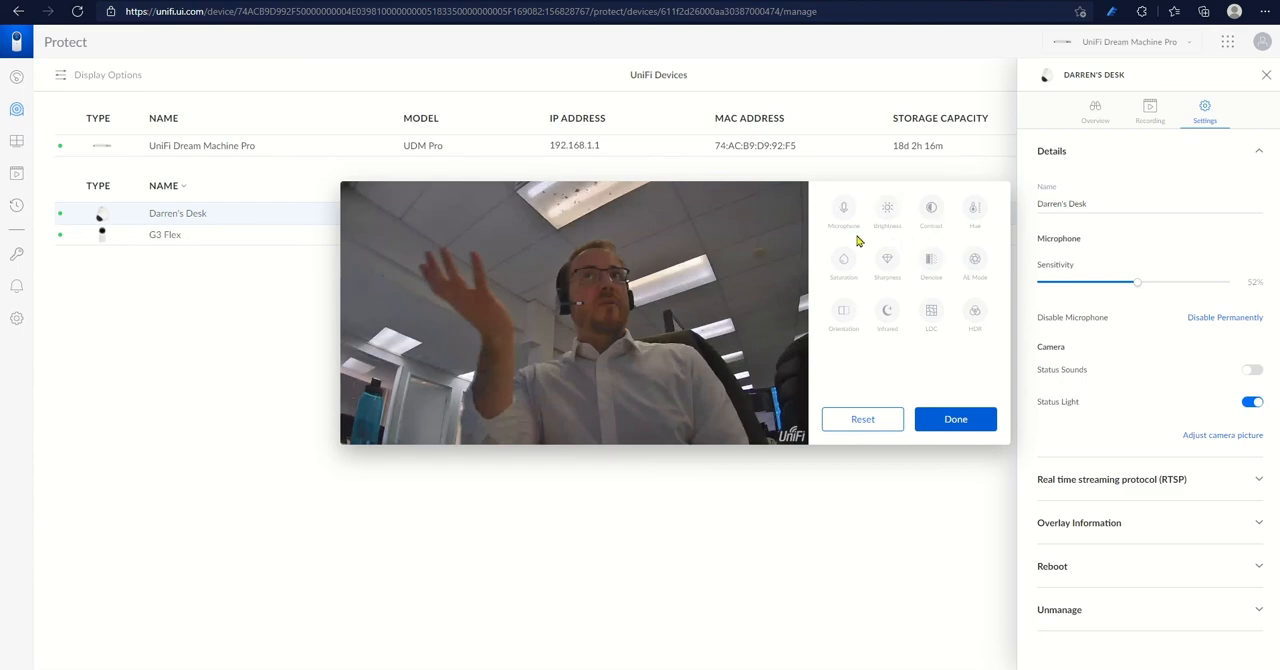
left_click(956, 420)
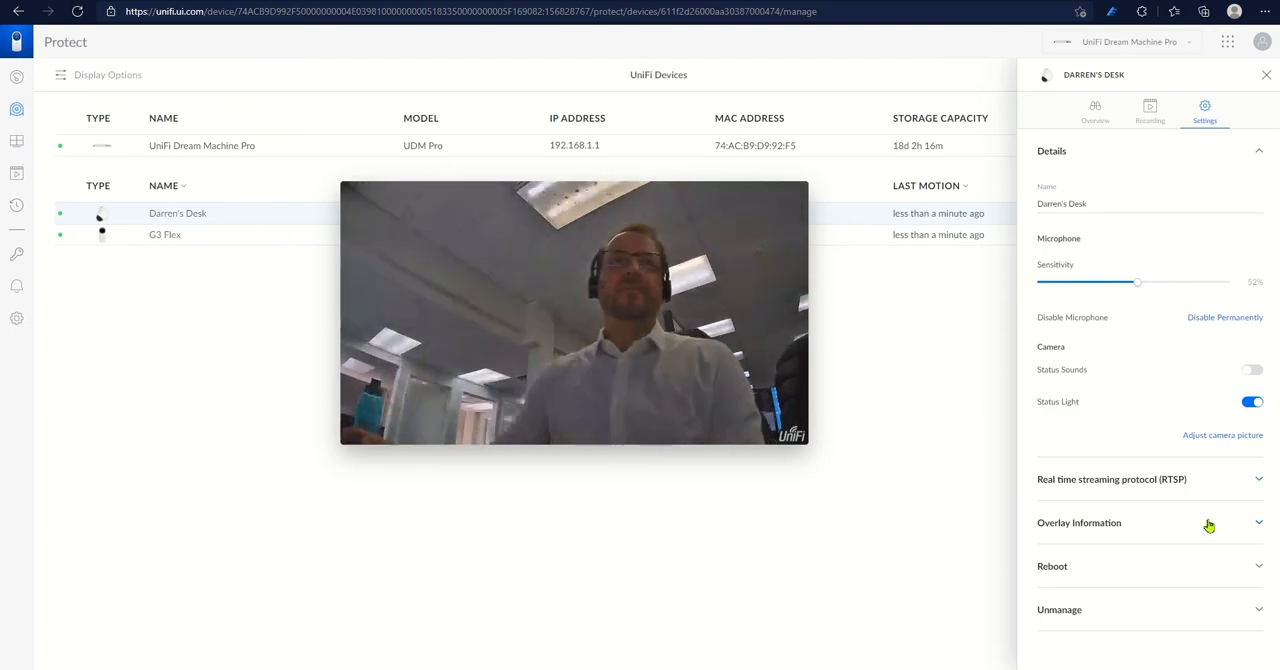
Turn on the time and camera name overlays and apply the camera changes.
left_click(1080, 522)
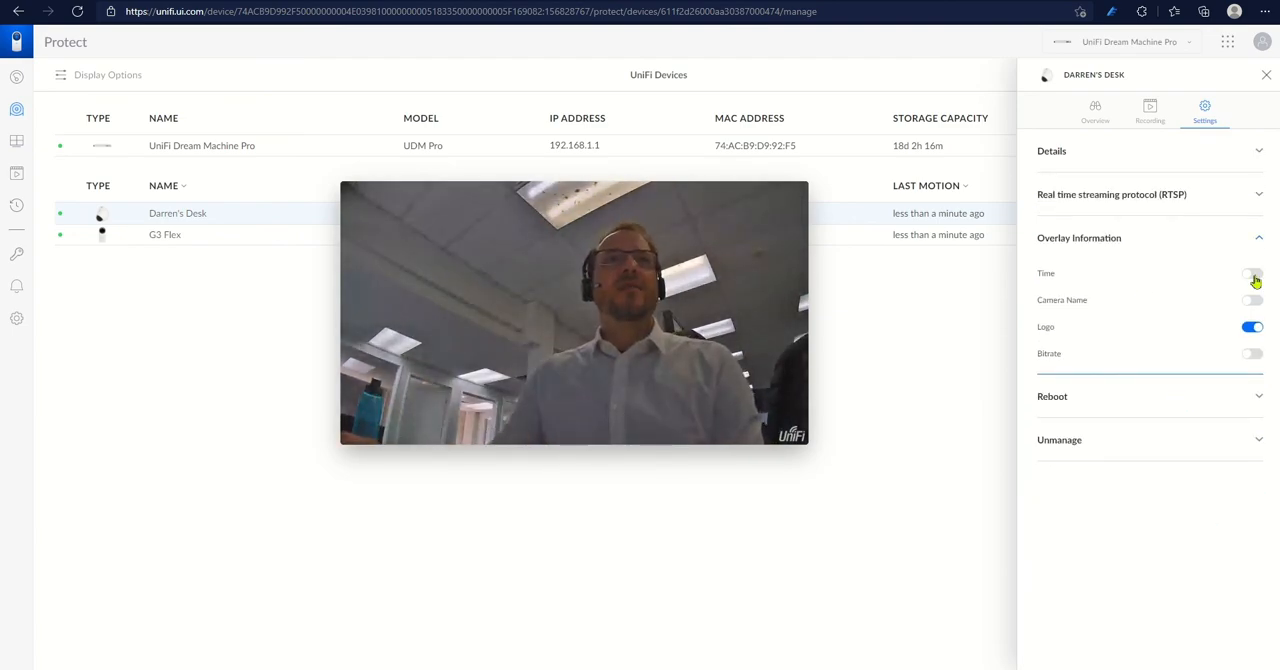
left_click(1252, 272)
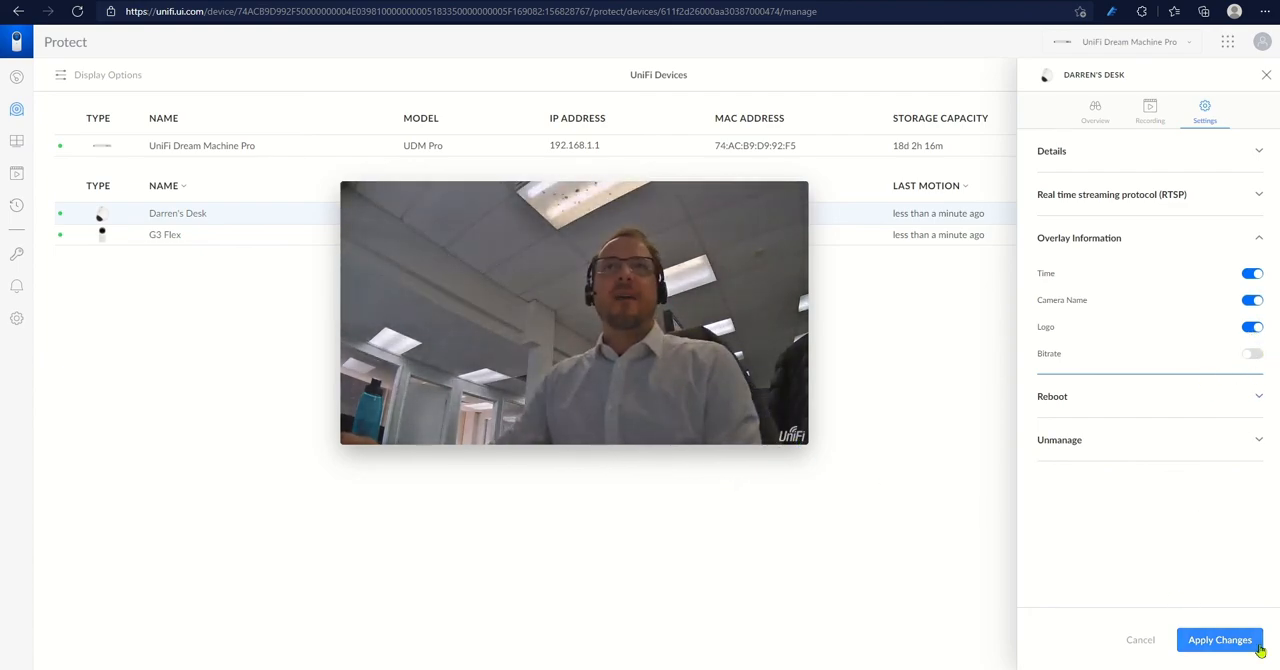
left_click(1220, 640)
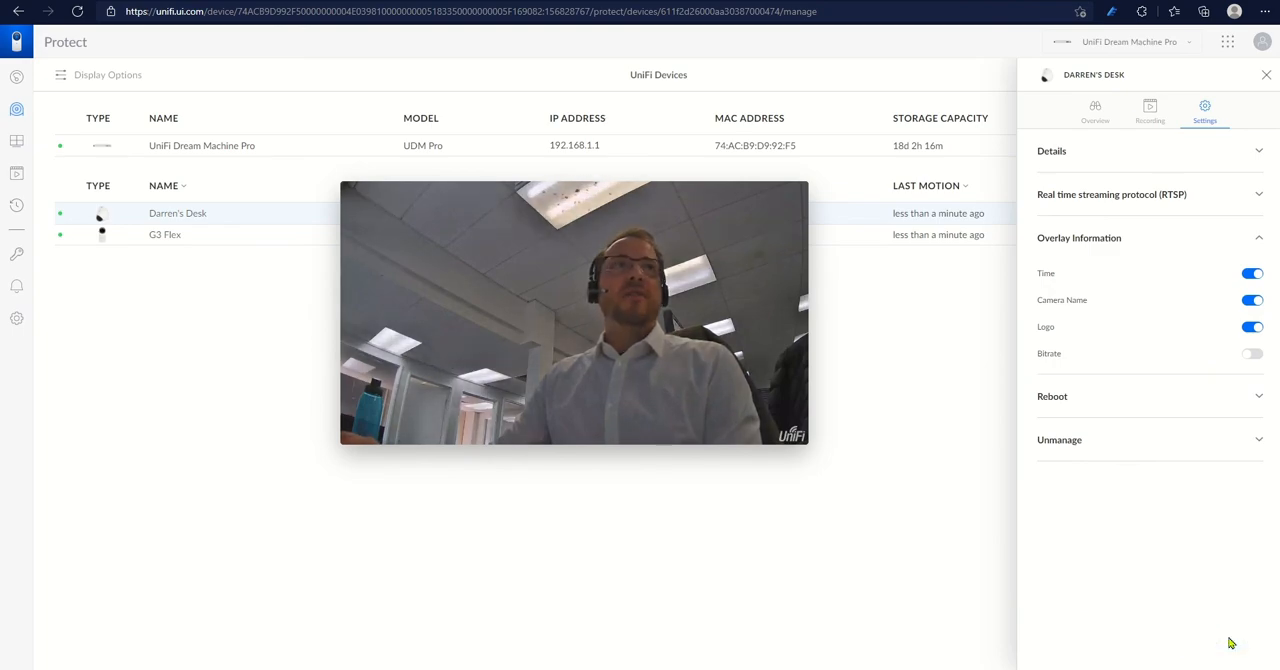